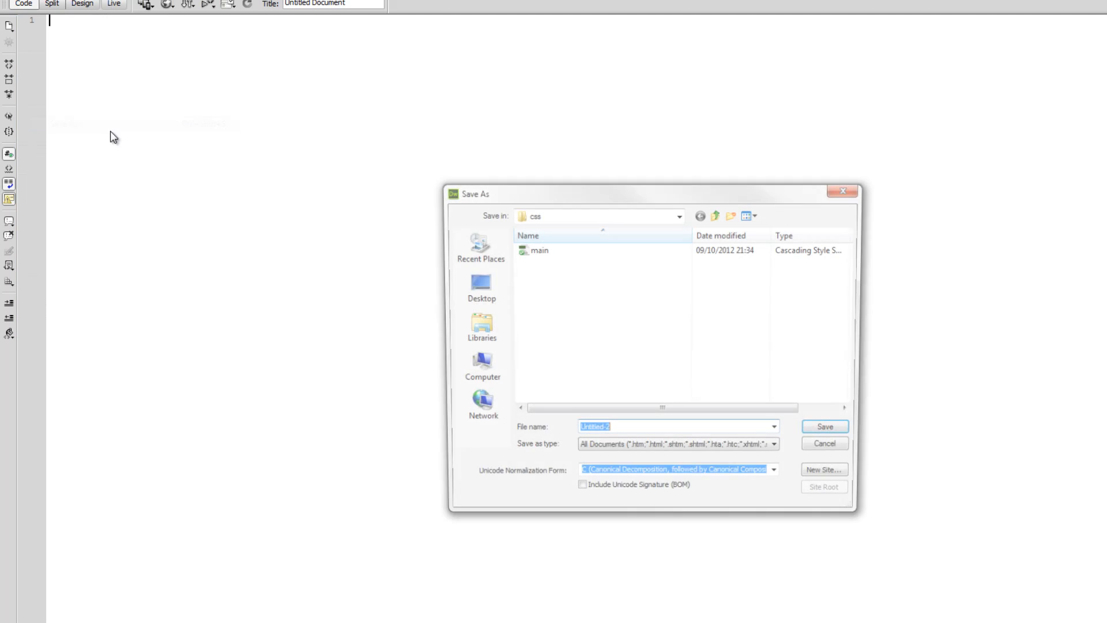
- Save the blank page as index.php in a new 'time functions' folder under htdocs
click(481, 364)
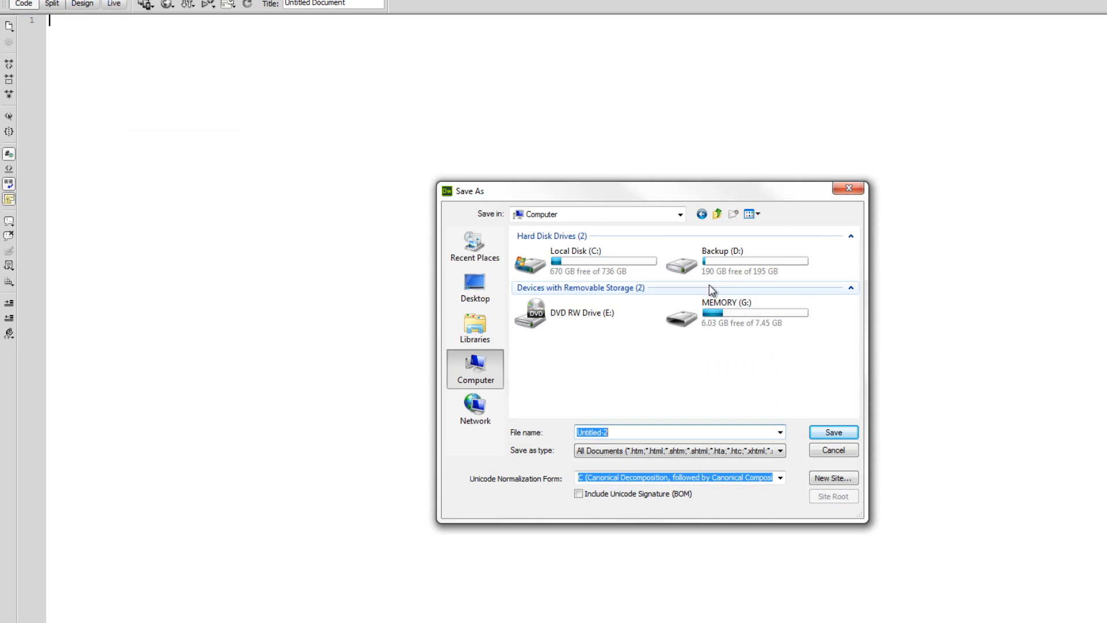
double_click(565, 262)
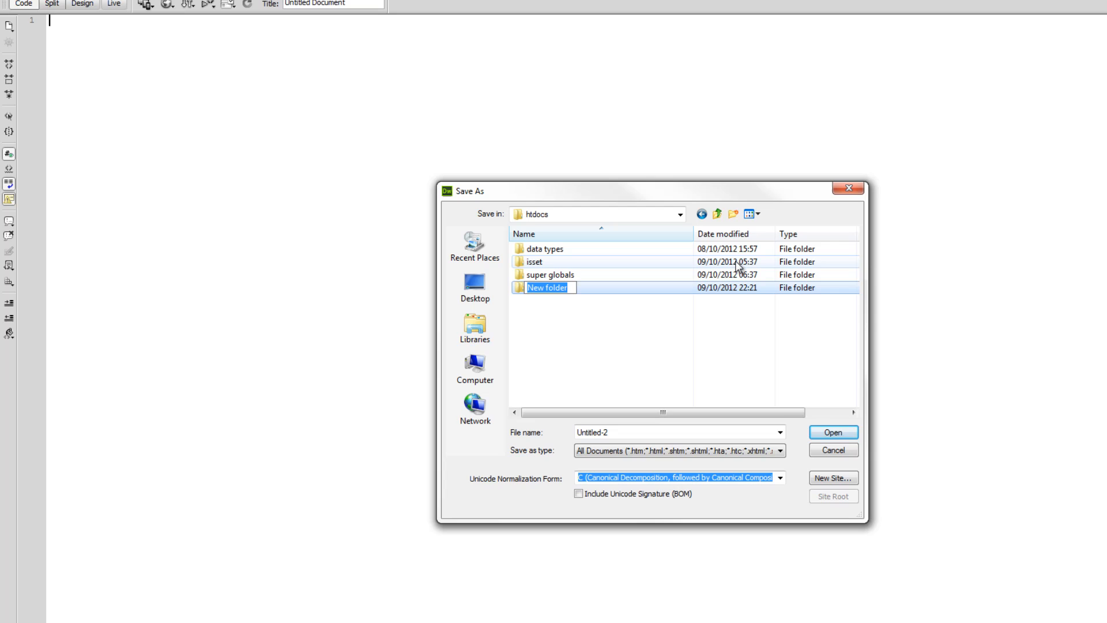
text(time)
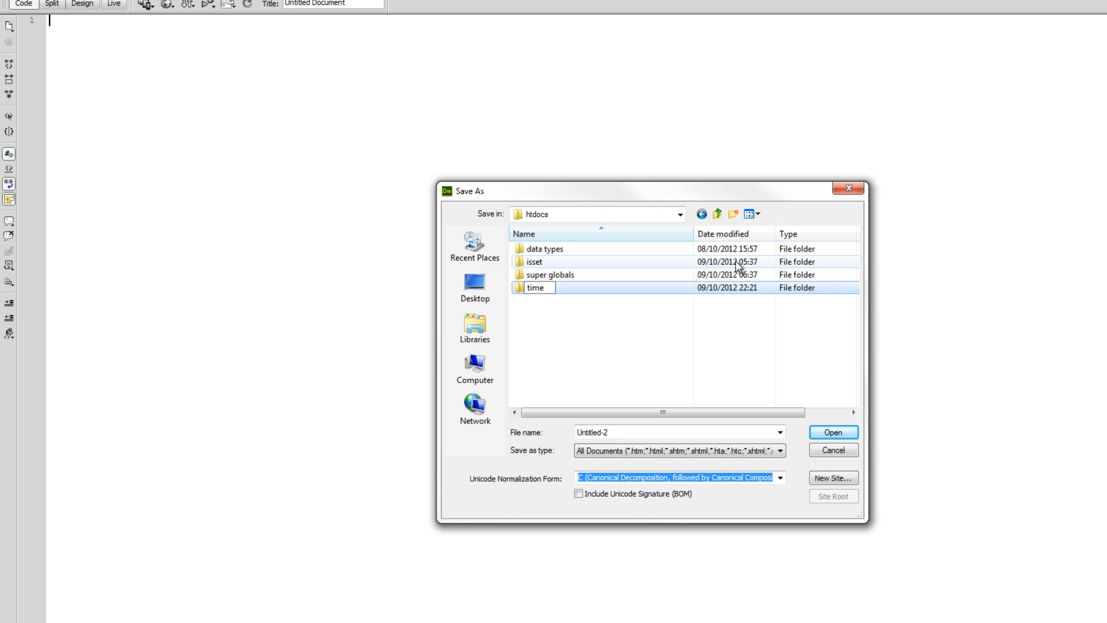
text(functions)
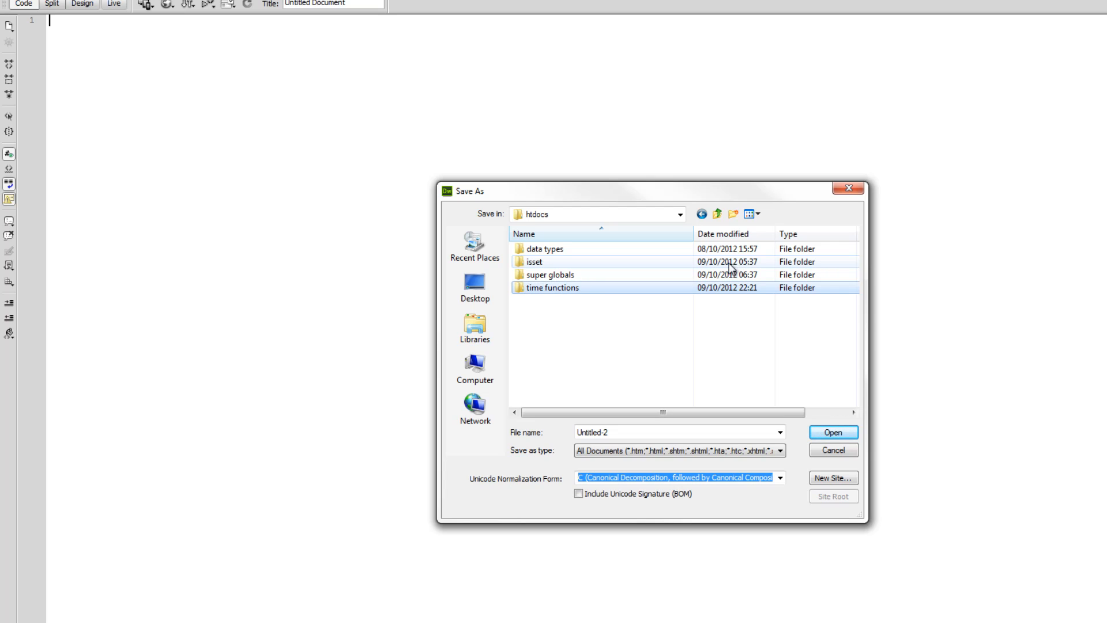
double_click(552, 287)
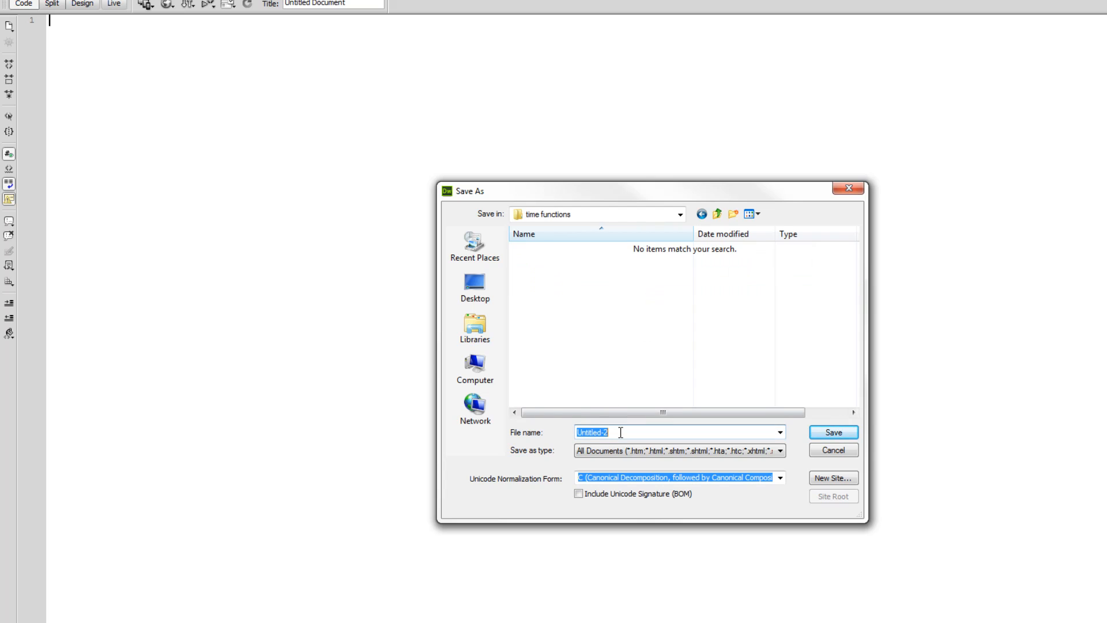
text(index.php)
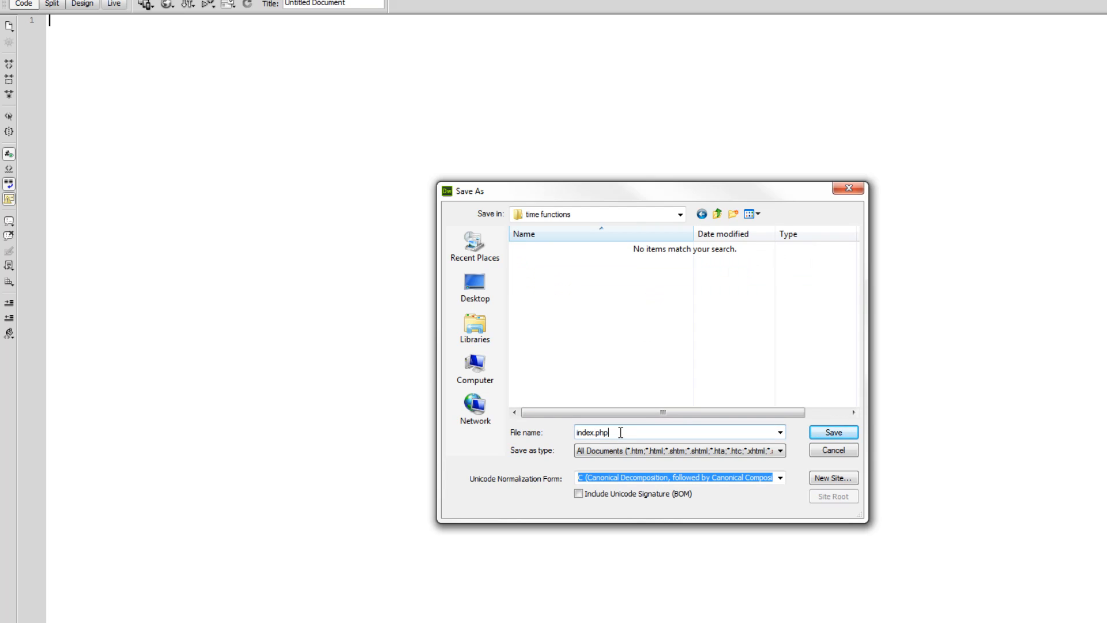
click(833, 431)
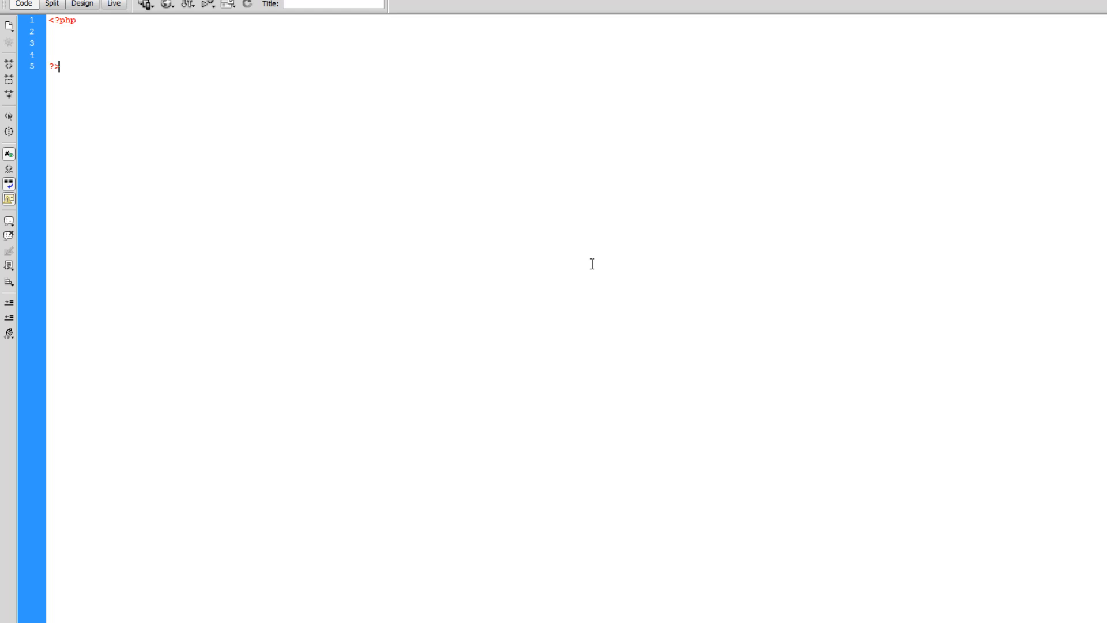
- Write print time(); on line 3 inside the PHP block
click(50, 31)
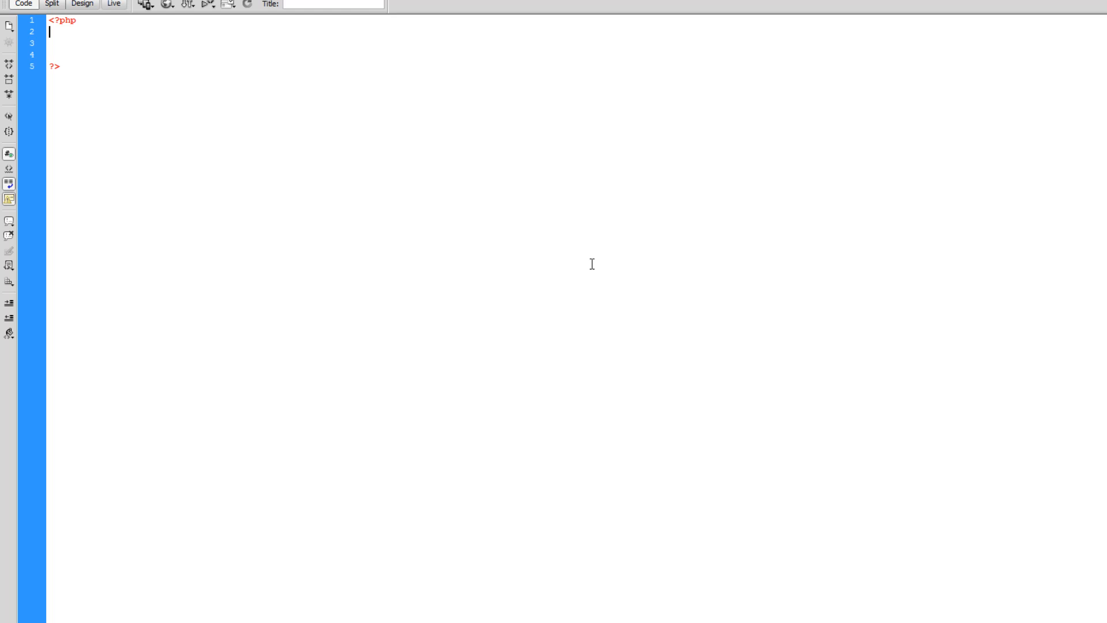
text(time();)
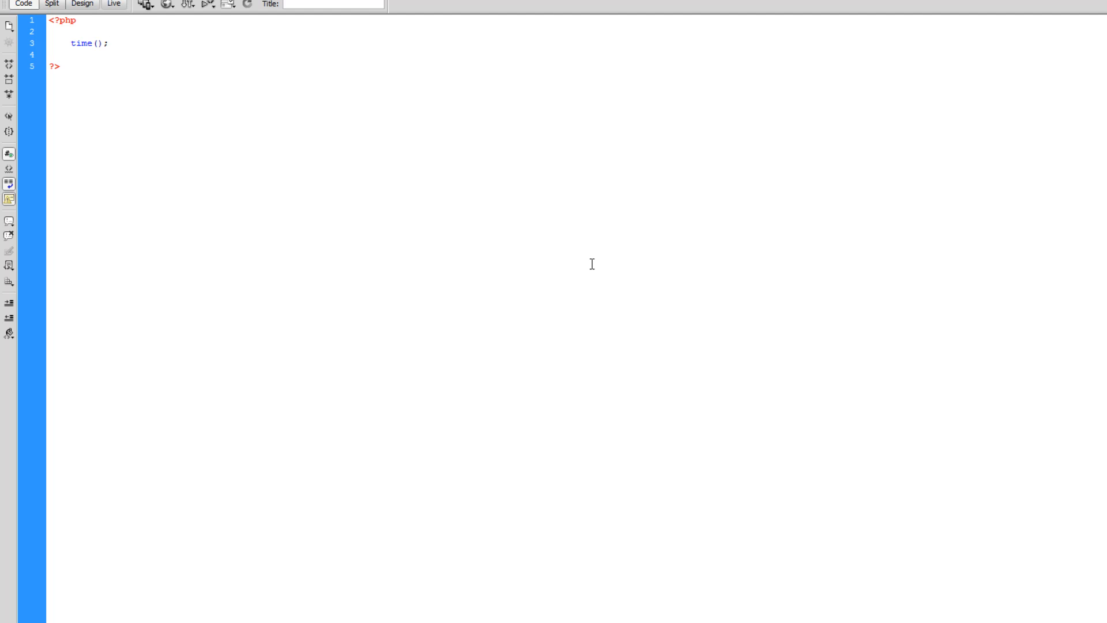
click(107, 44)
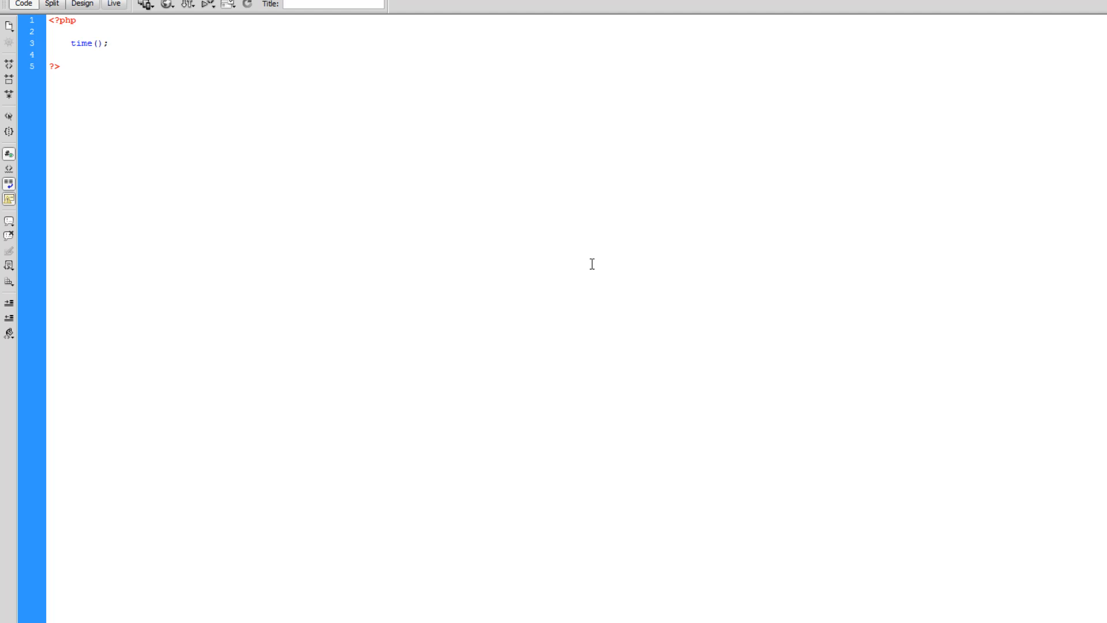
click(108, 44)
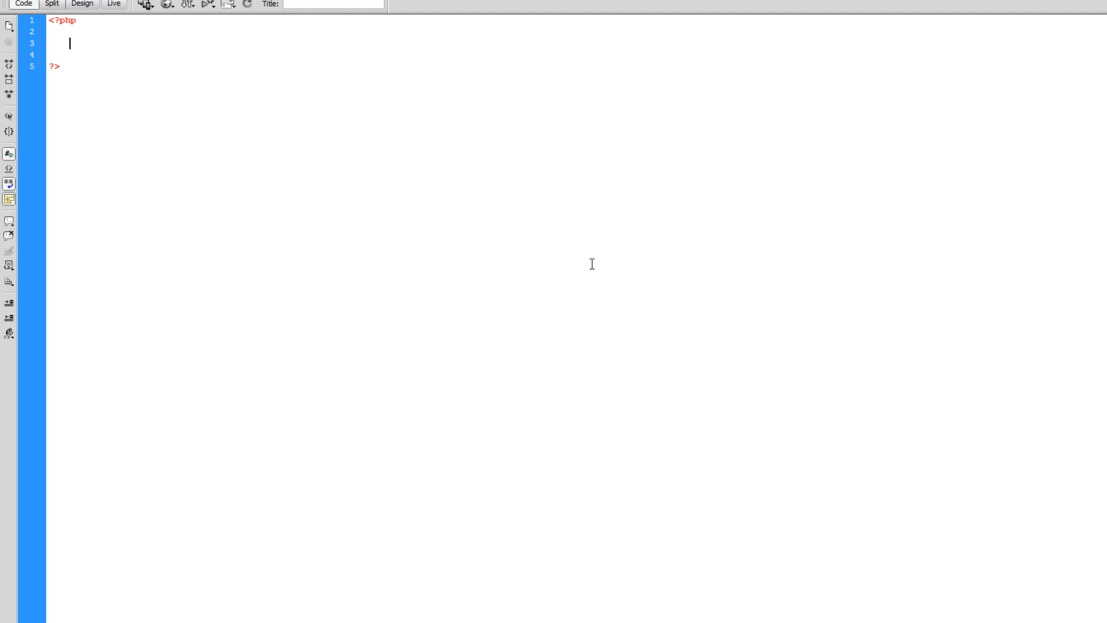
text(print time)
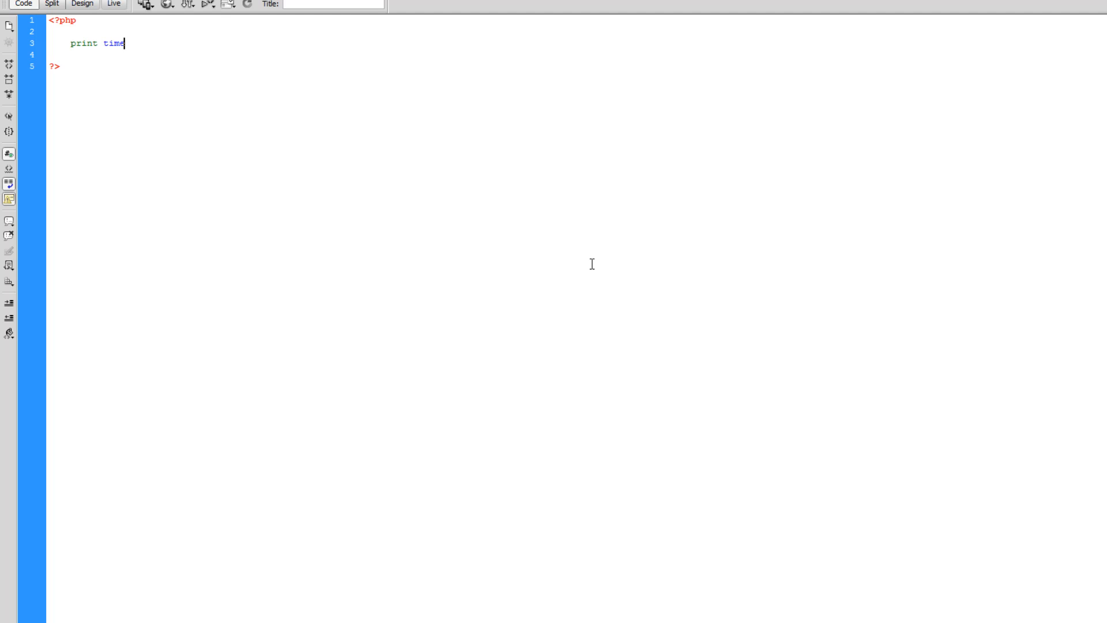
text(();)
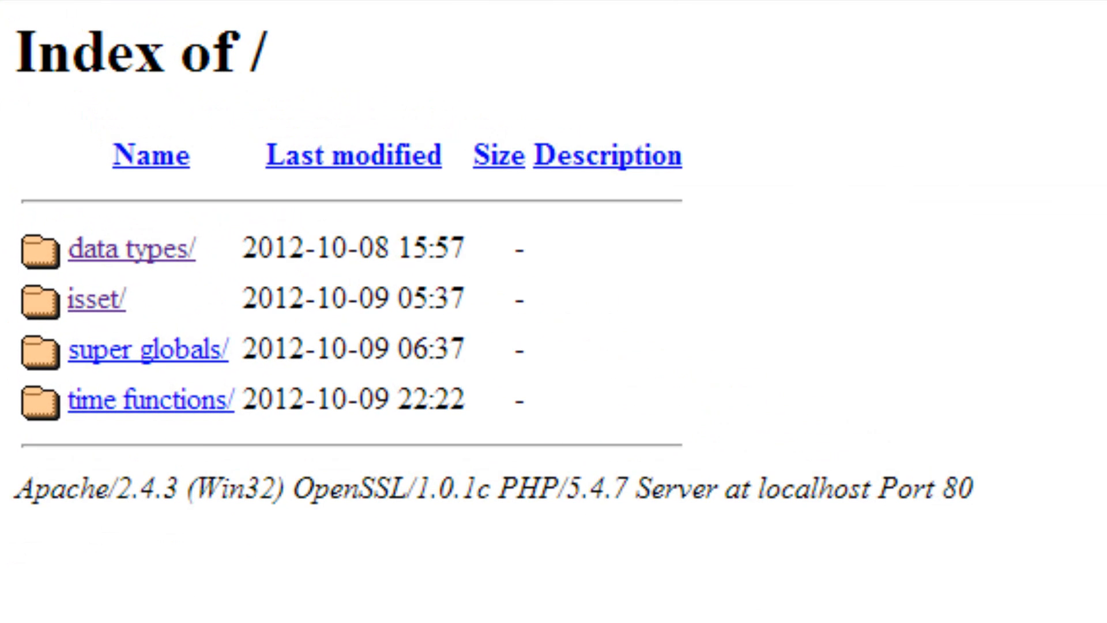
mouse_move(135, 410)
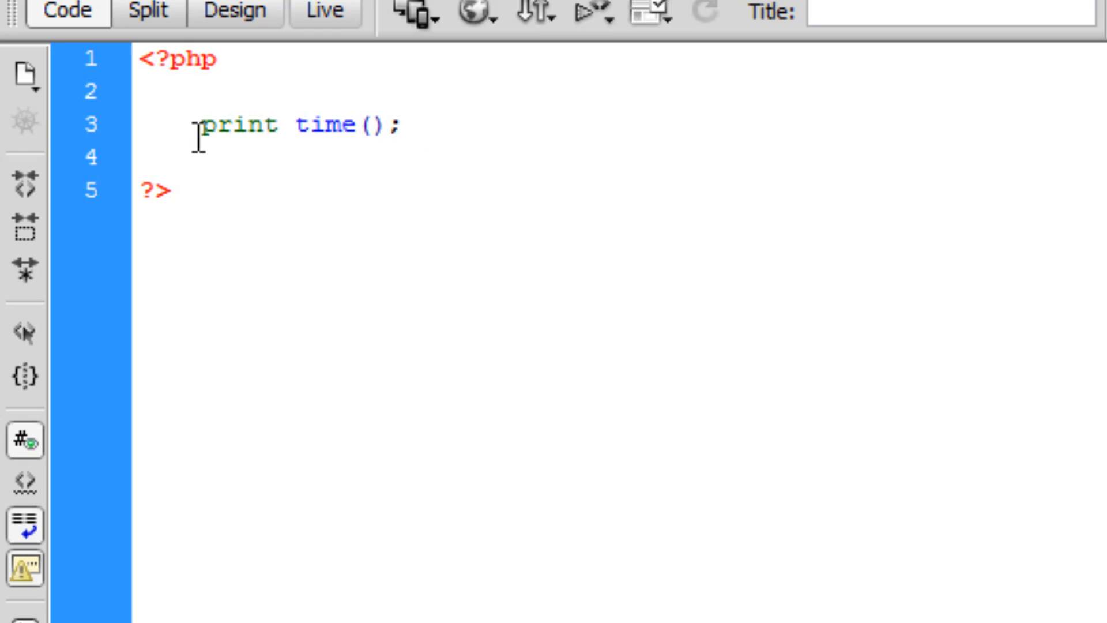
- Comment out print time(); and add $time = time(); followed by print $time;
text(//)
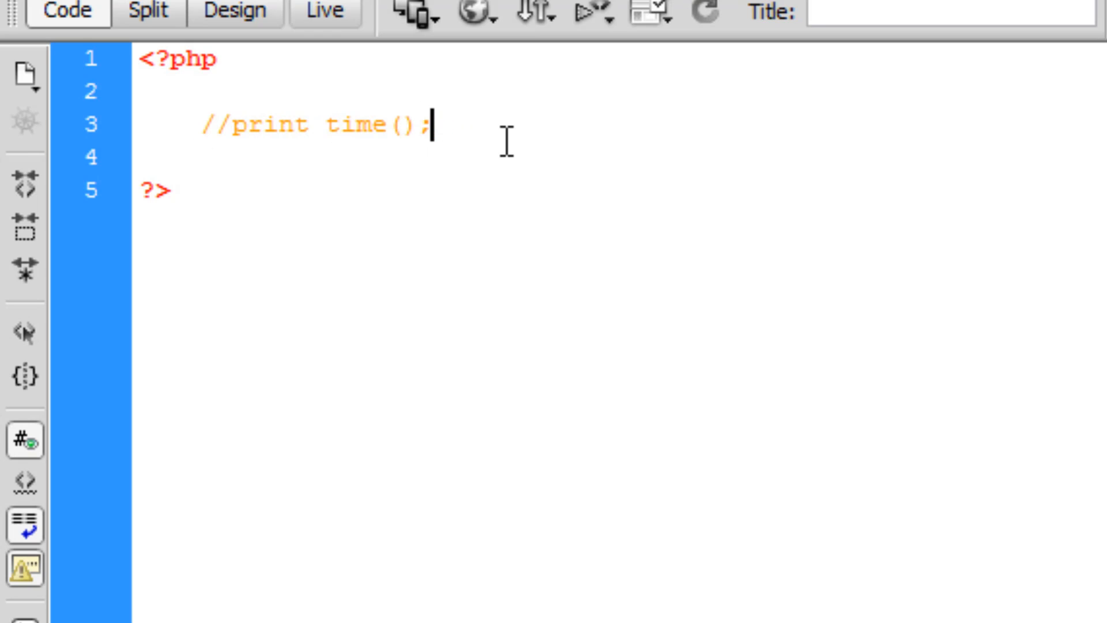
text($)
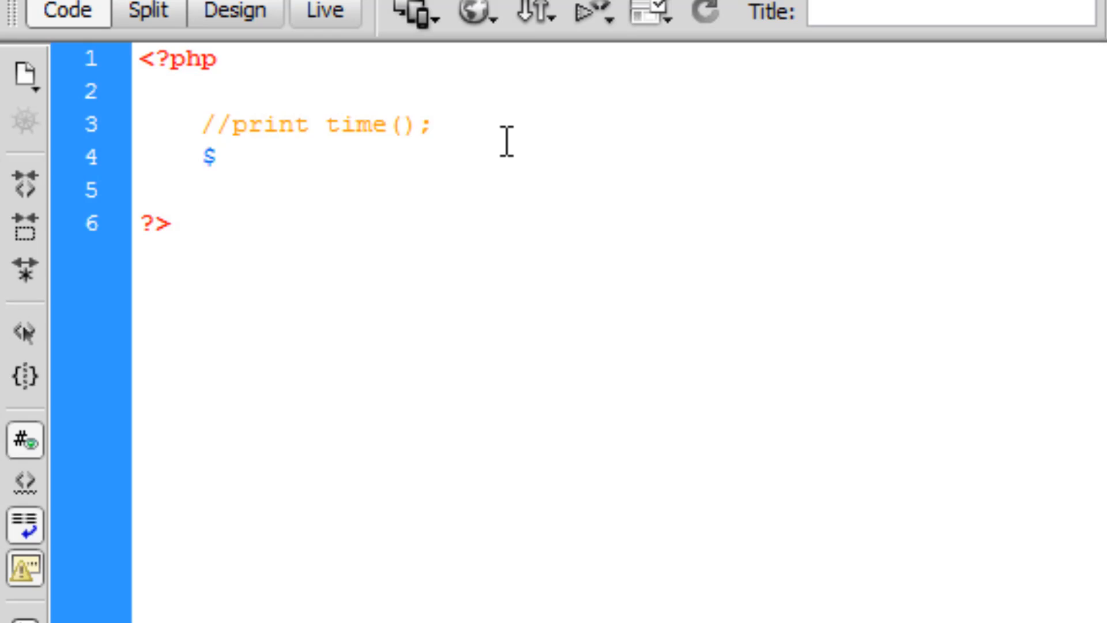
text(tim)
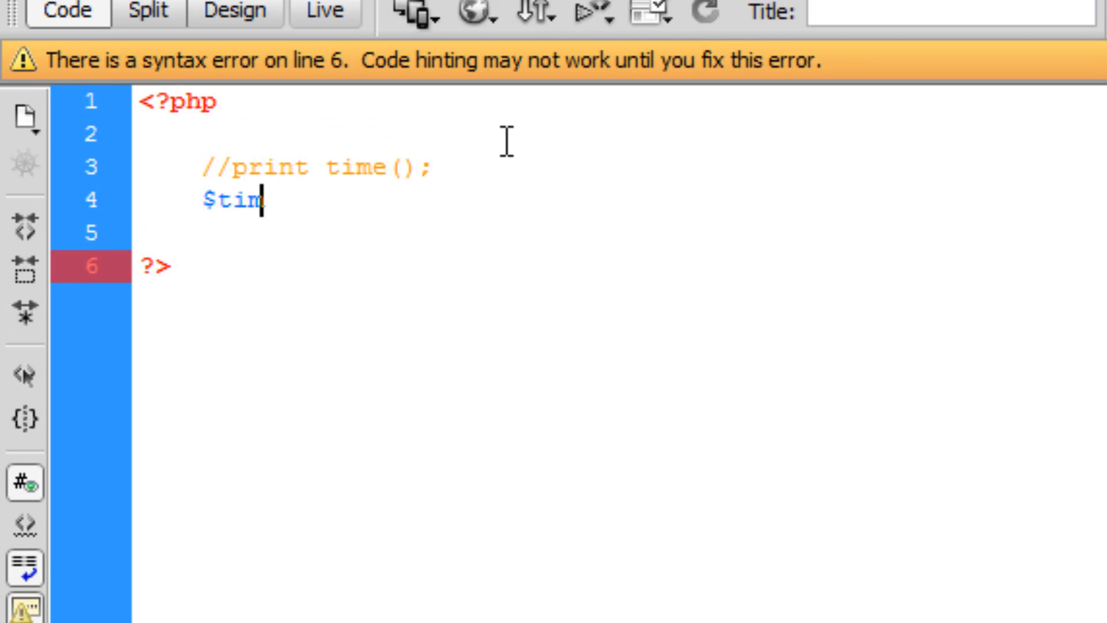
text(e =)
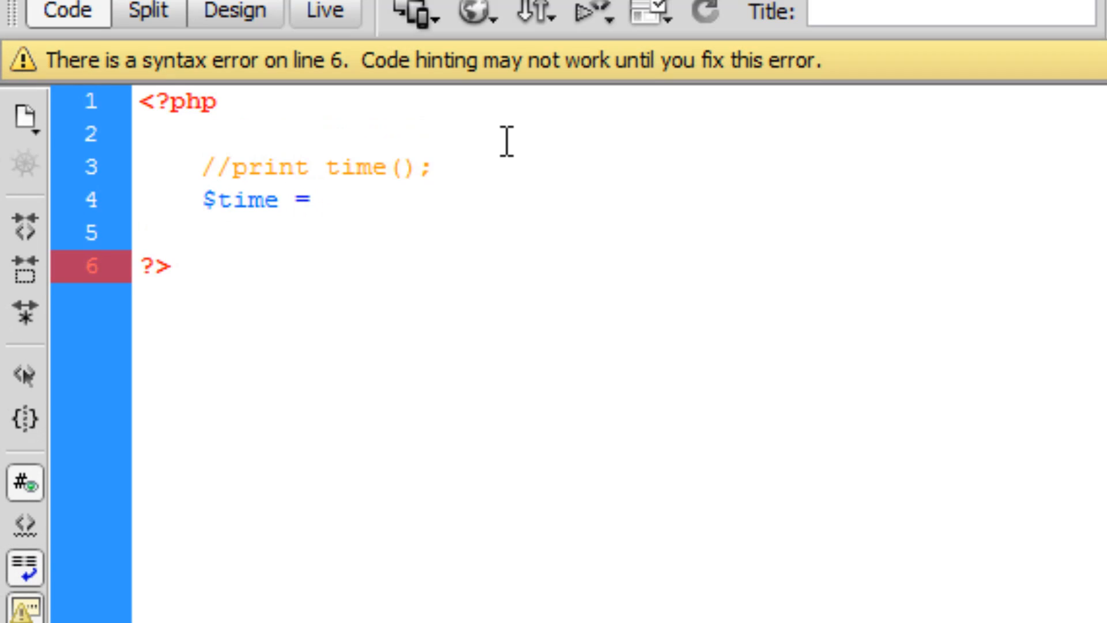
click(321, 200)
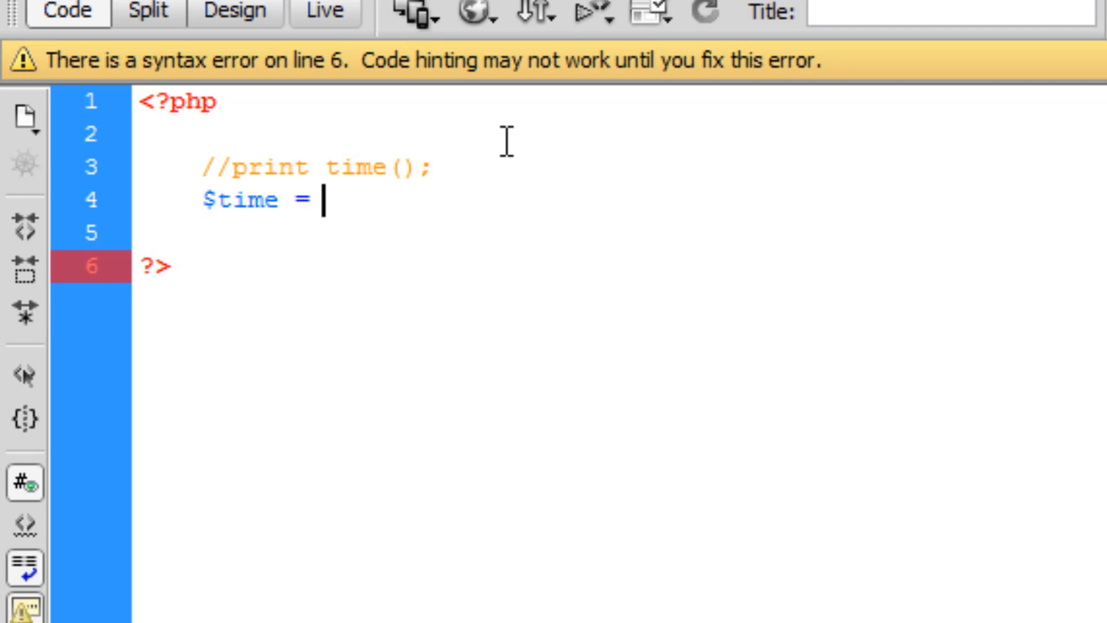
text(time();)
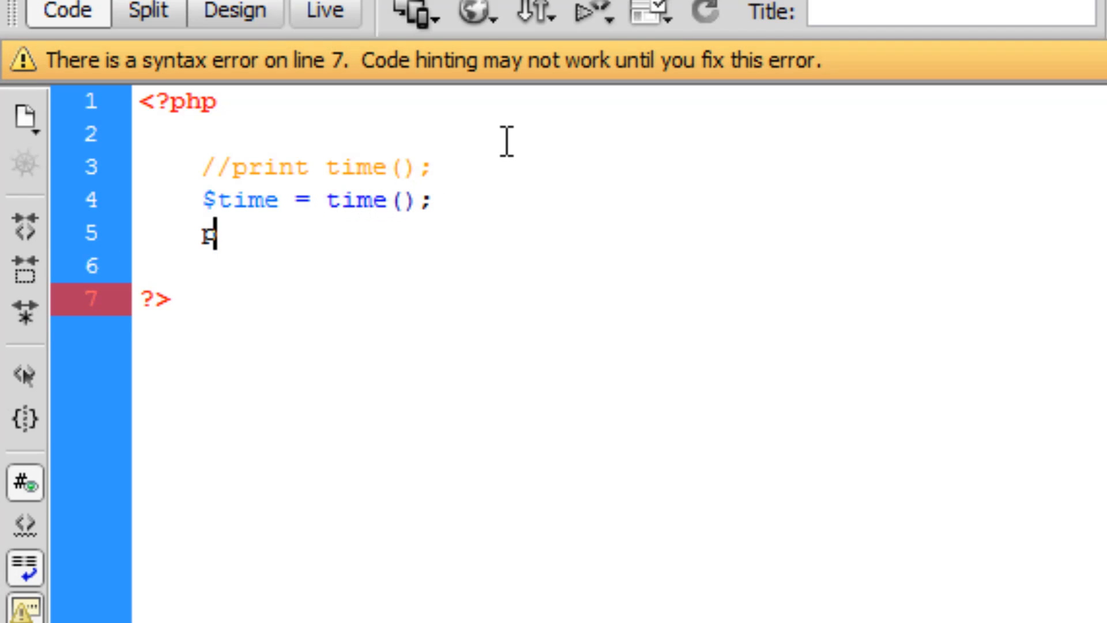
text(print)
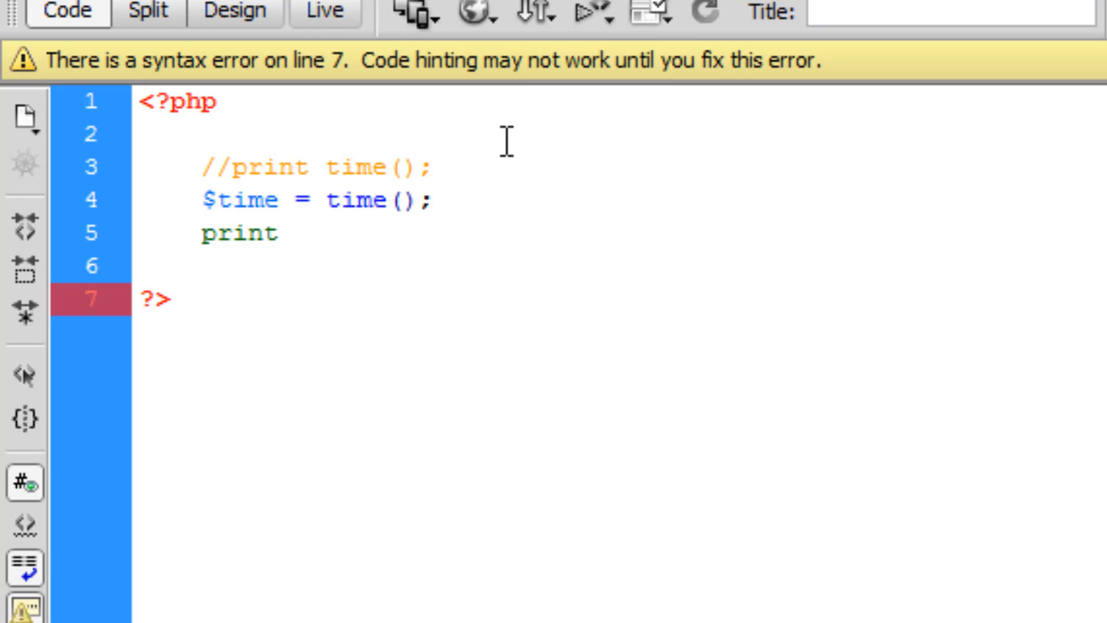
text($time;)
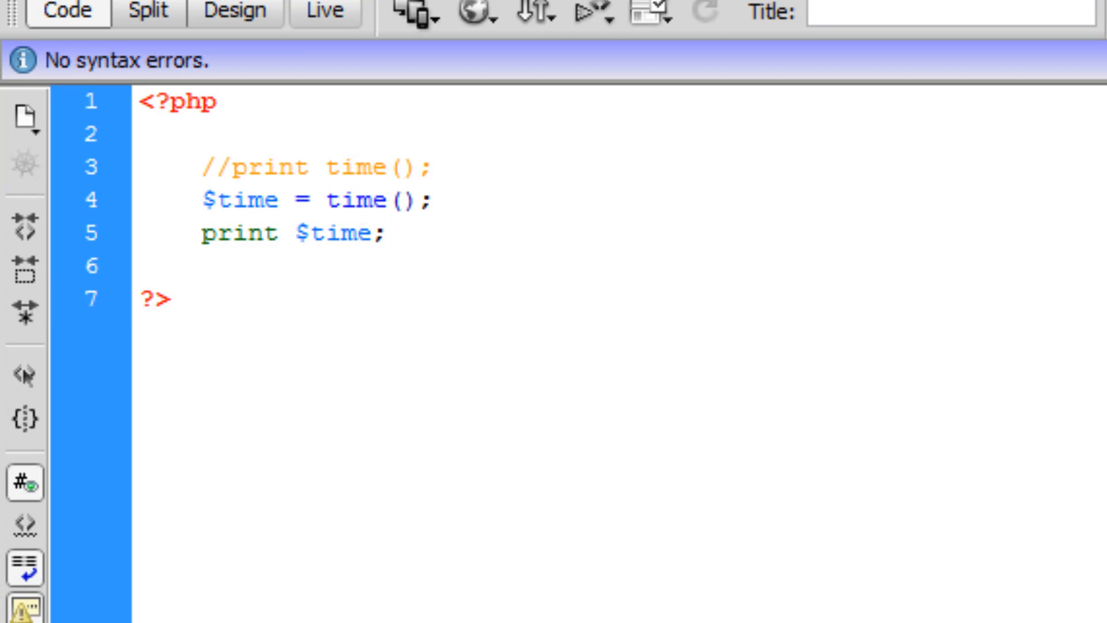
click(384, 233)
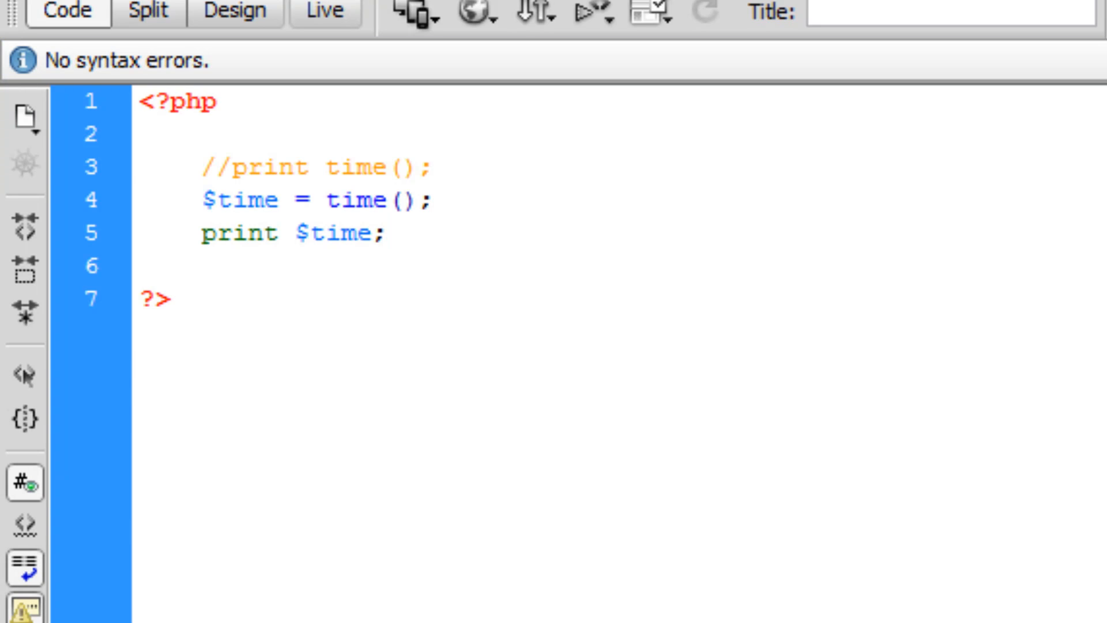
click(384, 233)
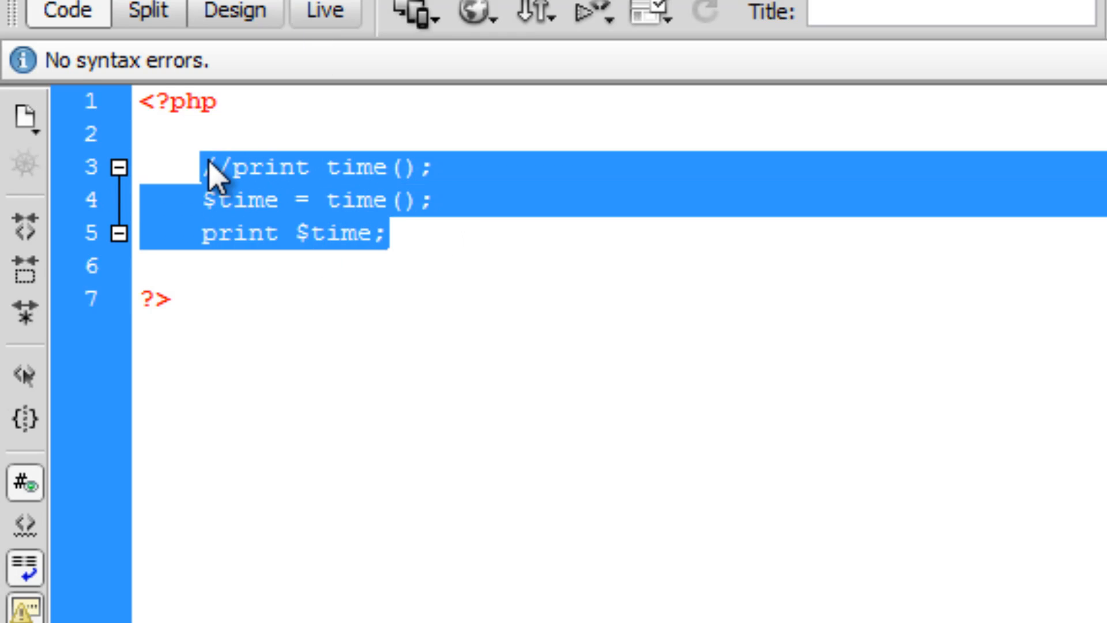
text(microtime())
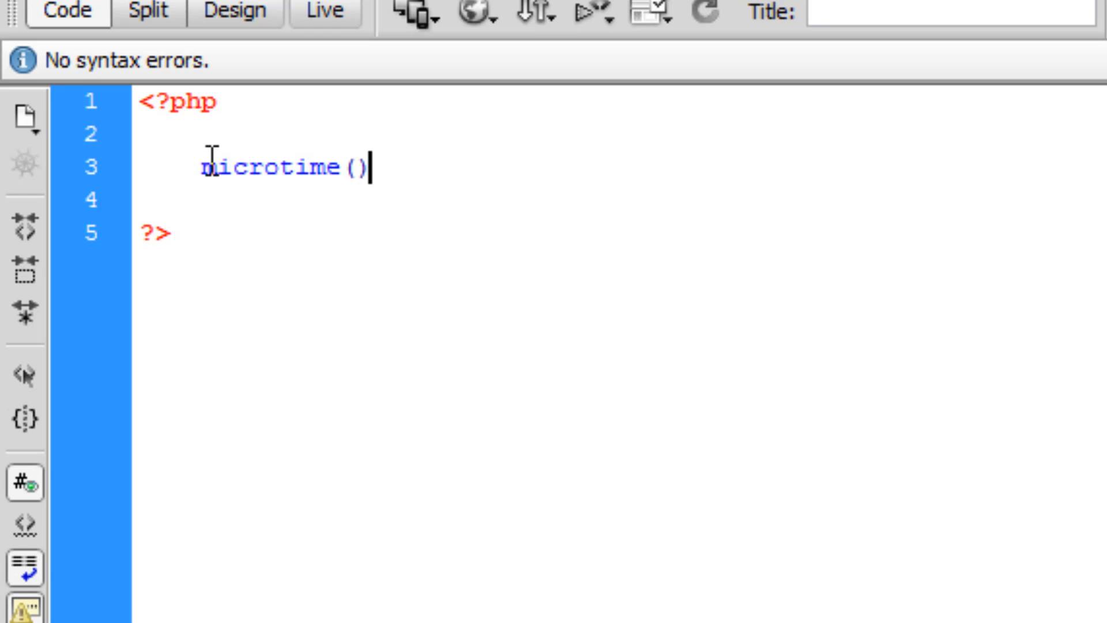
text(;)
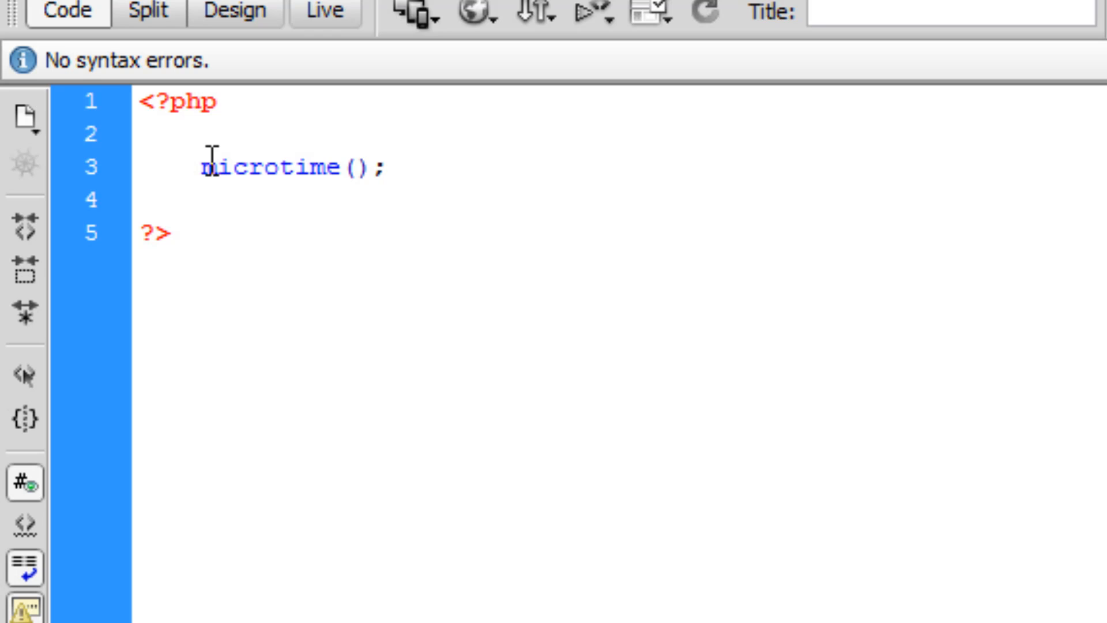
click(385, 167)
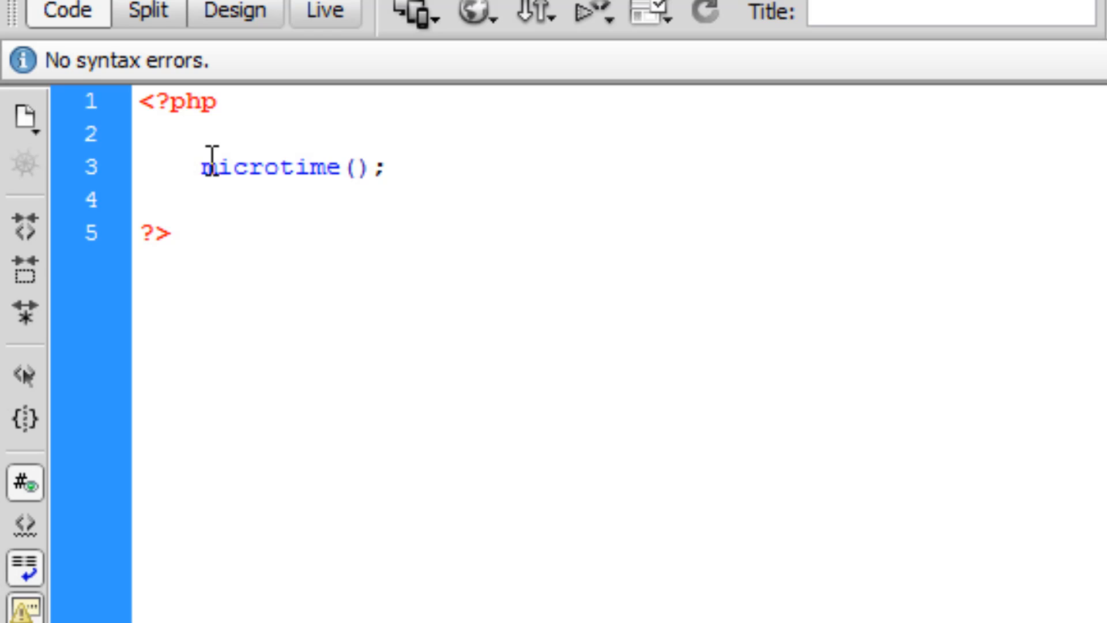
click(385, 168)
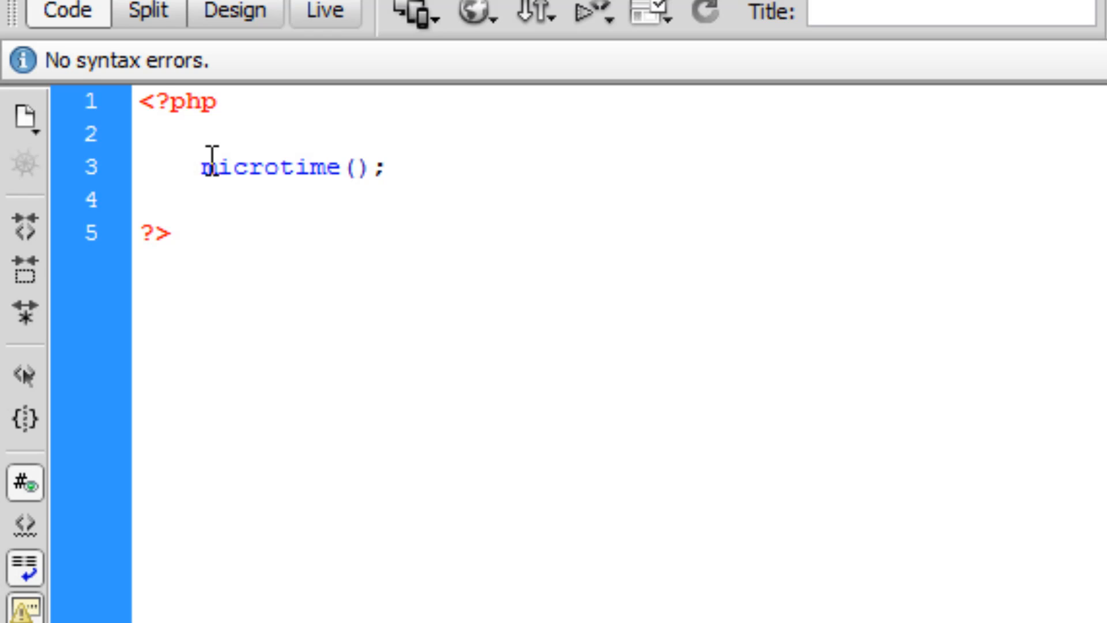
click(384, 167)
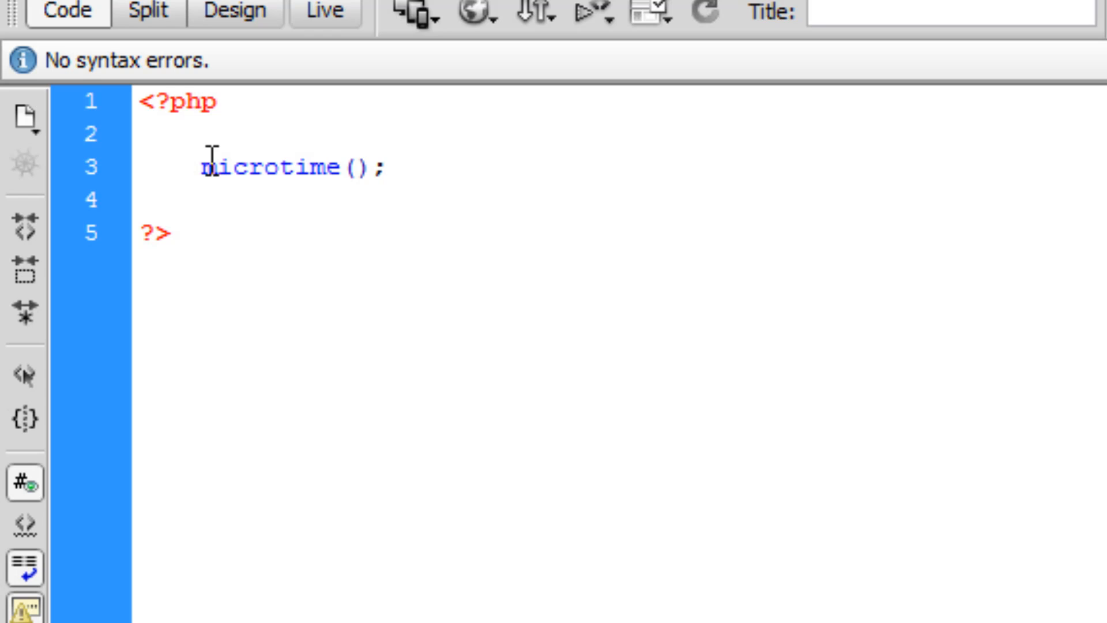
click(384, 167)
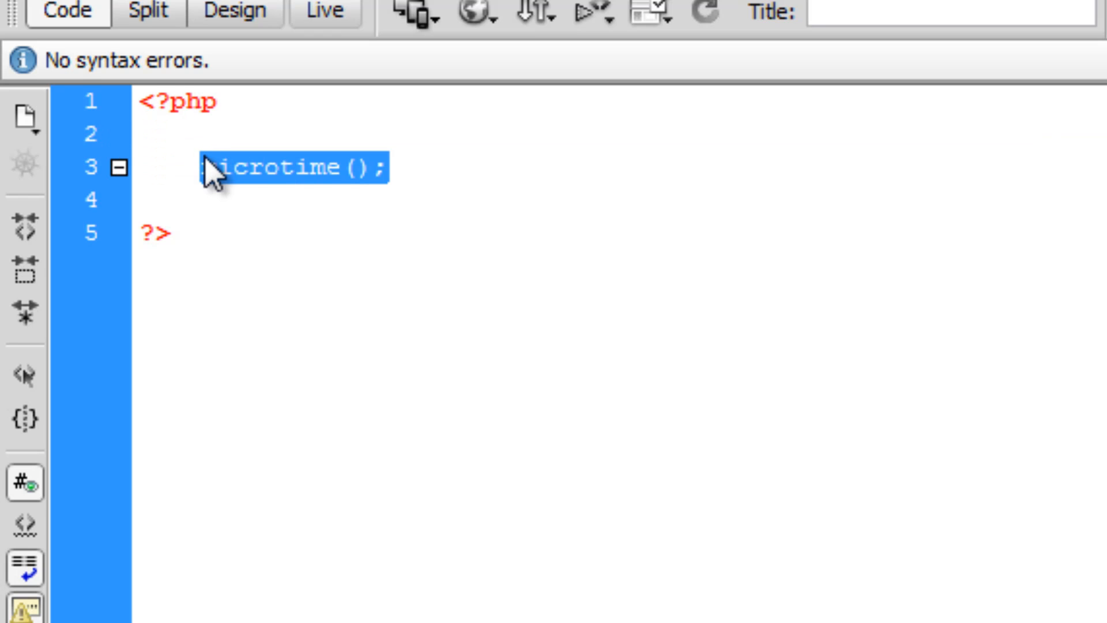
- Replace the microtime() line with the comment '//converting from string to timestamp'
text(conv)
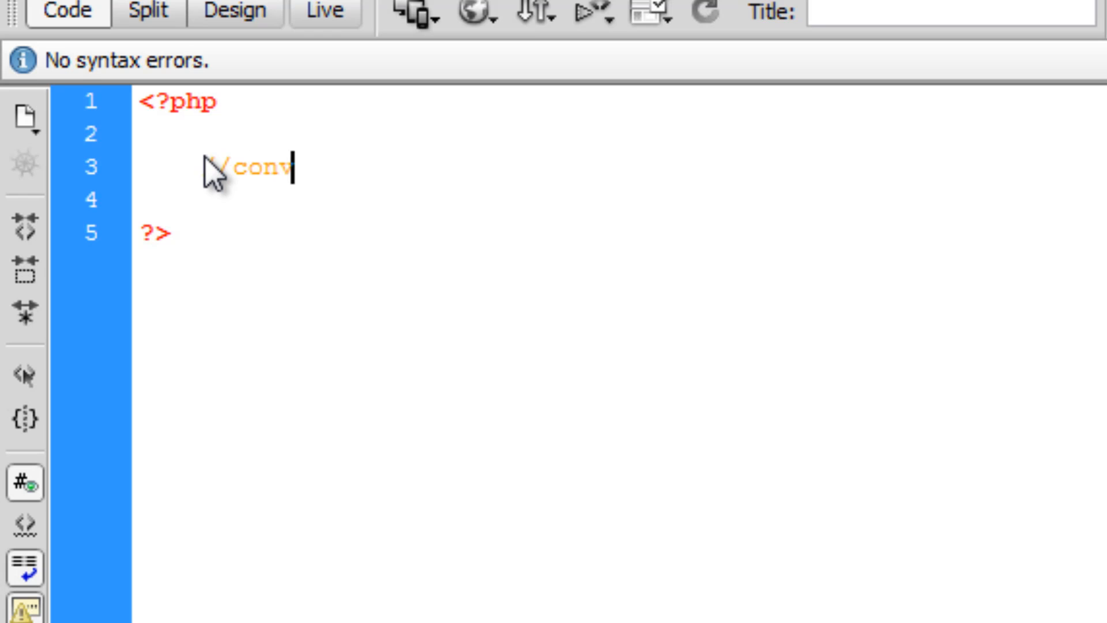
text(erting from)
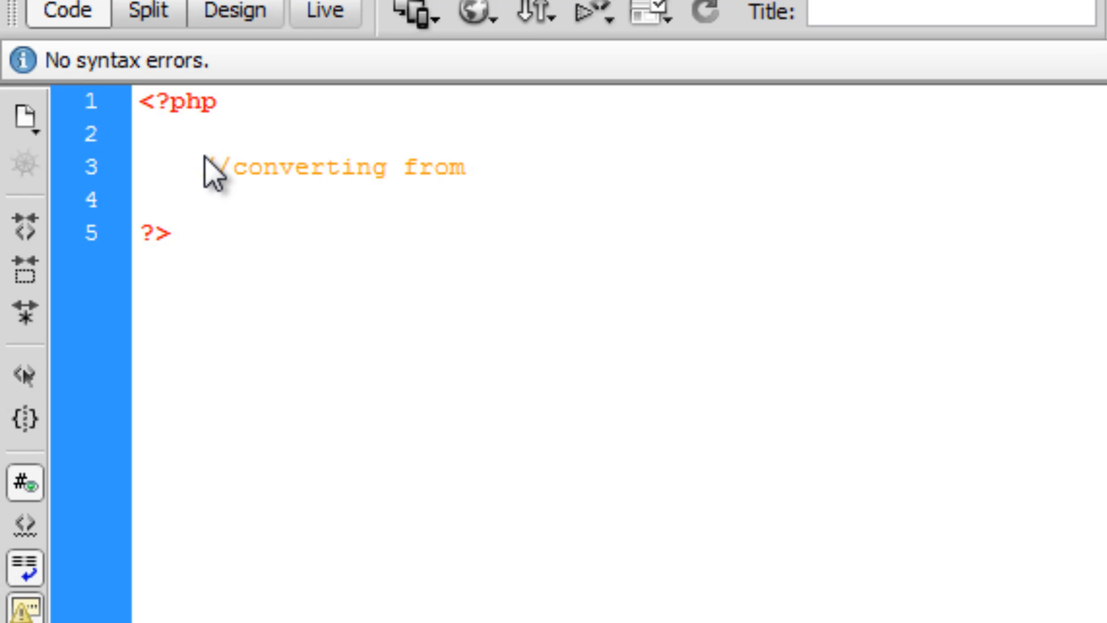
text(string to times)
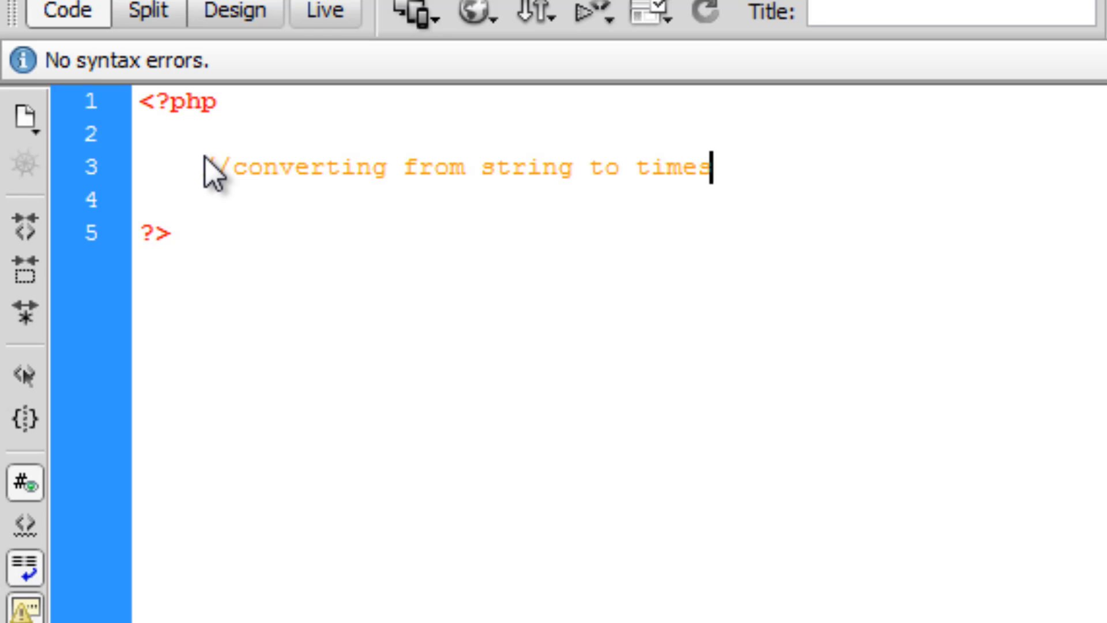
text(tamp)
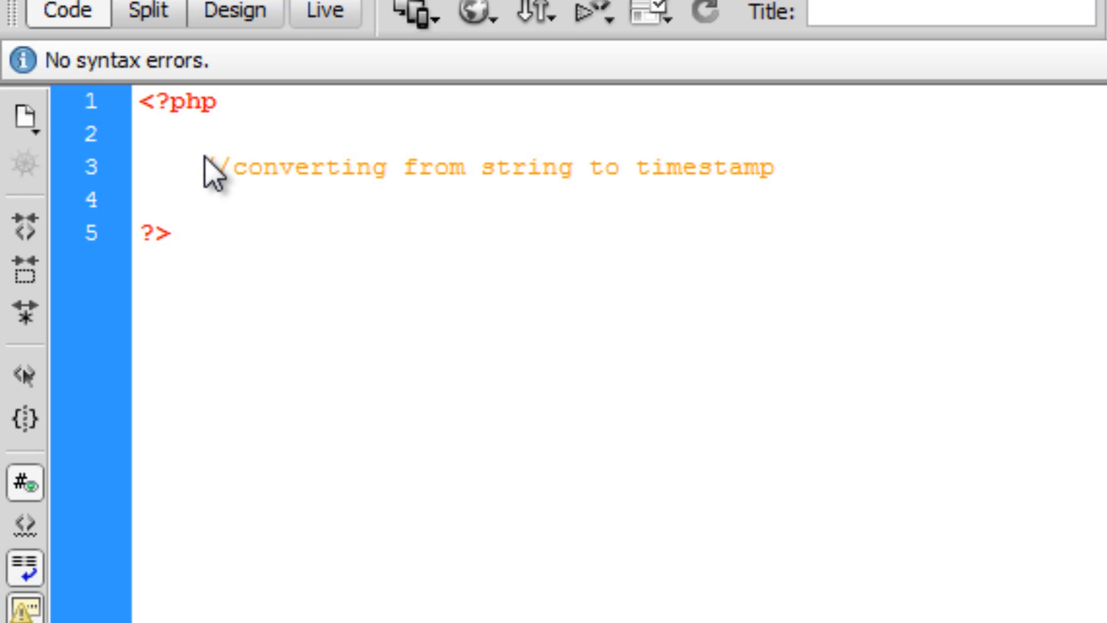
click(759, 167)
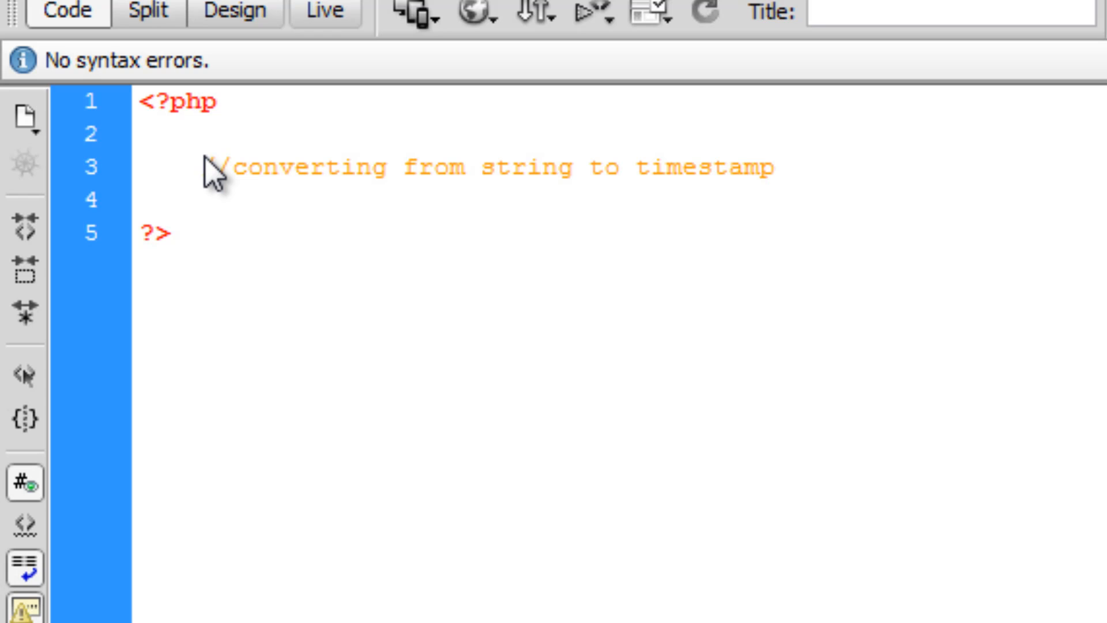
click(770, 167)
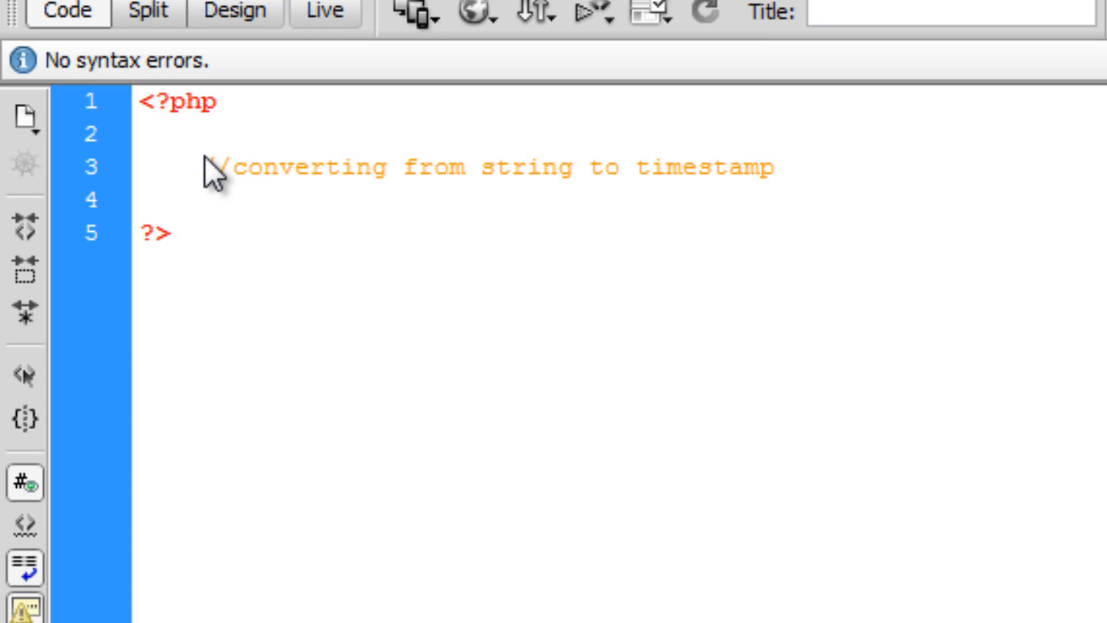
click(772, 167)
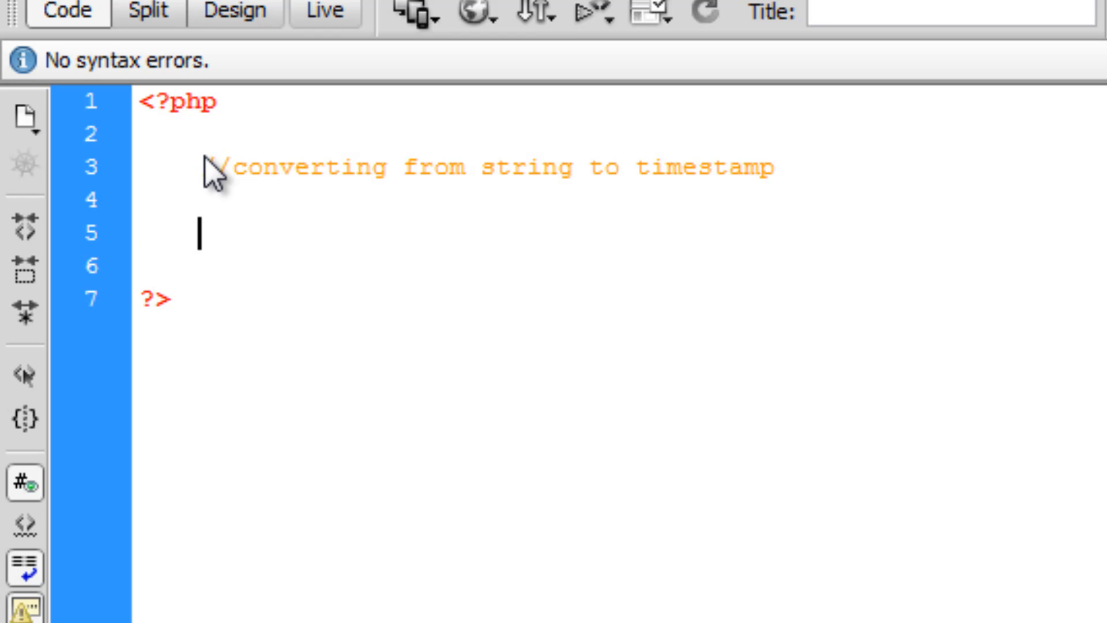
- Add a strtotime(); call on line 5, then delete it again
text(st)
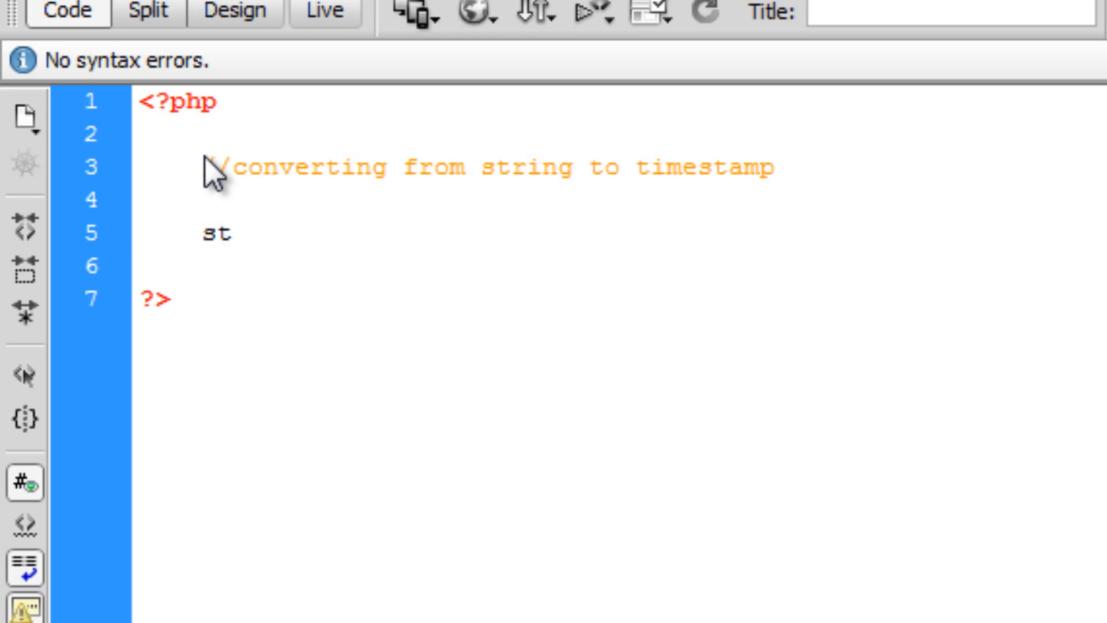
text(rt)
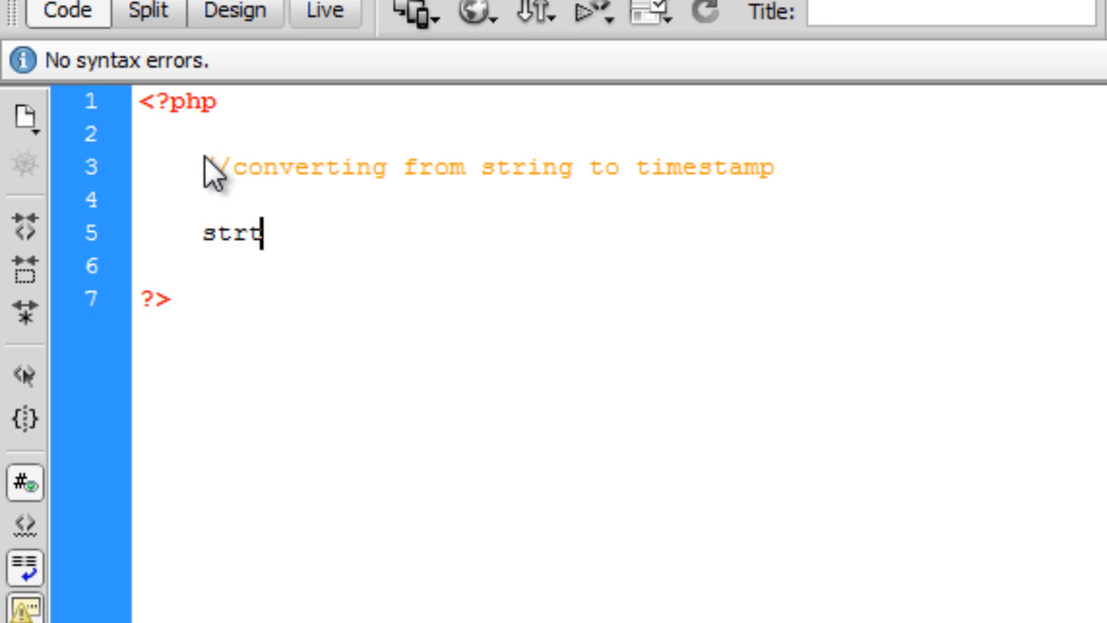
text(otime();)
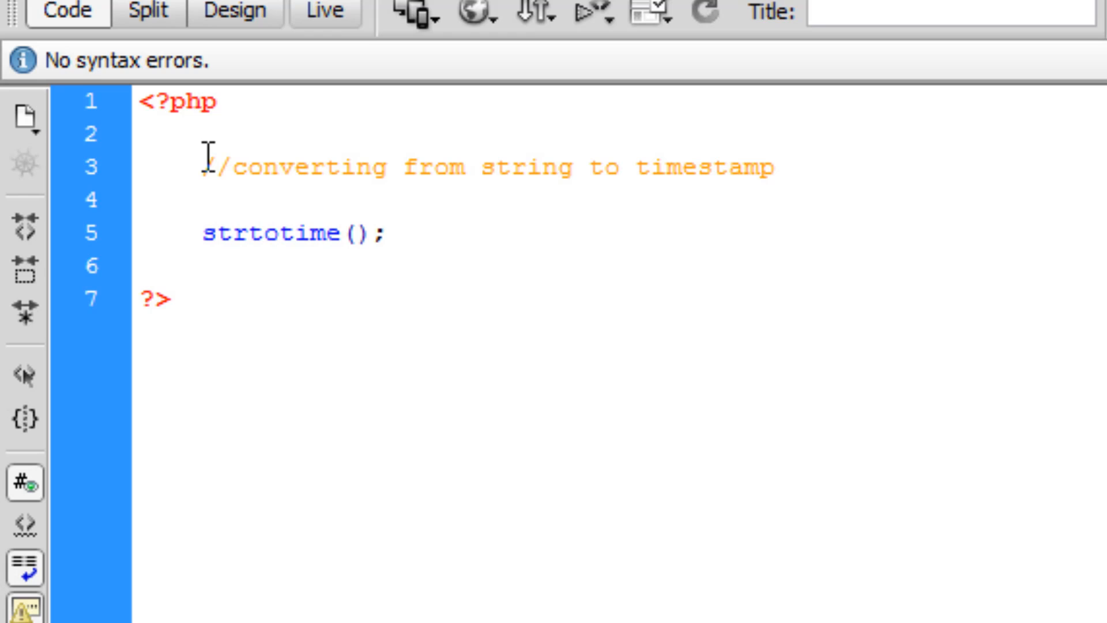
click(385, 234)
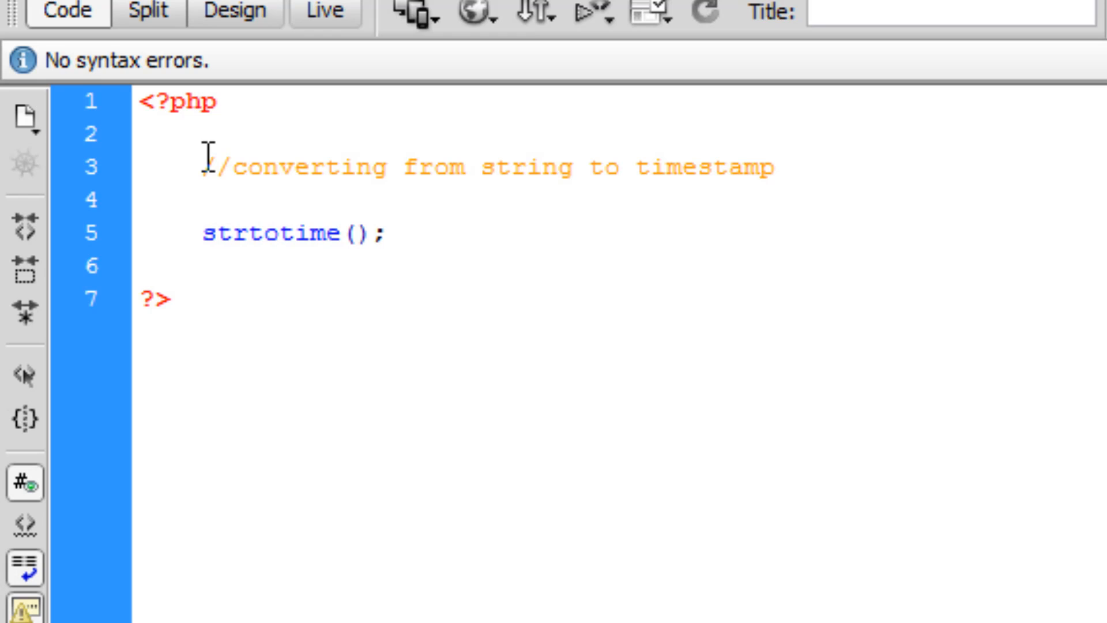
click(384, 234)
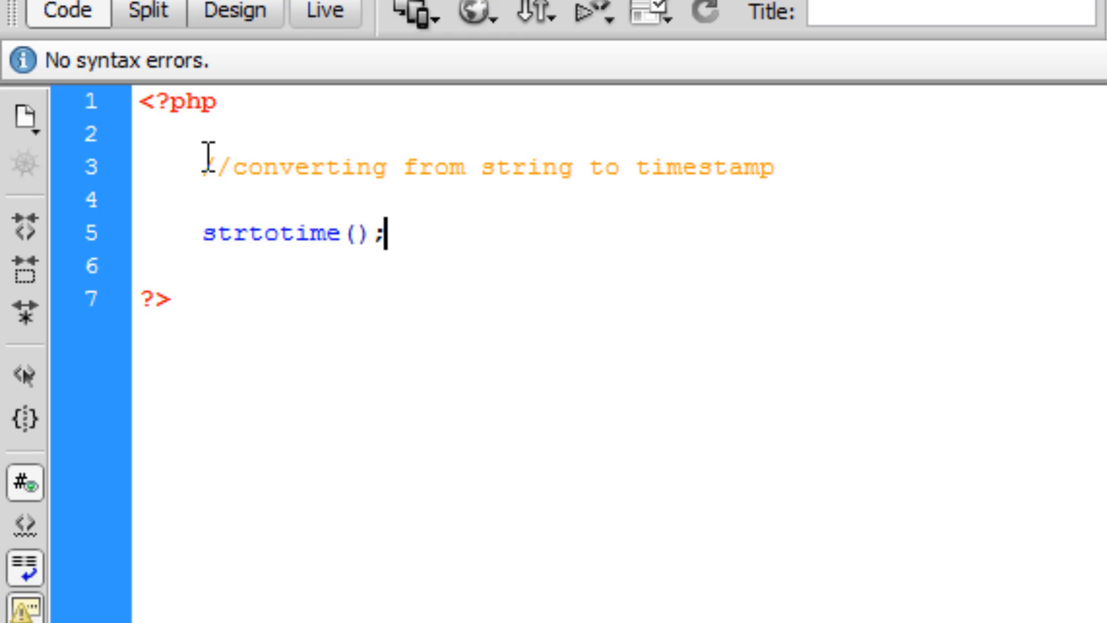
key(Backspace)
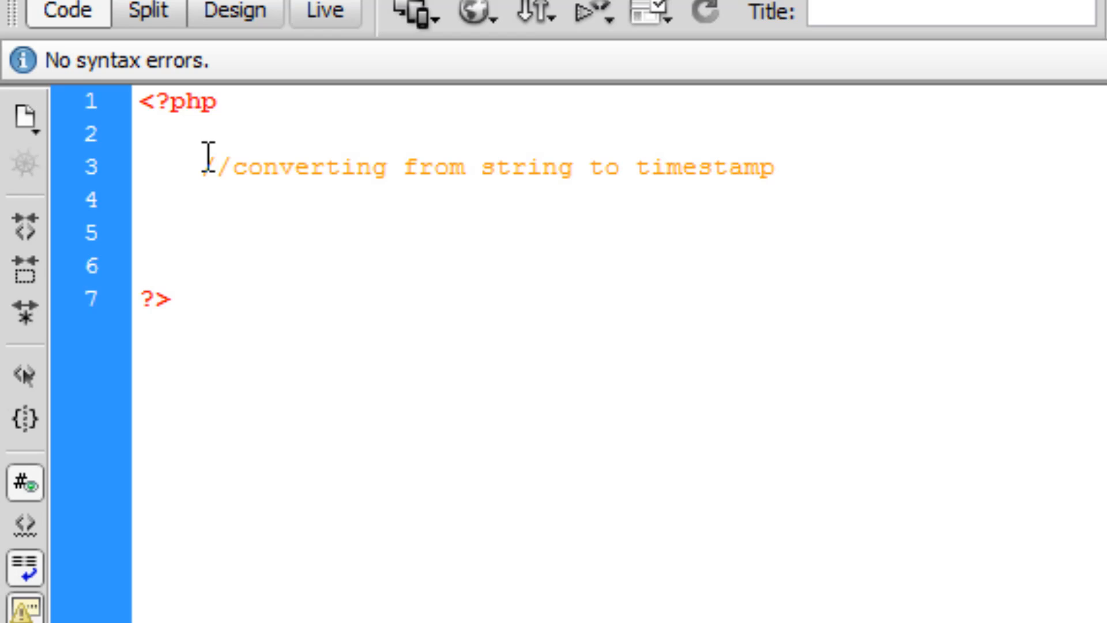
- Declare the variables $dateFormat1, $dateFormat2 and $dateFormat3 below the comment
click(199, 233)
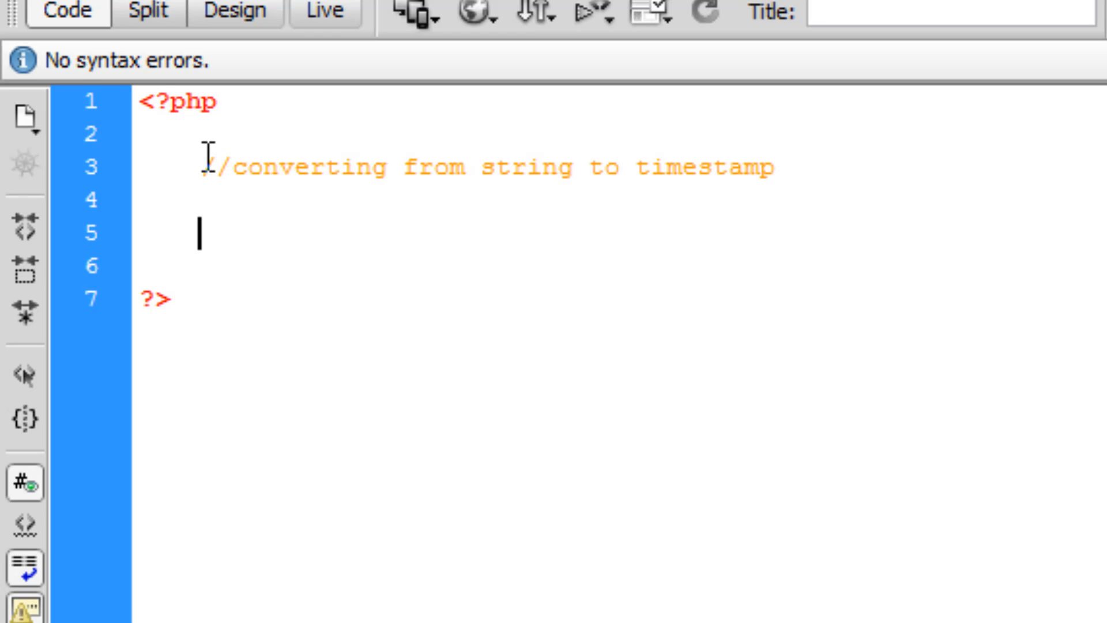
text(~$)
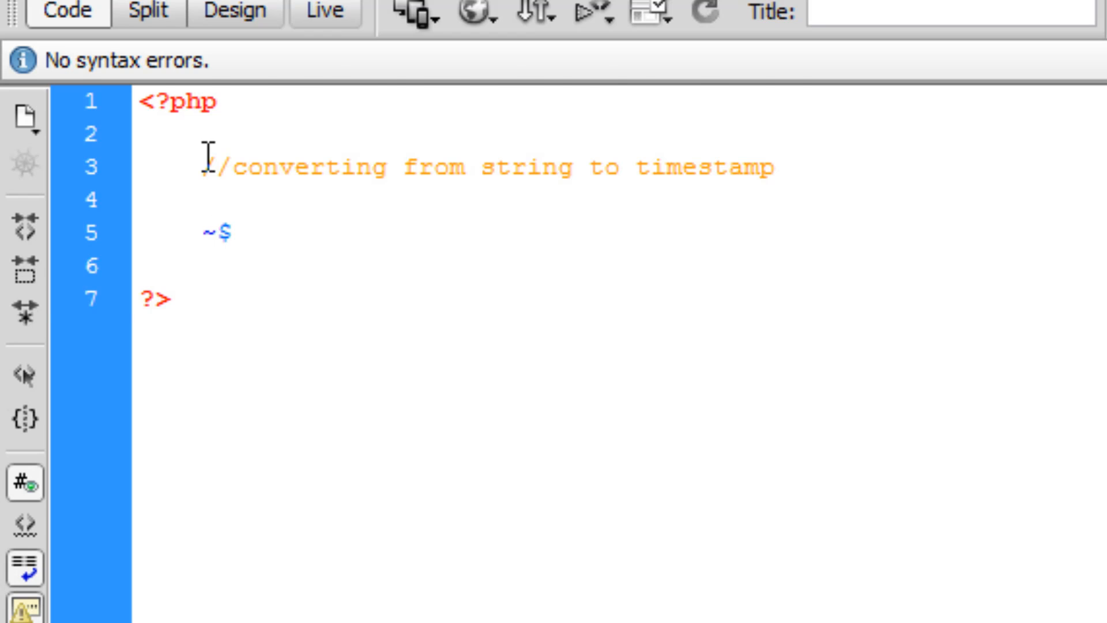
text(date)
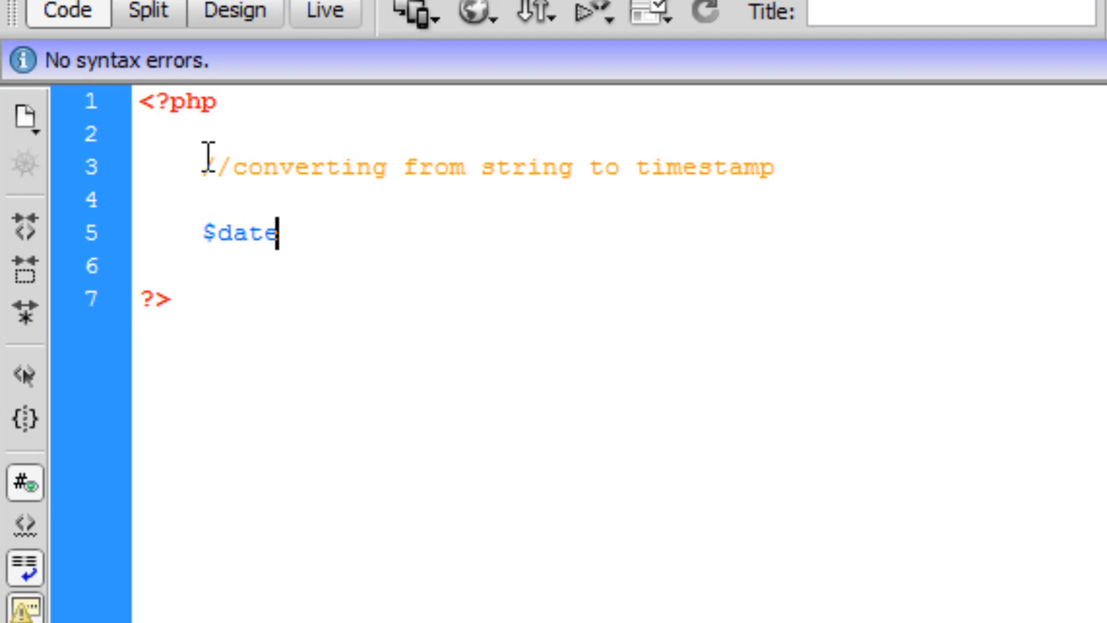
text(Format1)
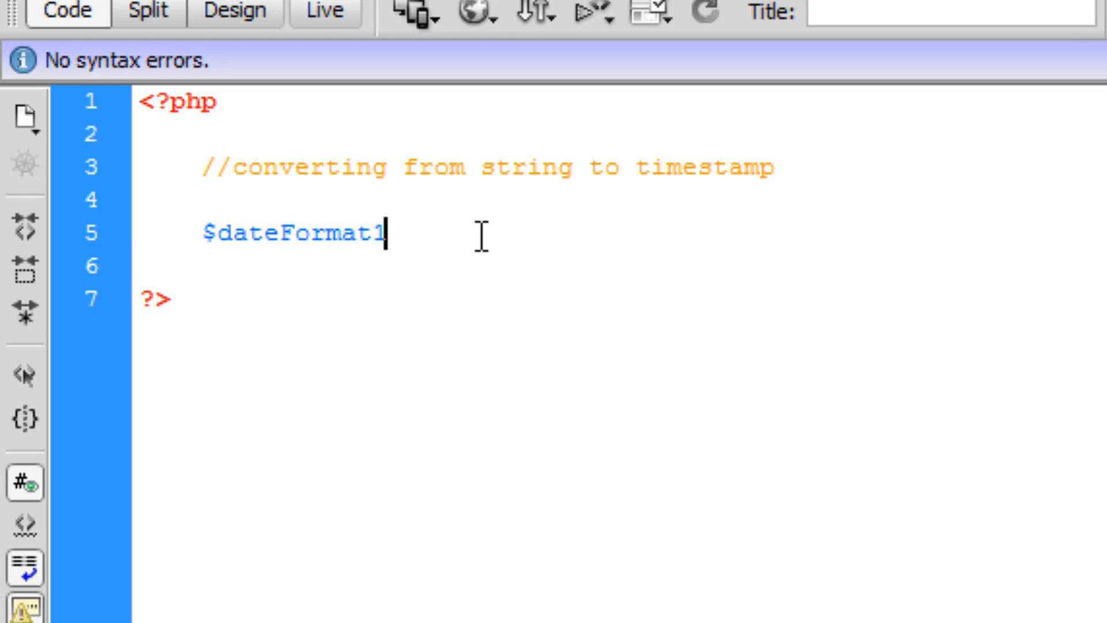
text($dateFormat1)
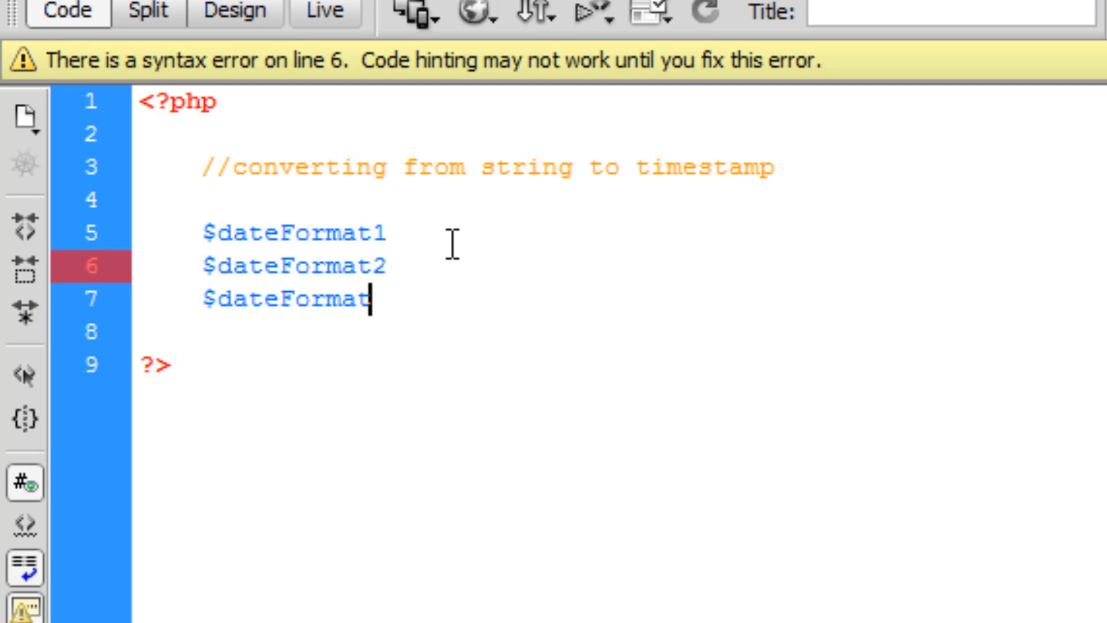
text(3)
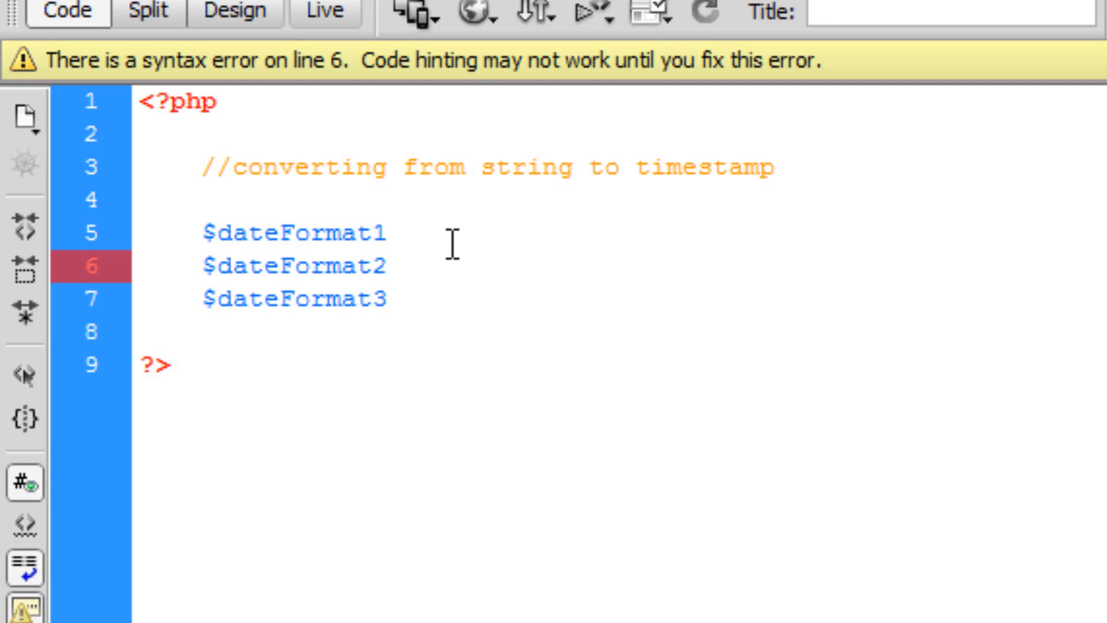
- Assign "09th October 2012" to $dateFormat1 and begin $dateFormat2 with = ""
text(= ")
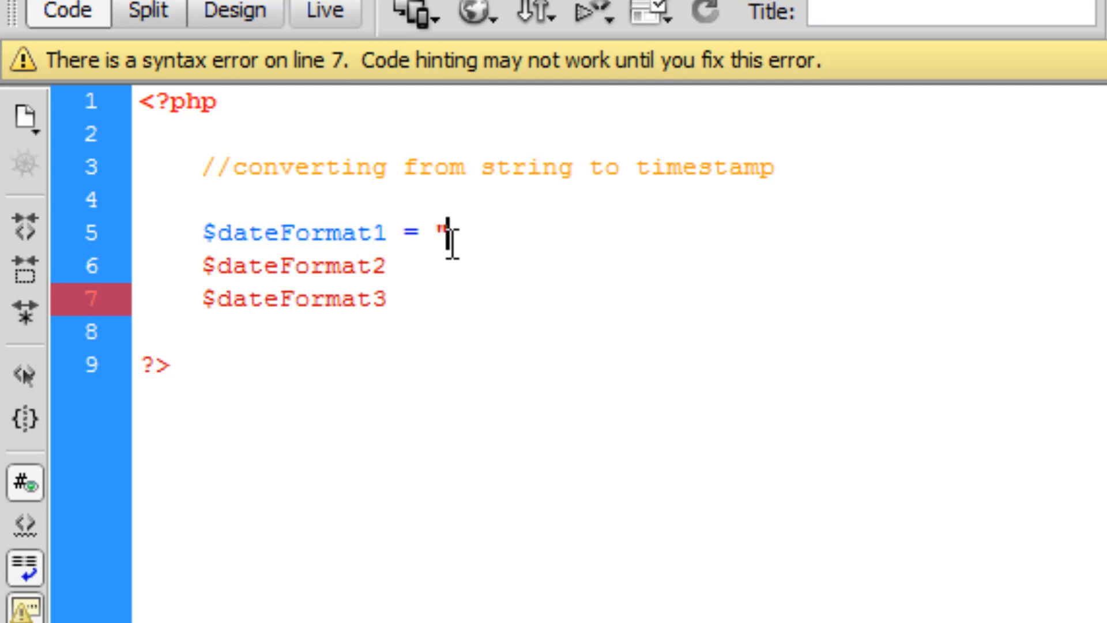
text(";)
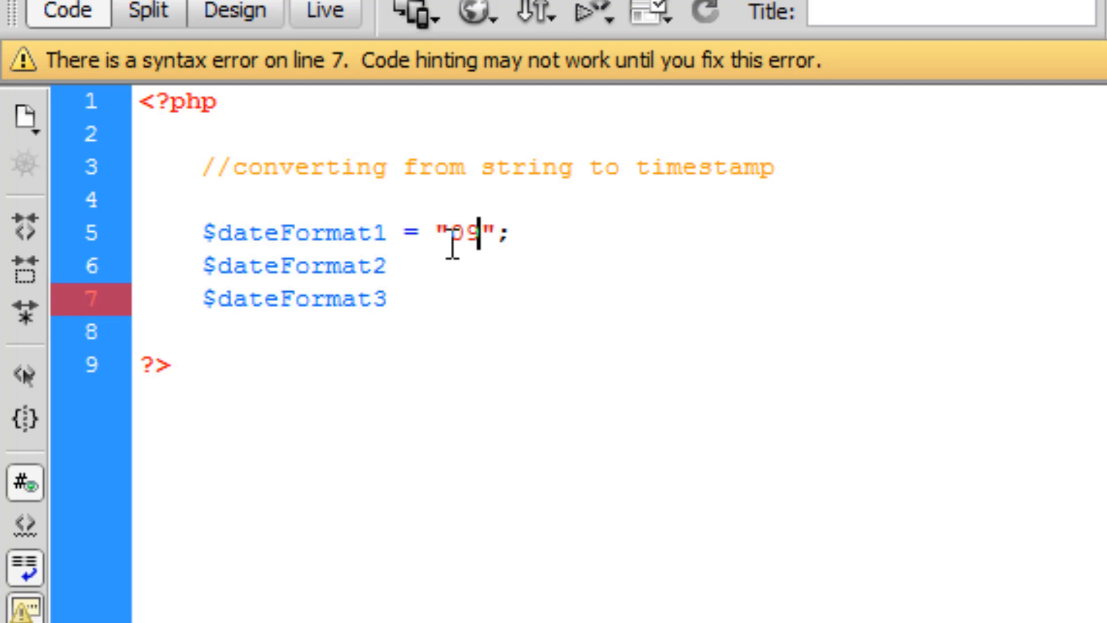
text(th Octob)
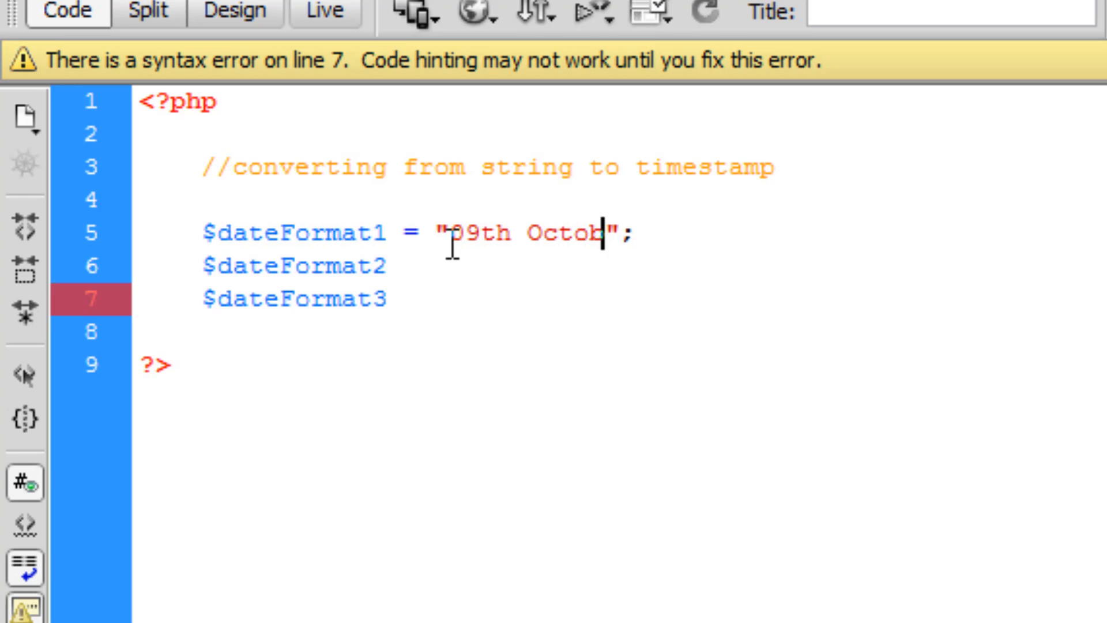
text(er 2012)
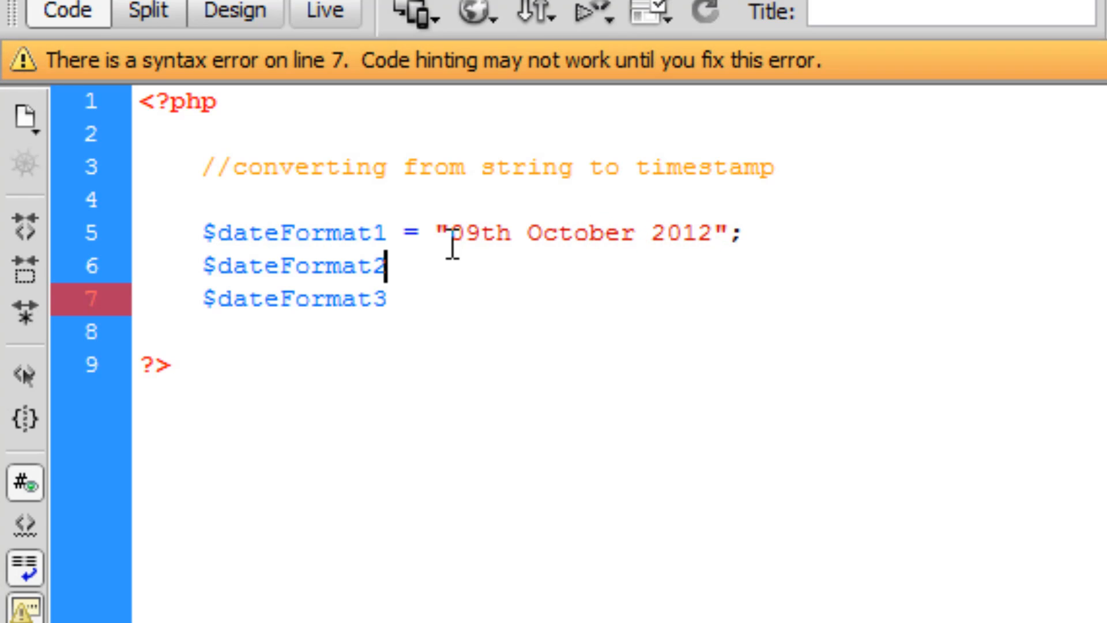
text(= "")
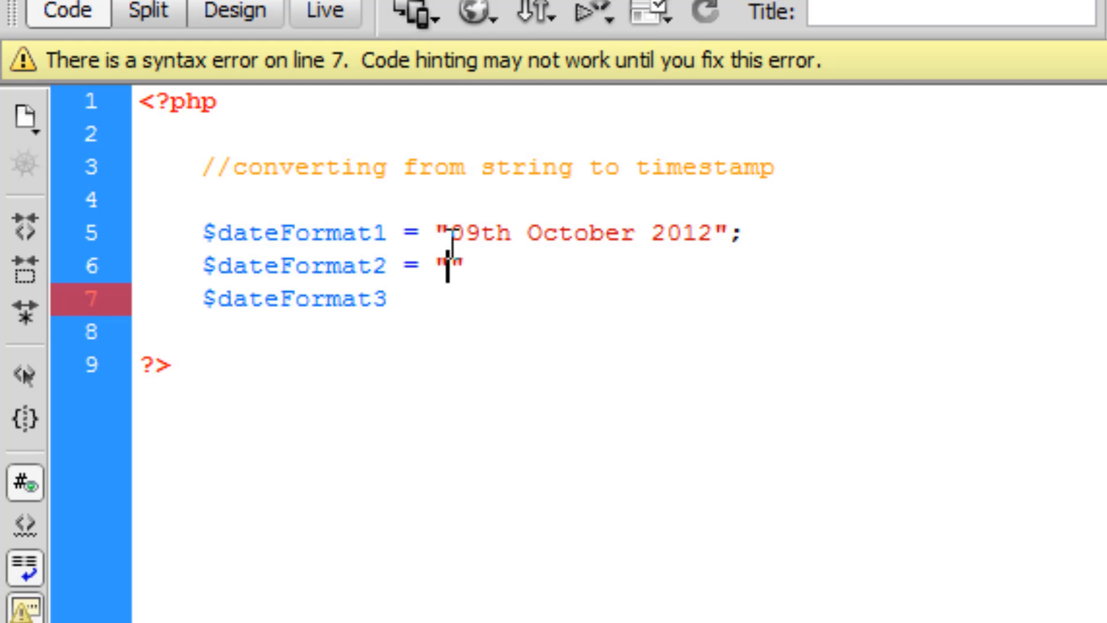
- Set $dateFormat2 to "09 Oct. 2012 17:30" with a comment noting it uses a time
text(;)
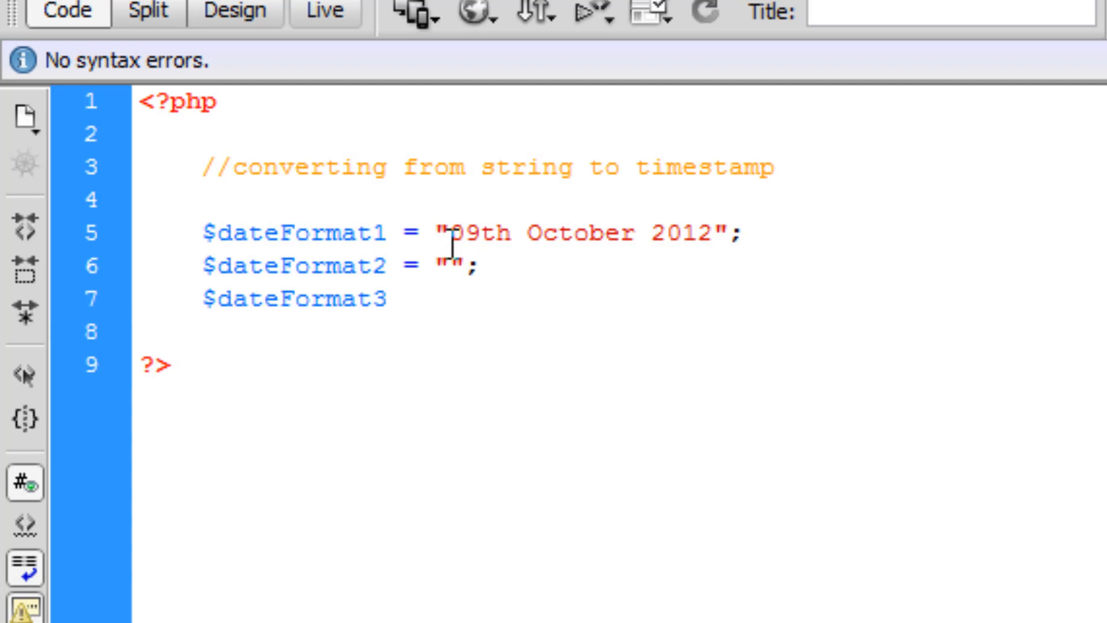
text(09)
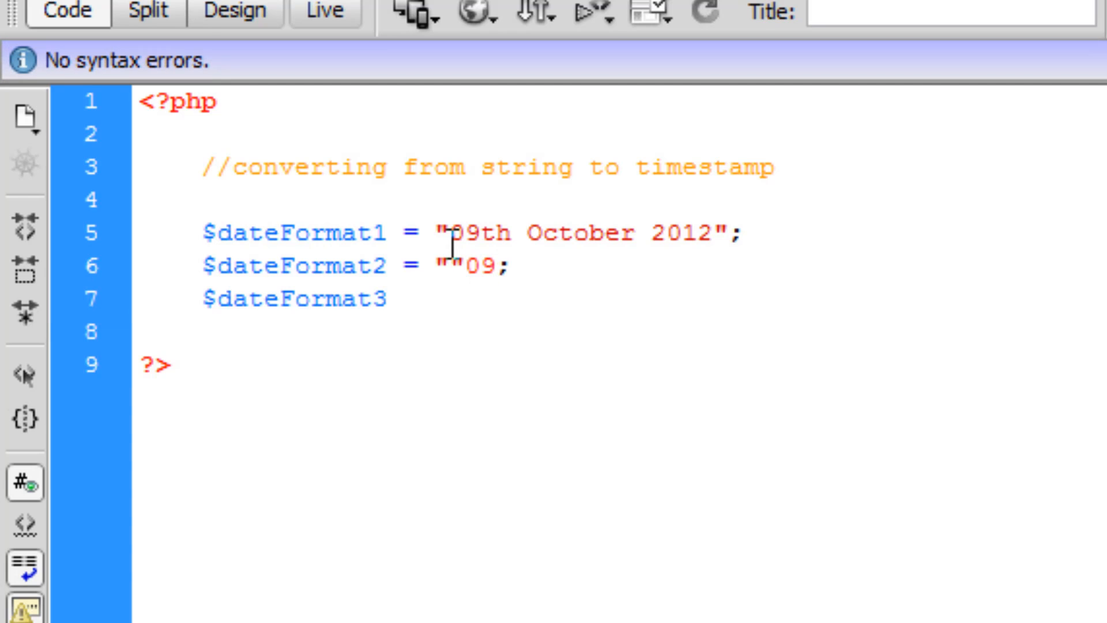
text(0)
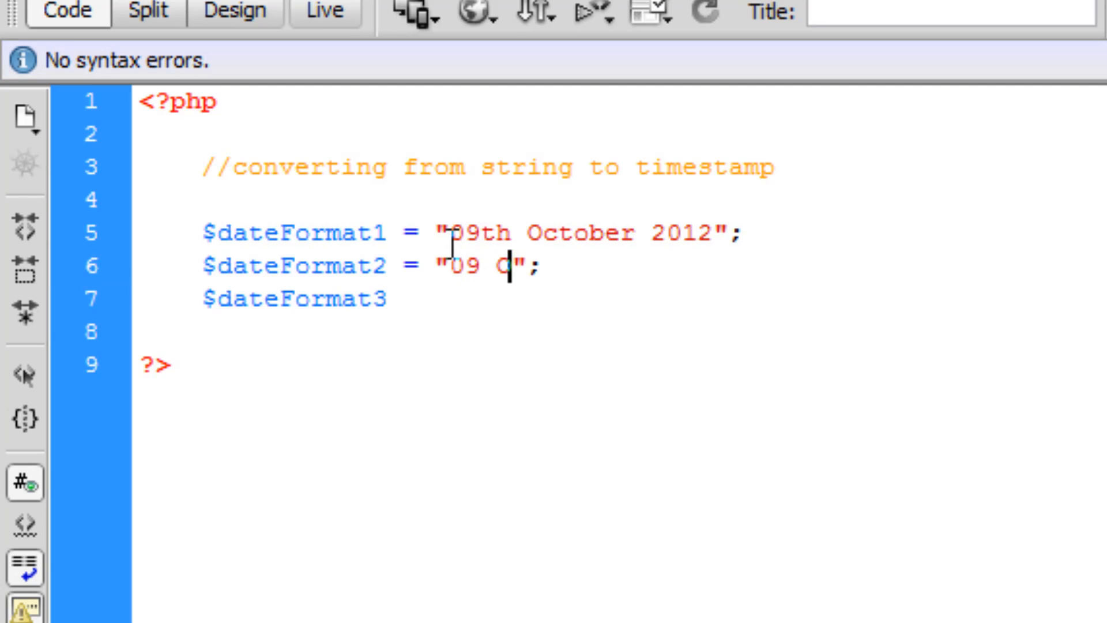
text(ct.)
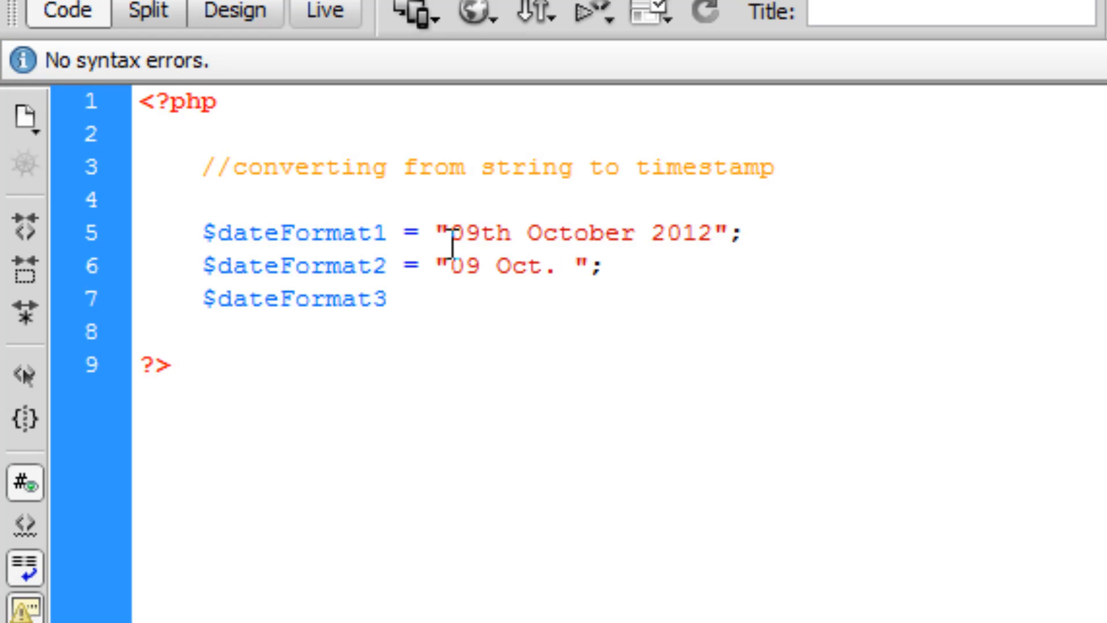
text(2012)
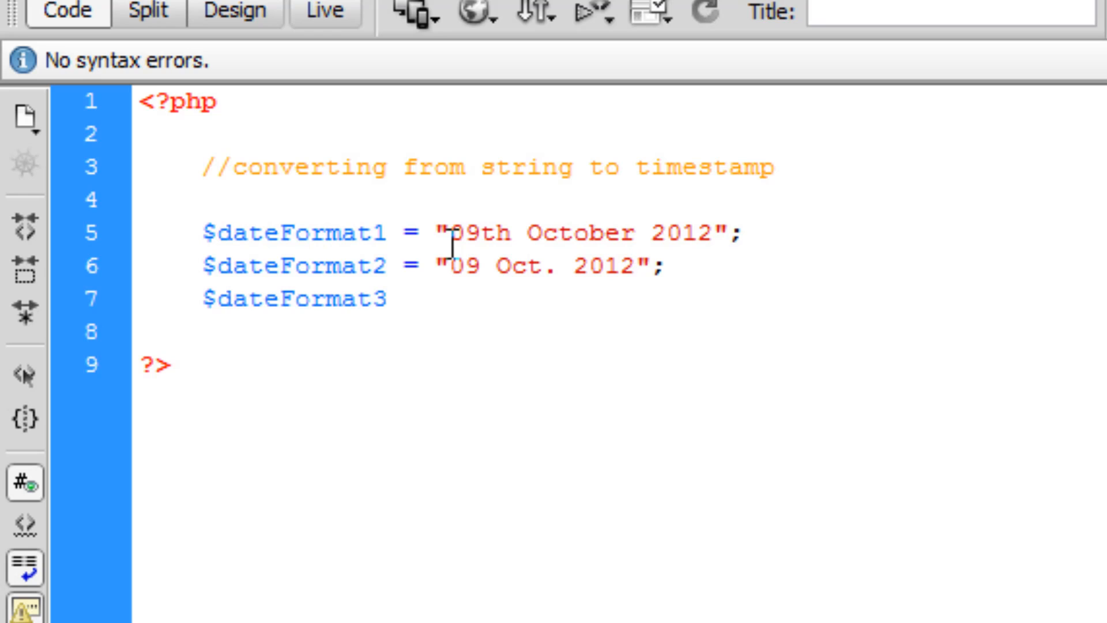
text(17:)
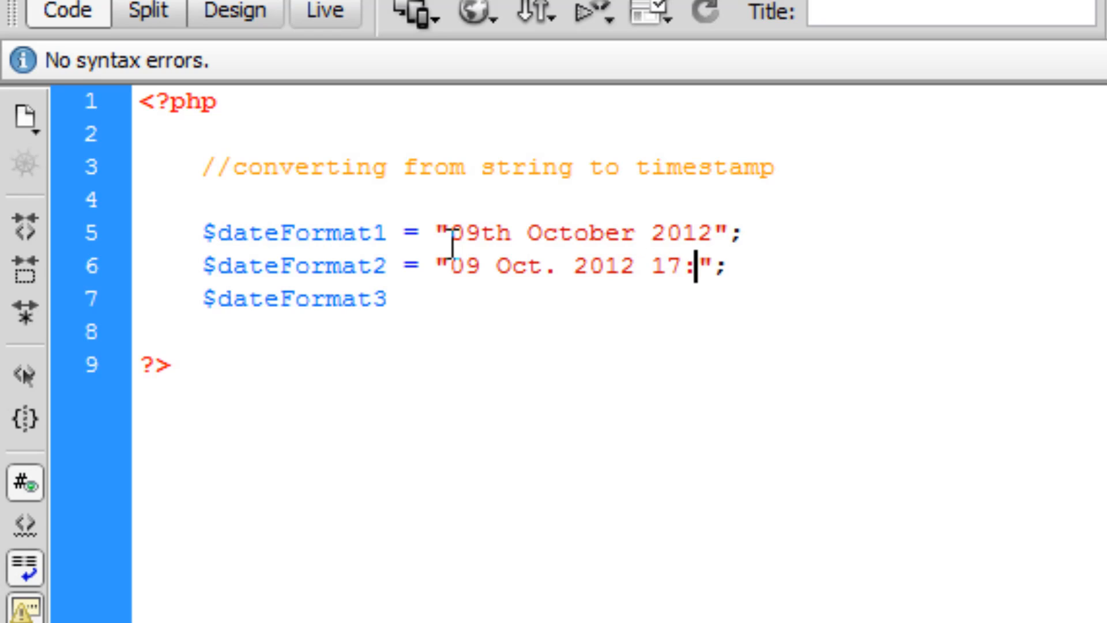
text(30)
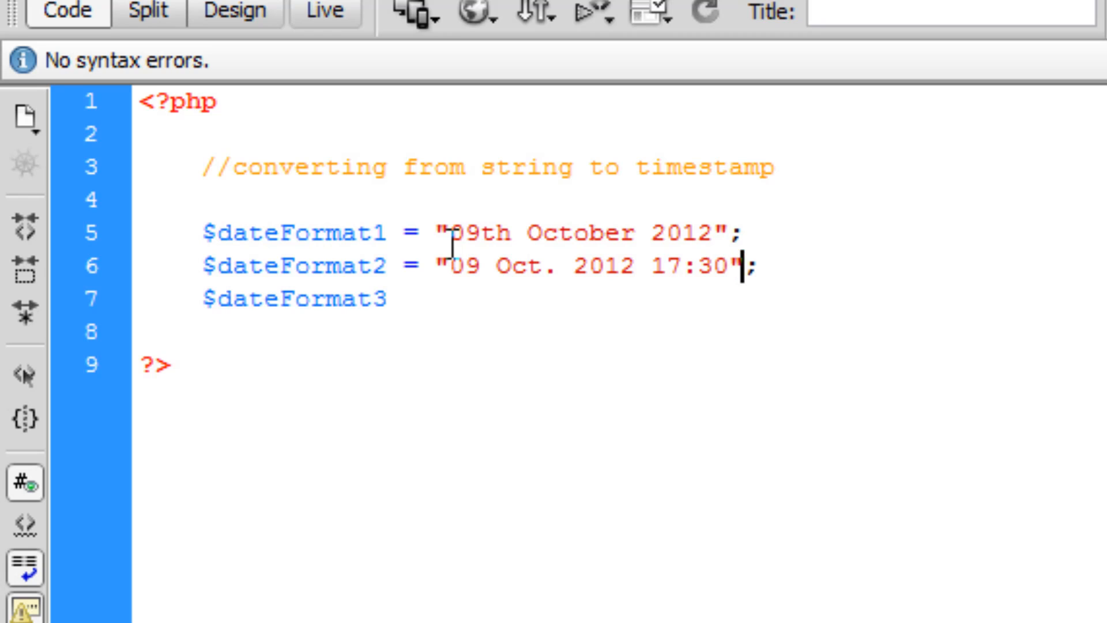
text(//to)
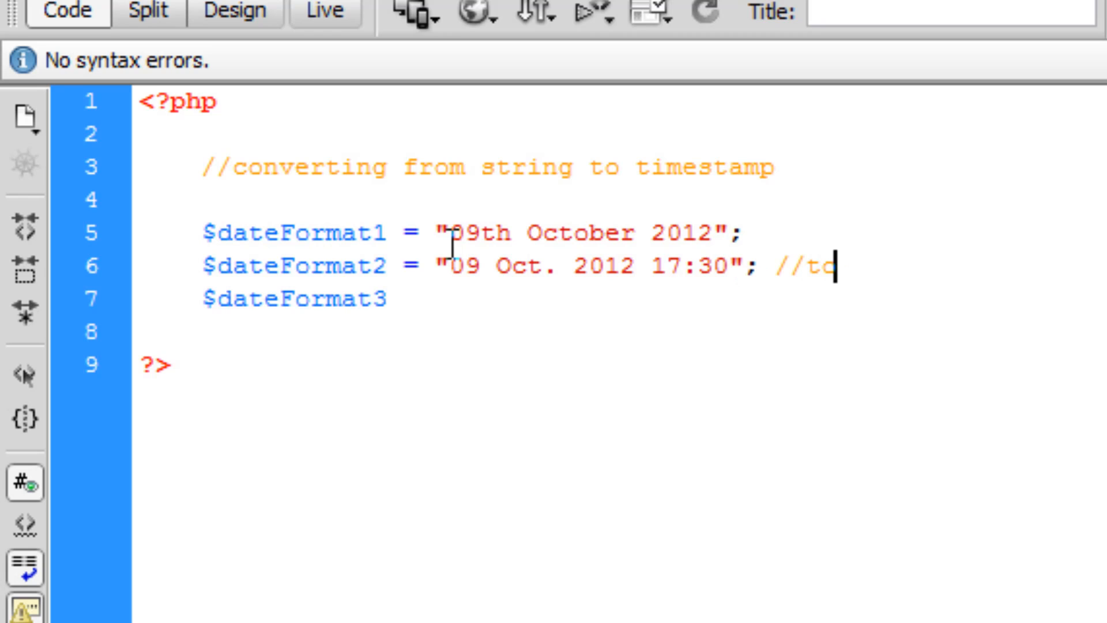
text(his)
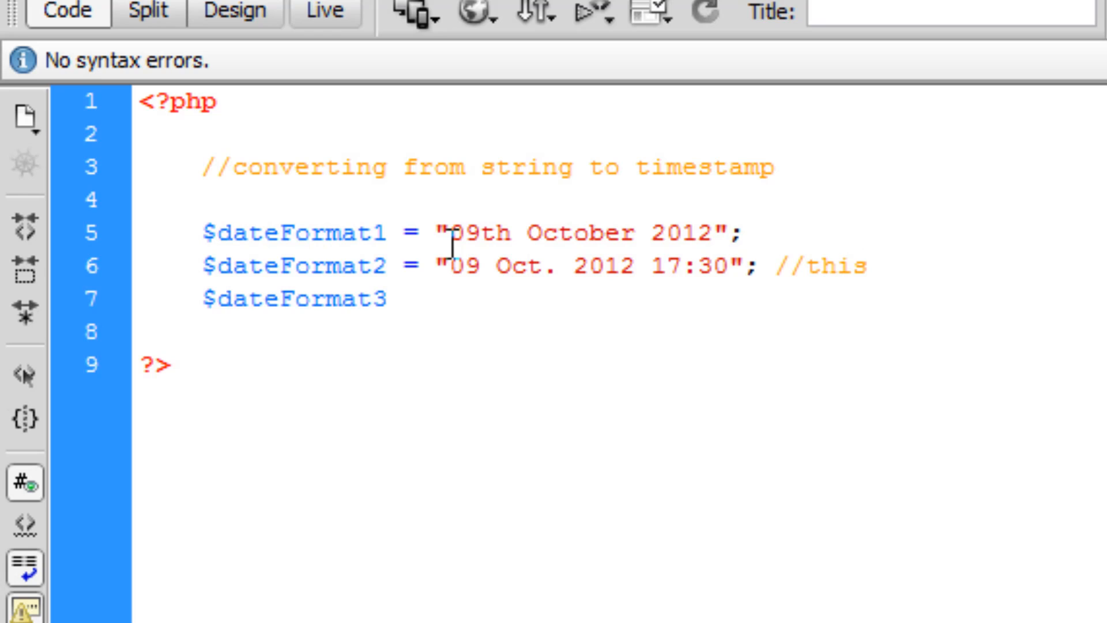
text(one uses a ti)
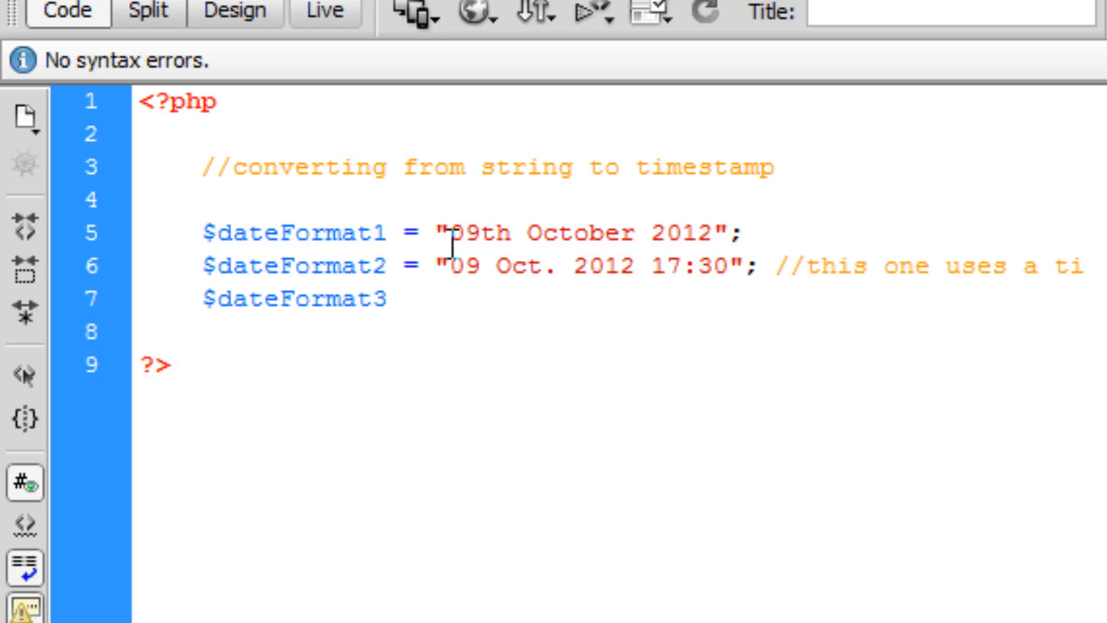
- Set $dateFormat3 to "2012/10/09" and add blank lines below the variables
click(402, 298)
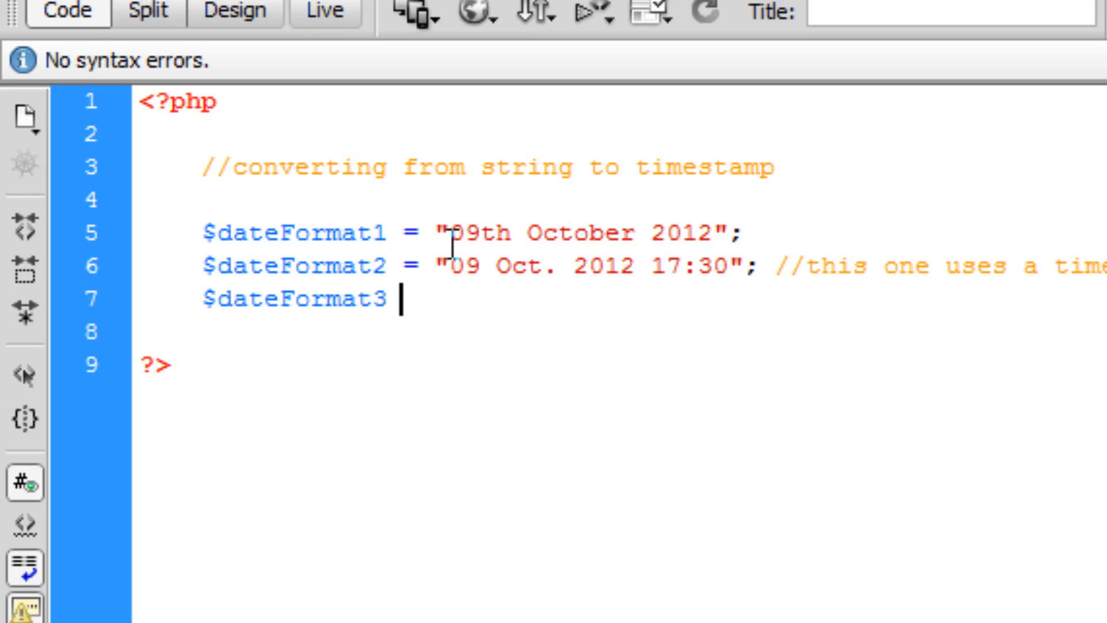
text(= "";)
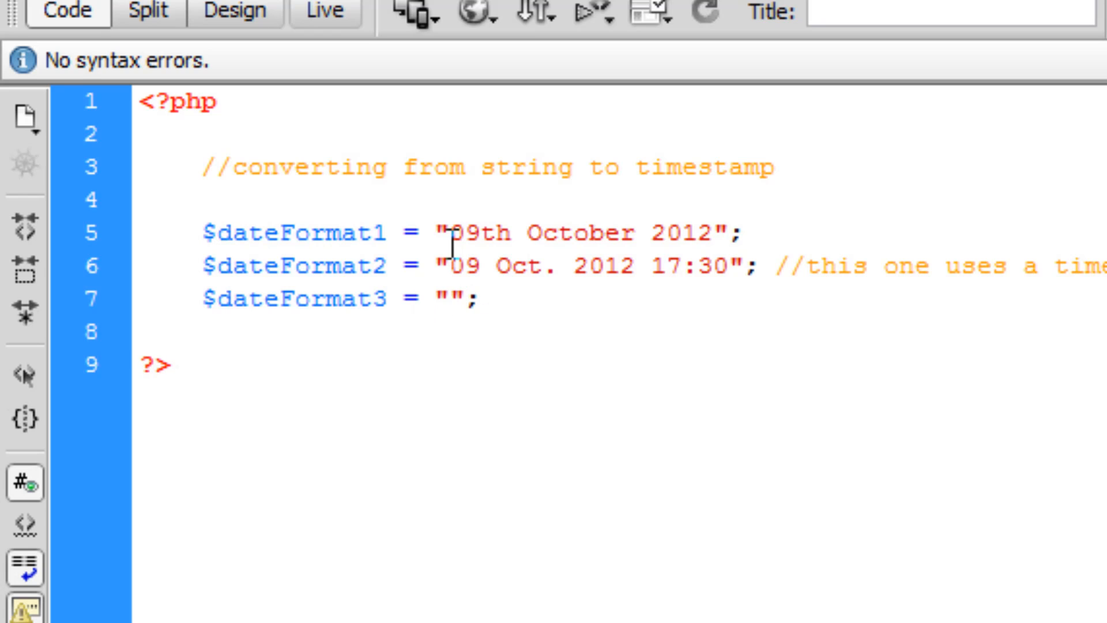
text(2012)
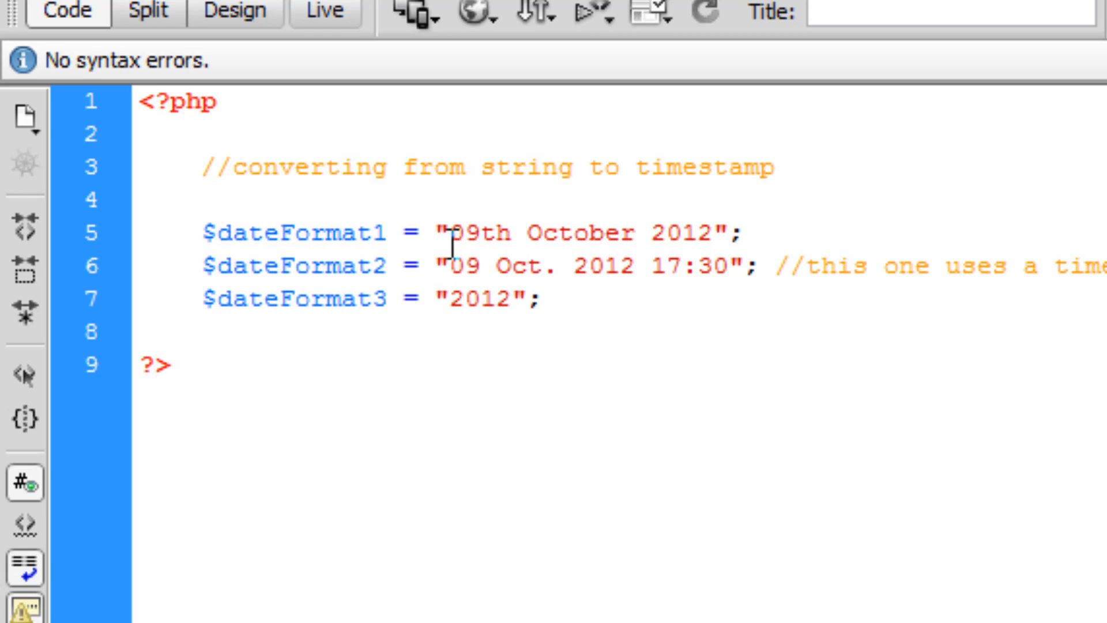
text(/10/)
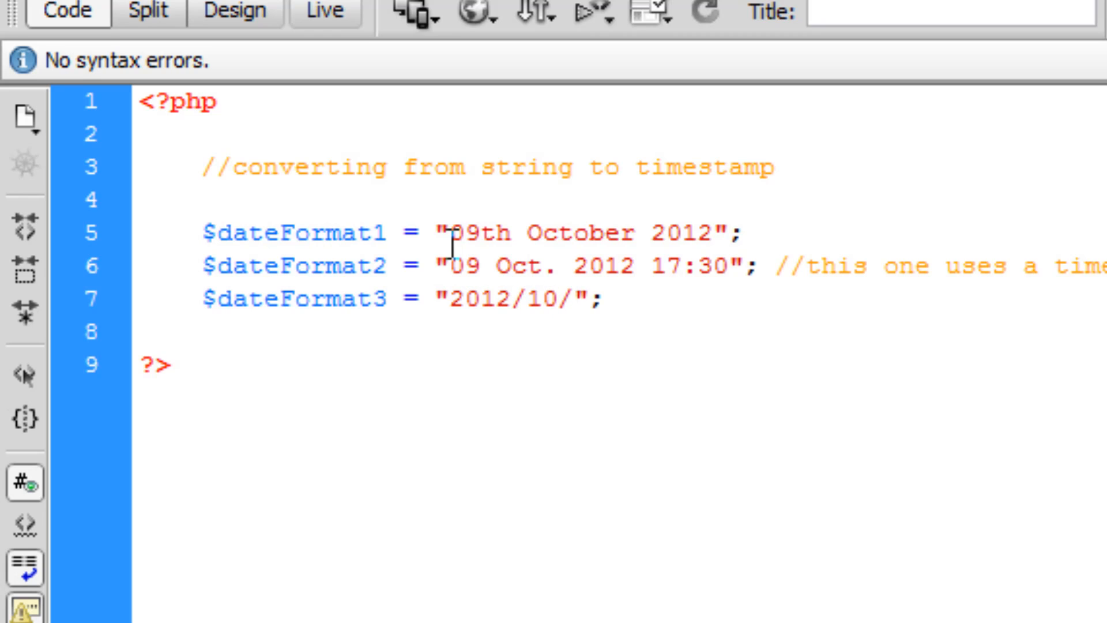
text(09)
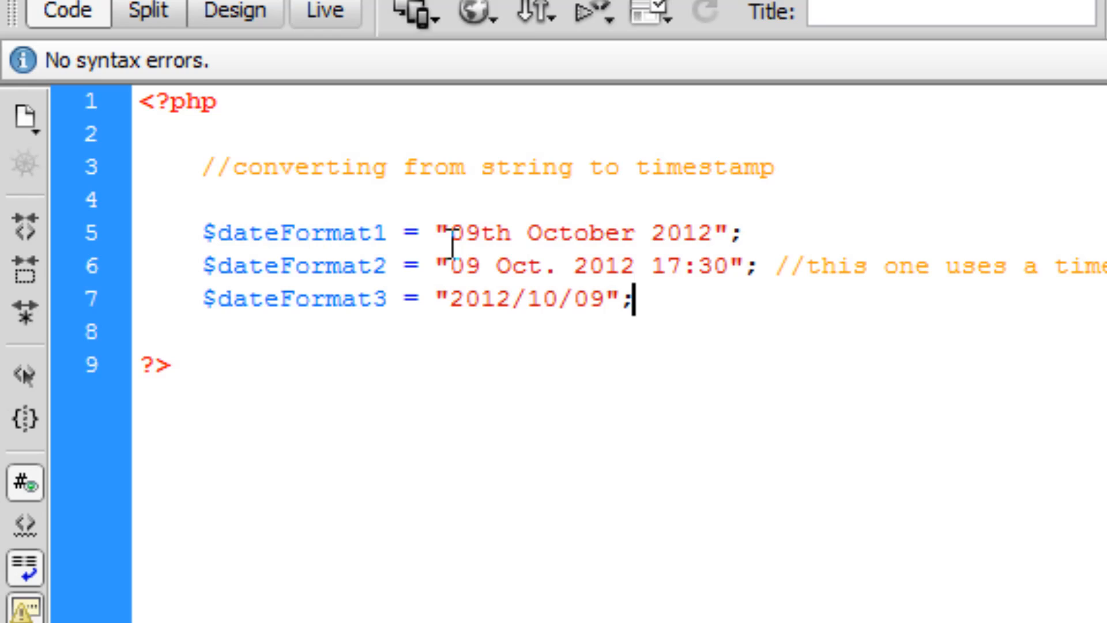
key(Enter)
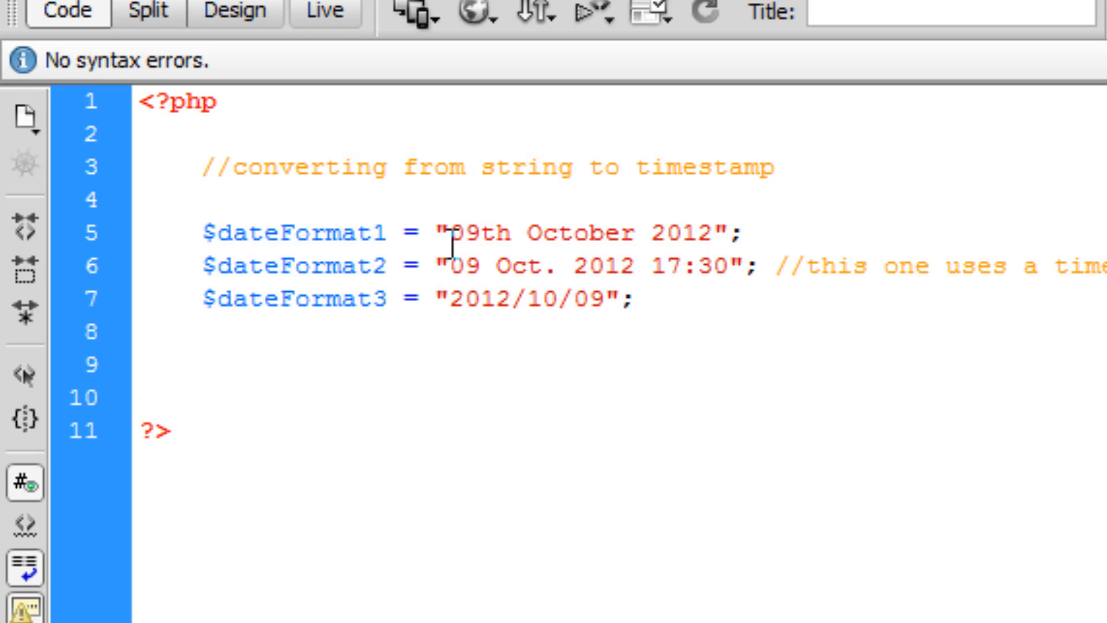
- Write print strtotime($dateFormat1); and change the variable to $dateFormat3, then $dateFormat2
text(print str)
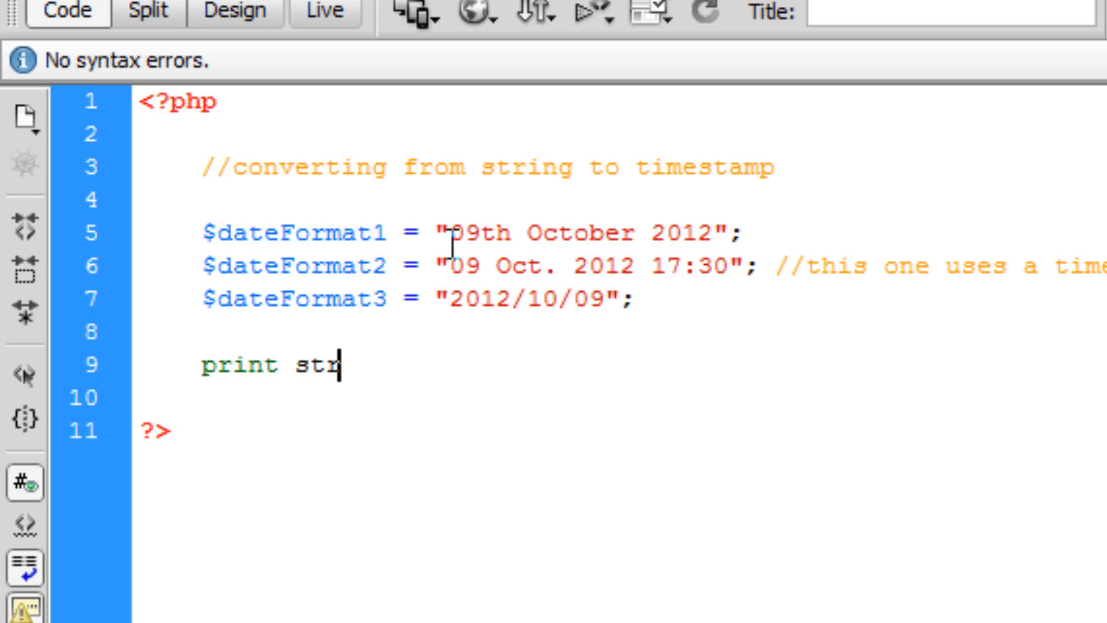
text(otime()
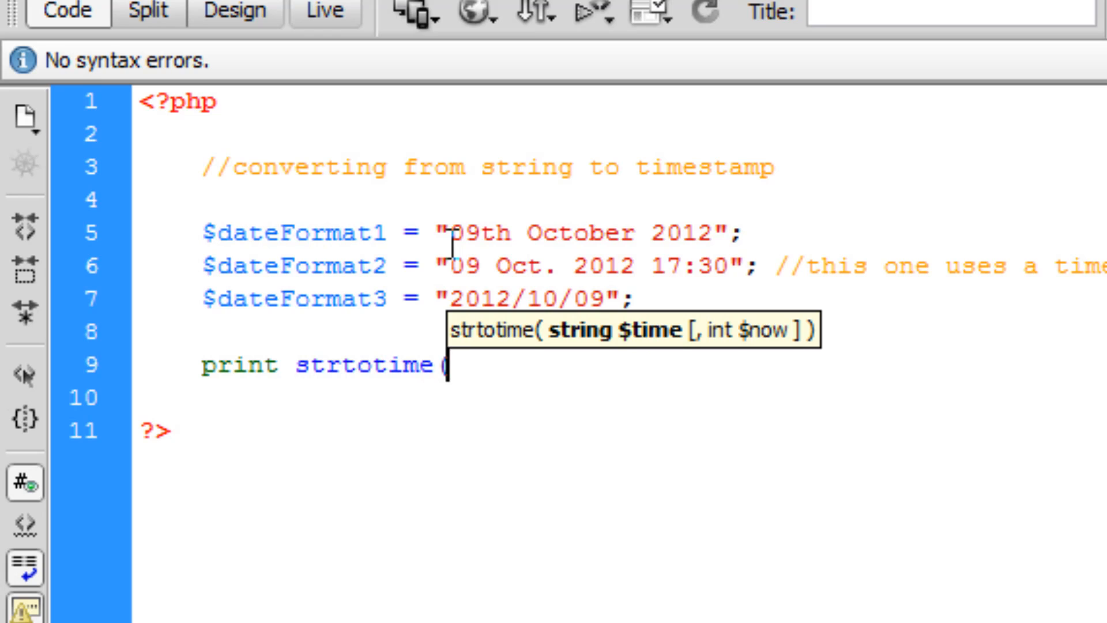
text($dateFormat1);)
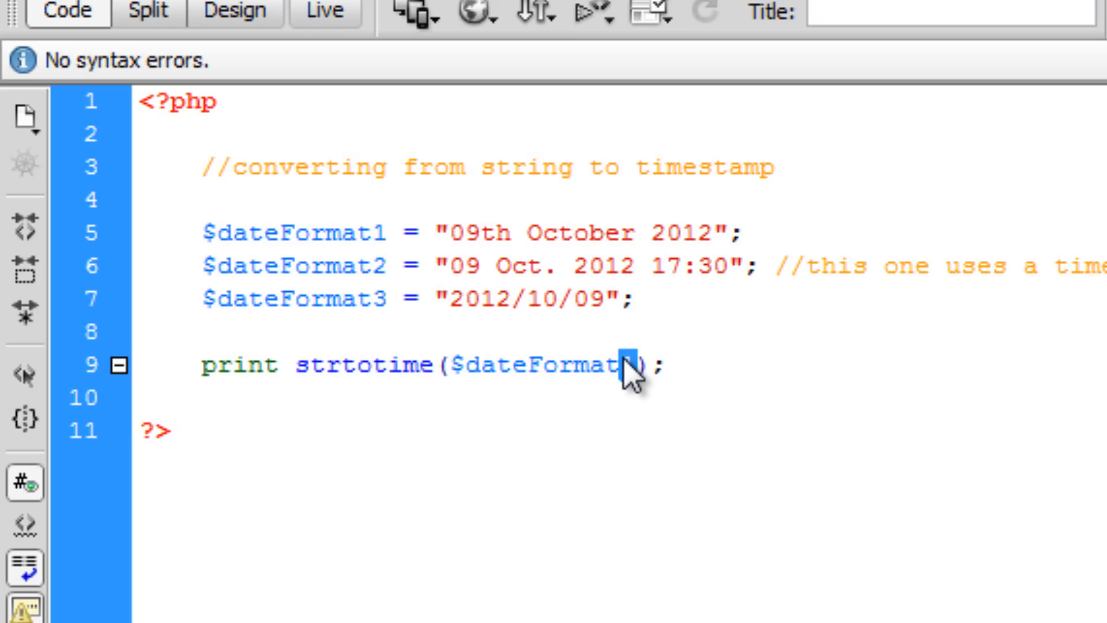
text(3)
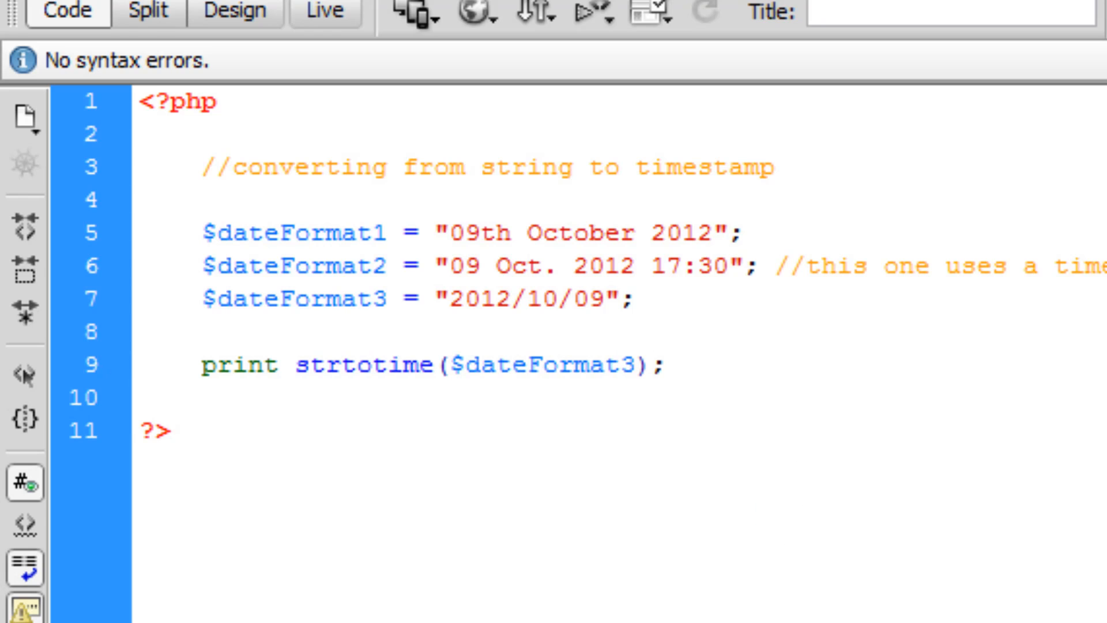
click(632, 365)
text(2)
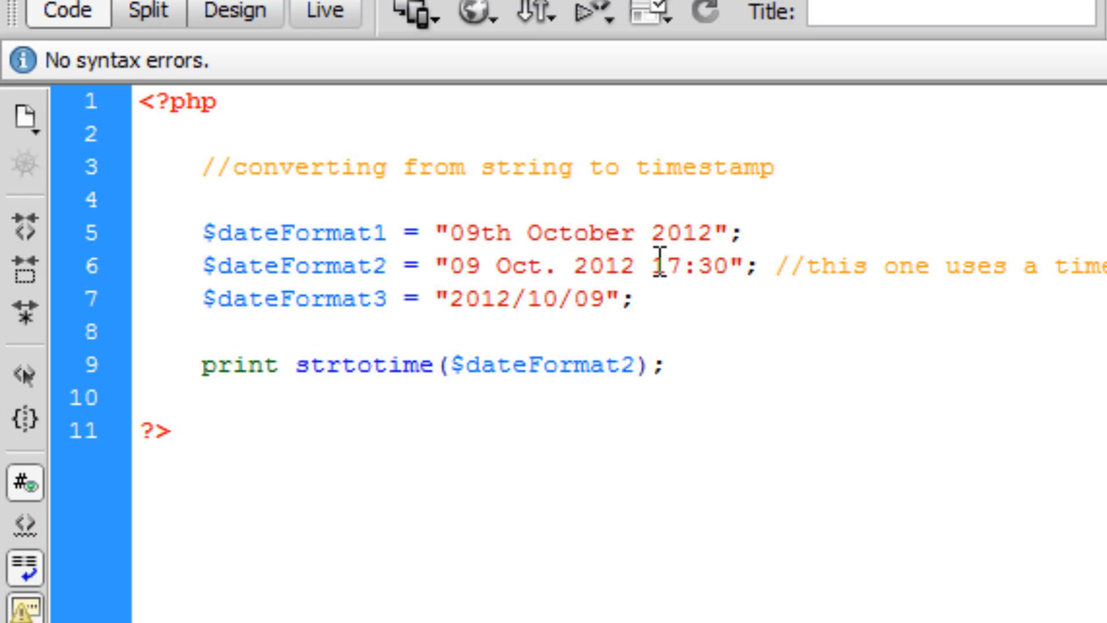
- Highlight the 17:30 time in $dateFormat2, then select the print strtotime($dateFormat2); line
double_click(690, 265)
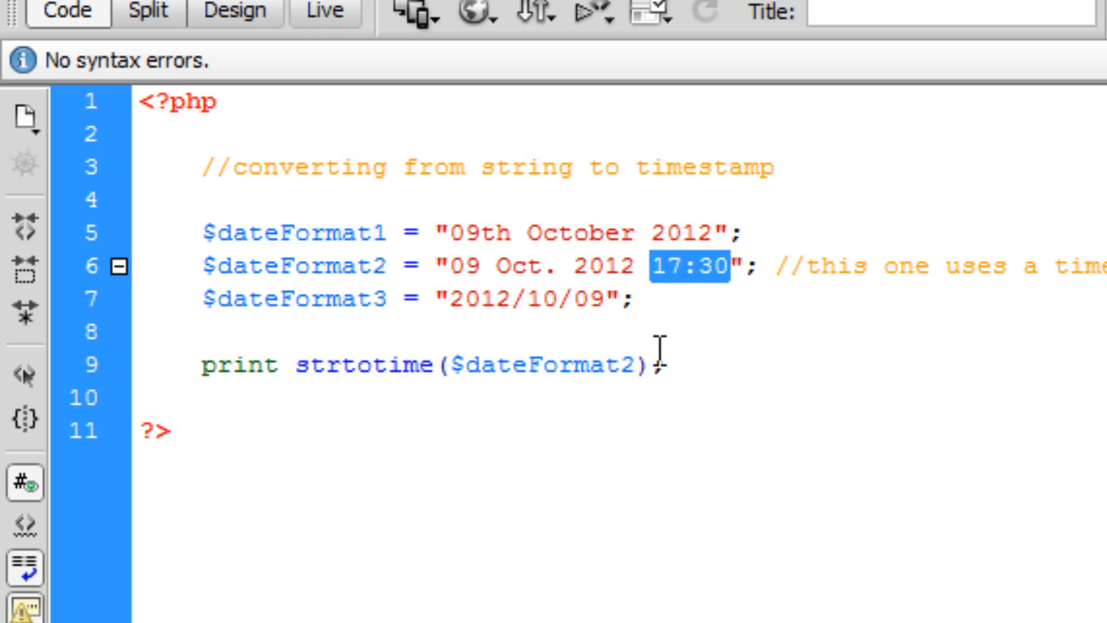
click(715, 365)
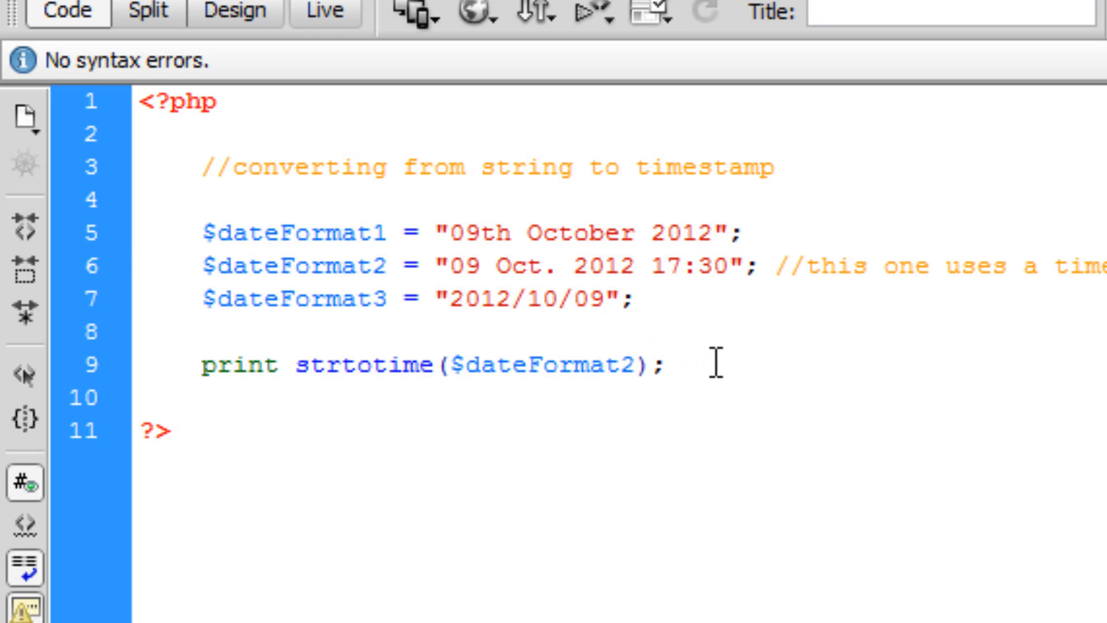
click(664, 365)
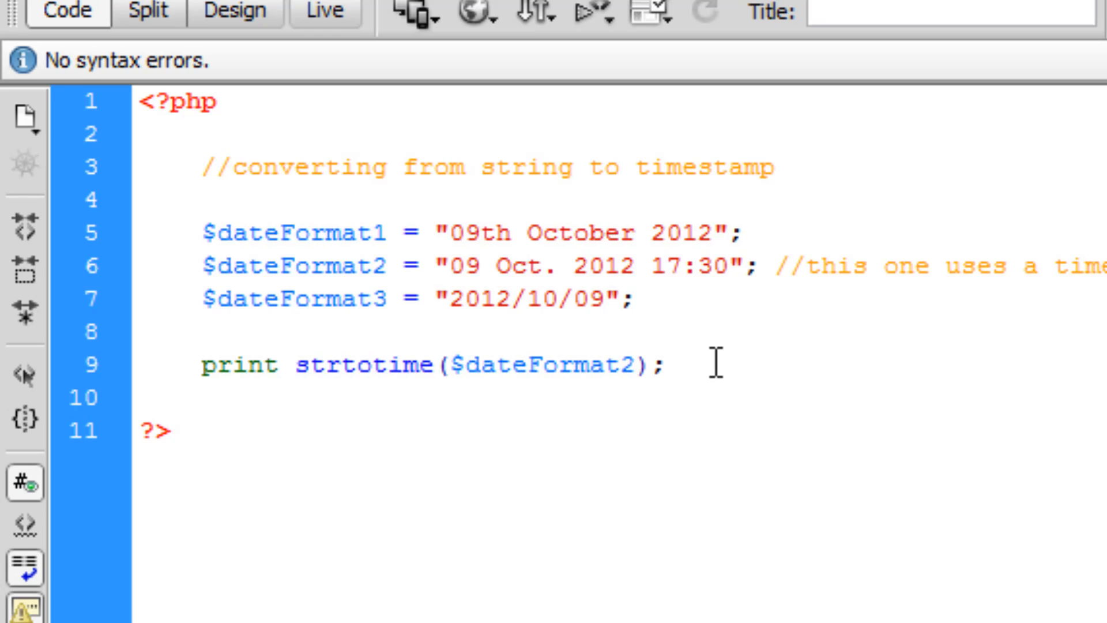
click(664, 366)
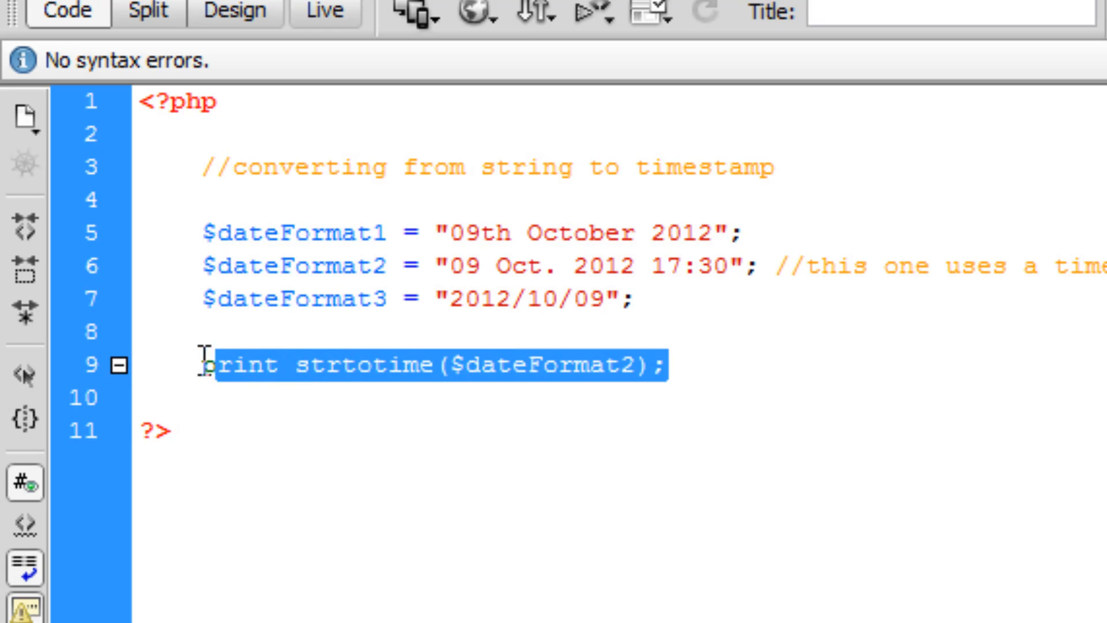
mouse_move(674, 503)
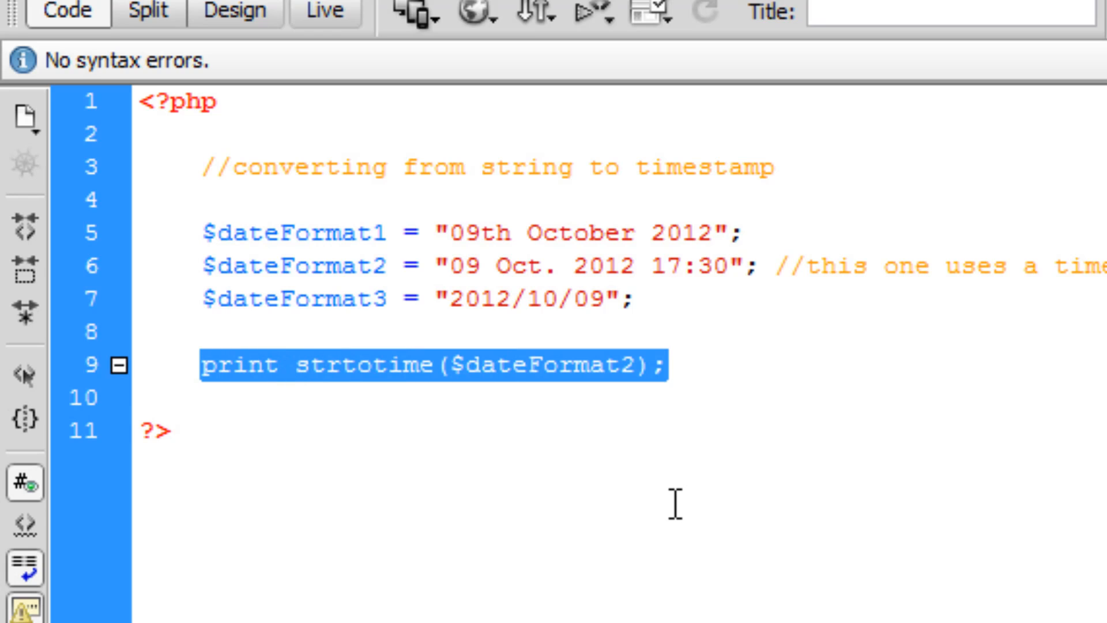
- Write an if ($dateFormat1 == -1) check that echoes 'The time was not converted'
text(if ($dateFormat1)
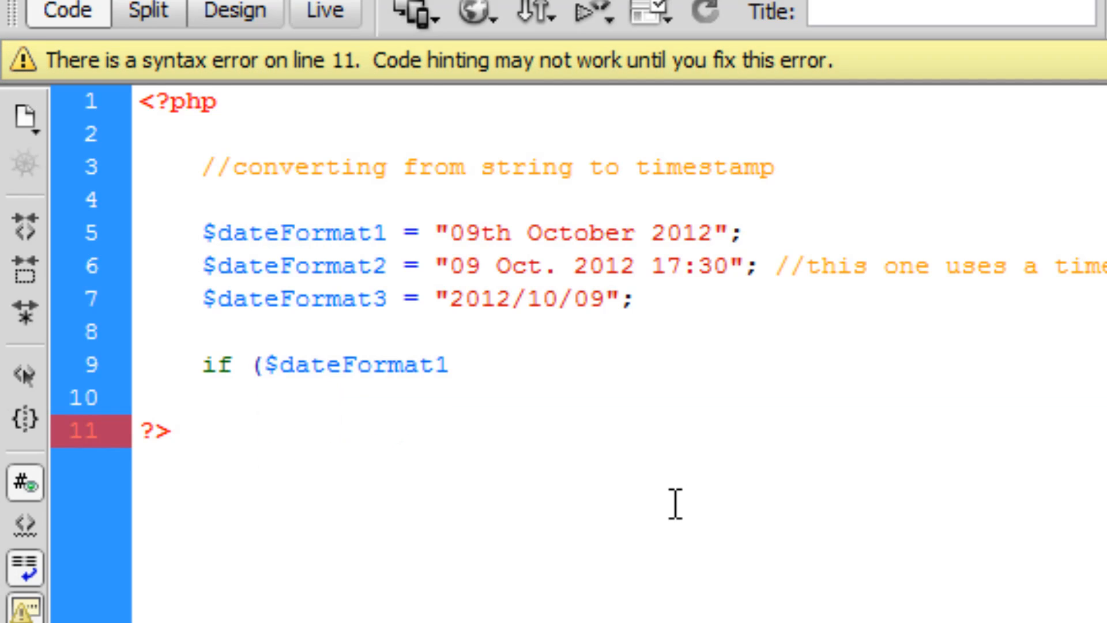
text(== -1_))
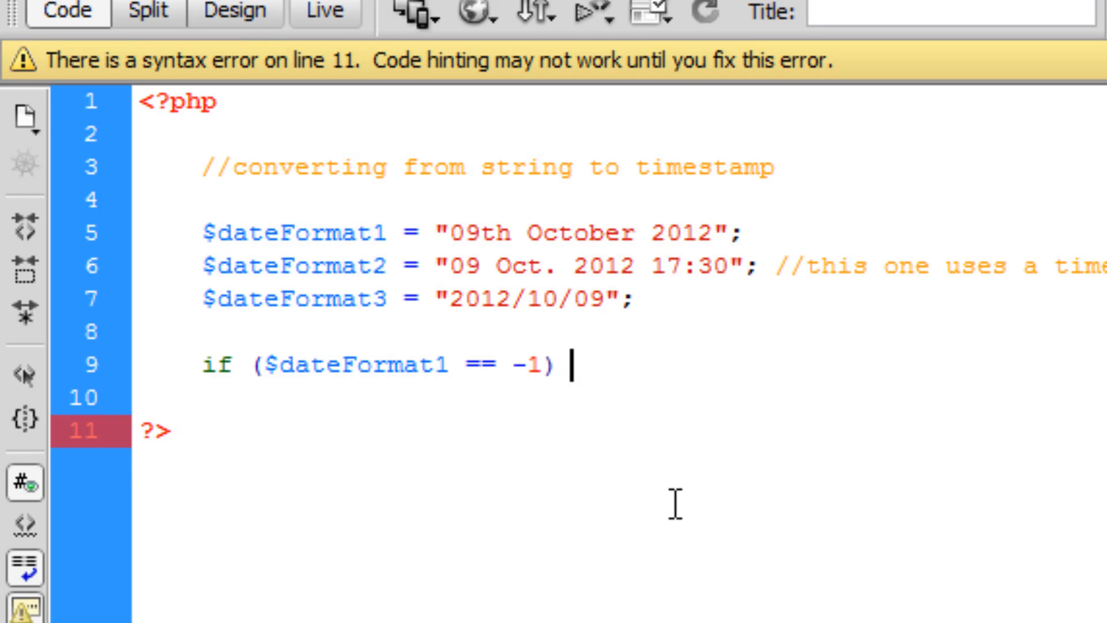
text({ {)
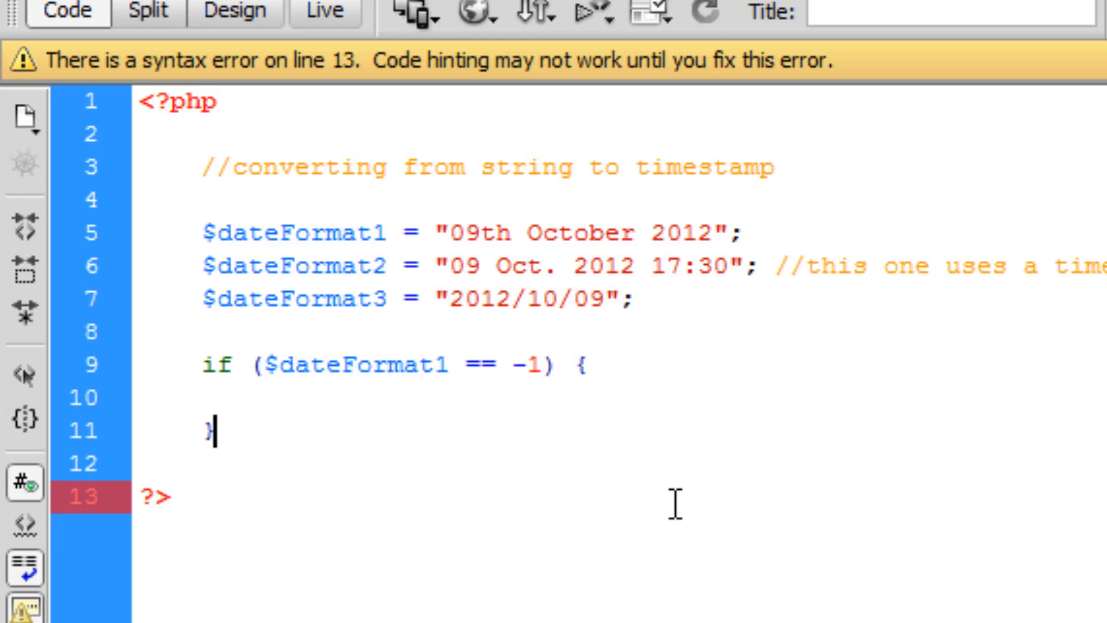
text(else{)
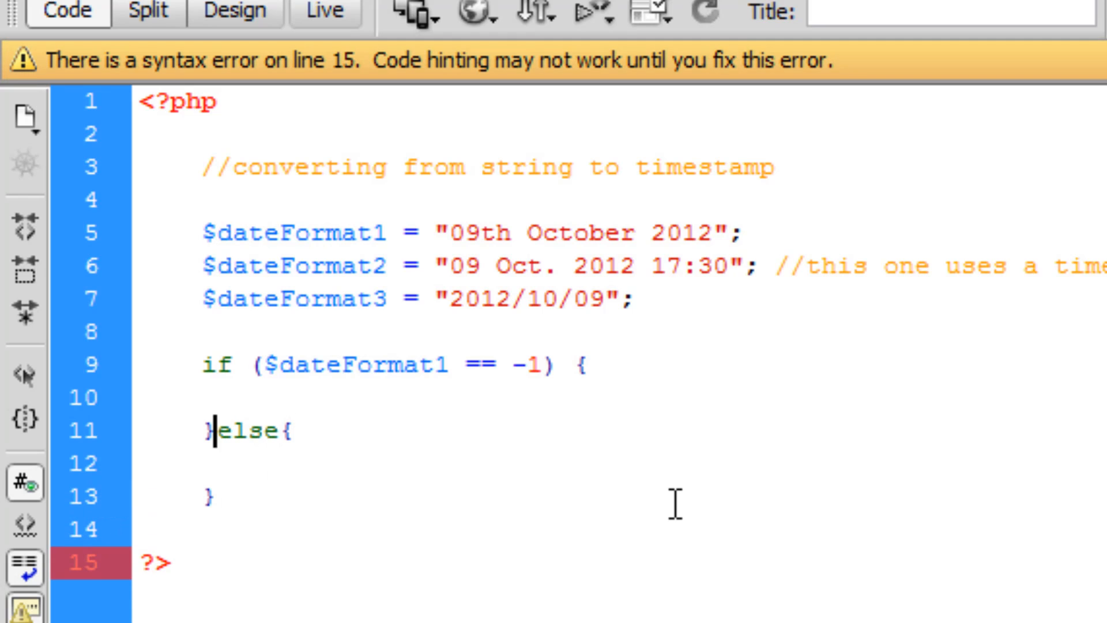
text(echo(""))
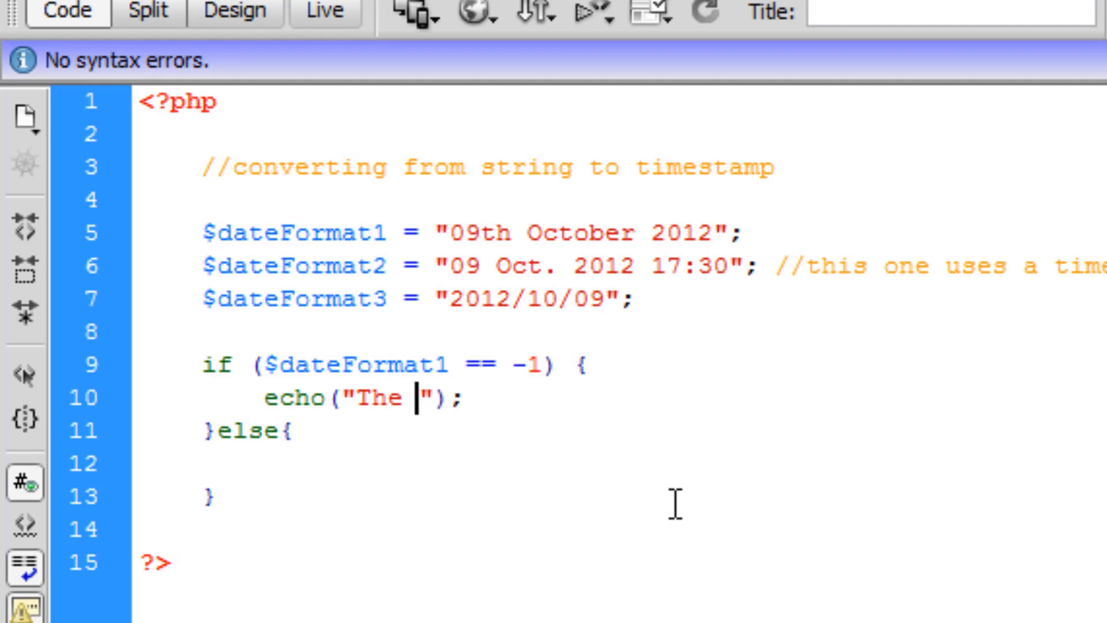
text(time was not con)
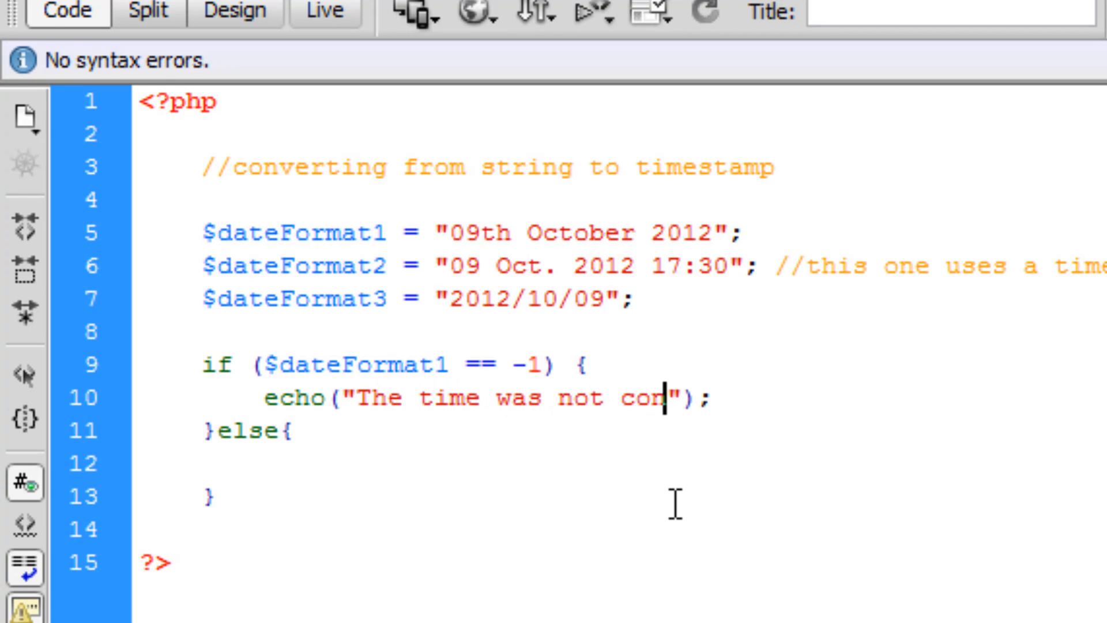
text(verted)
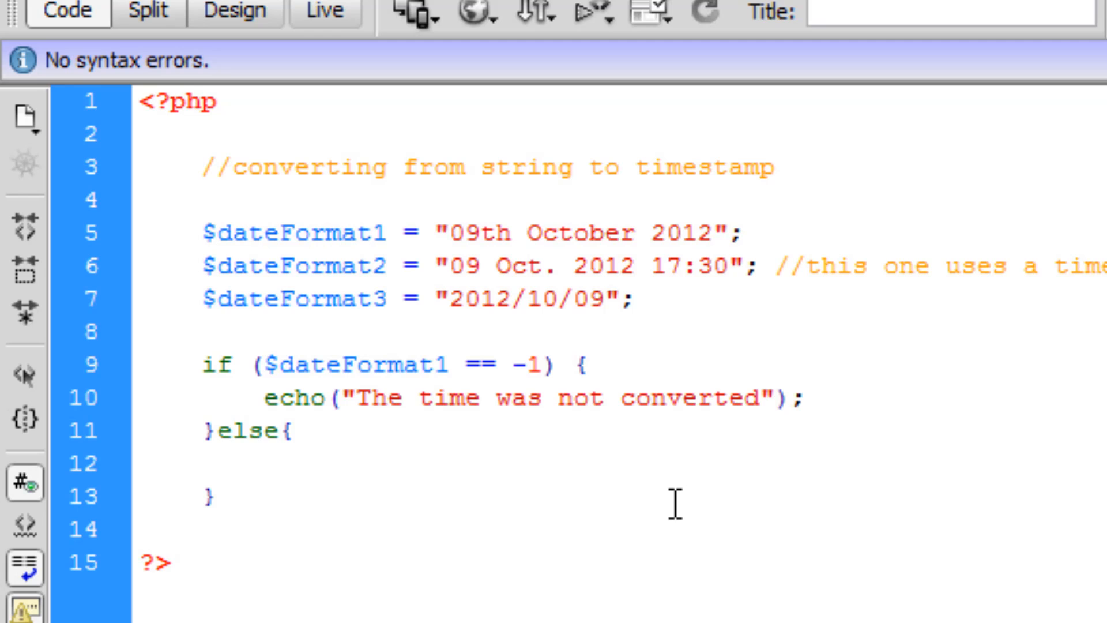
- Add the else branch echoing "Time is : " . strtotime($dateFormat1)
text(e)
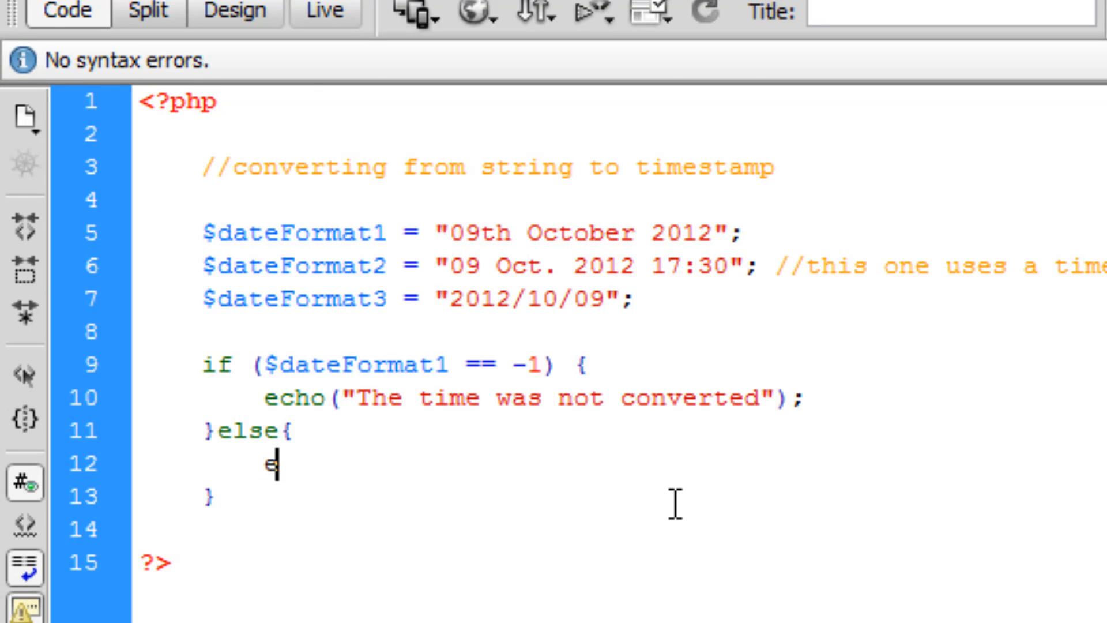
text(l)
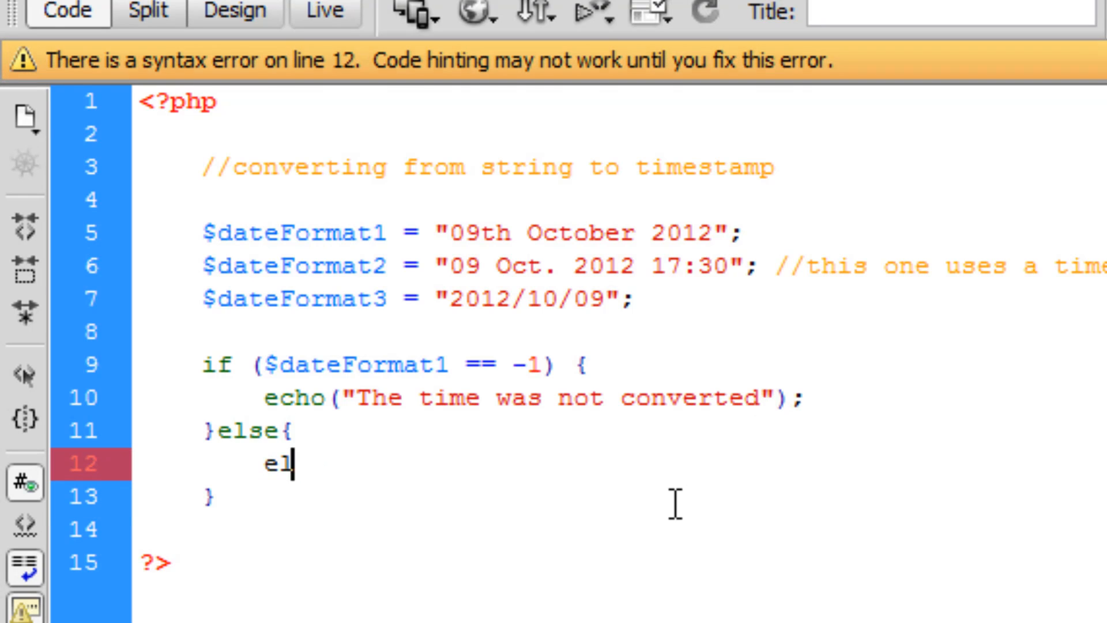
text(cho ()
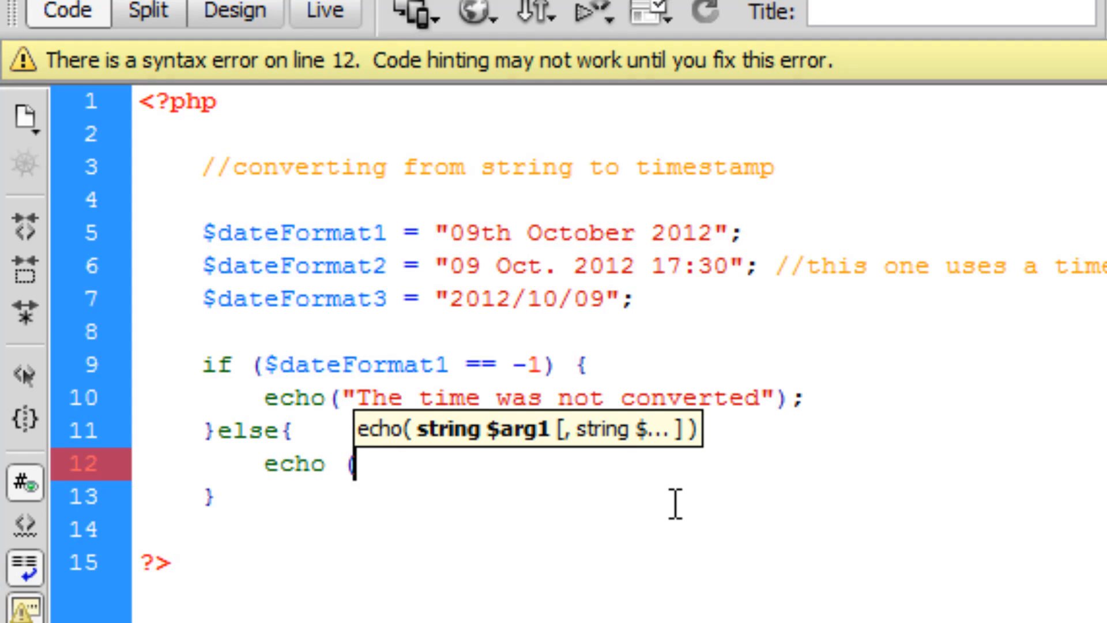
text(("Ti)
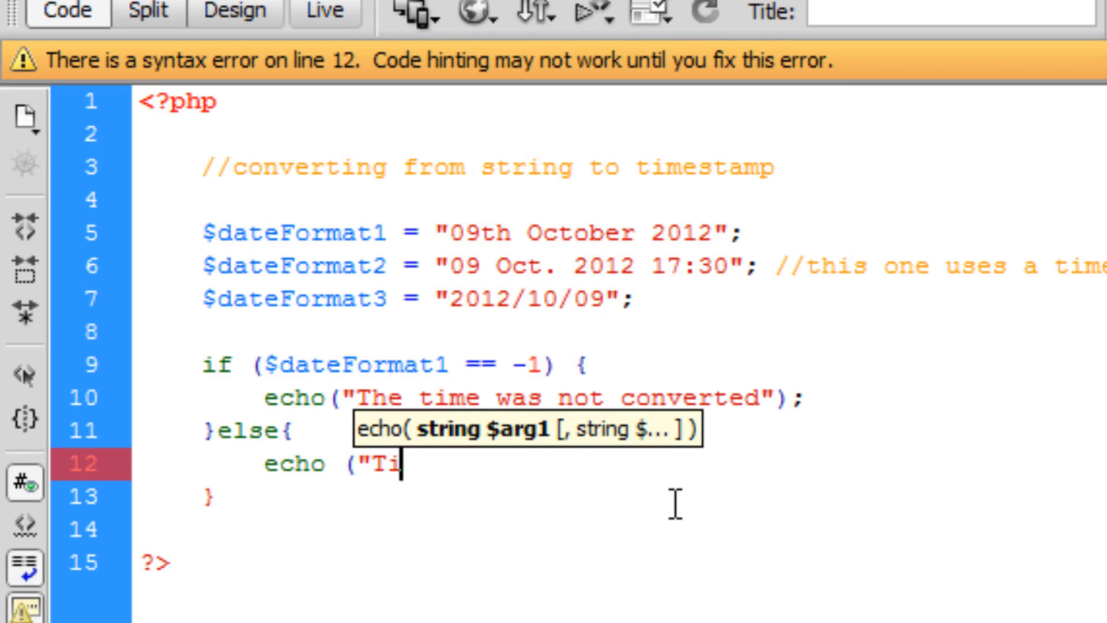
text(me is :)
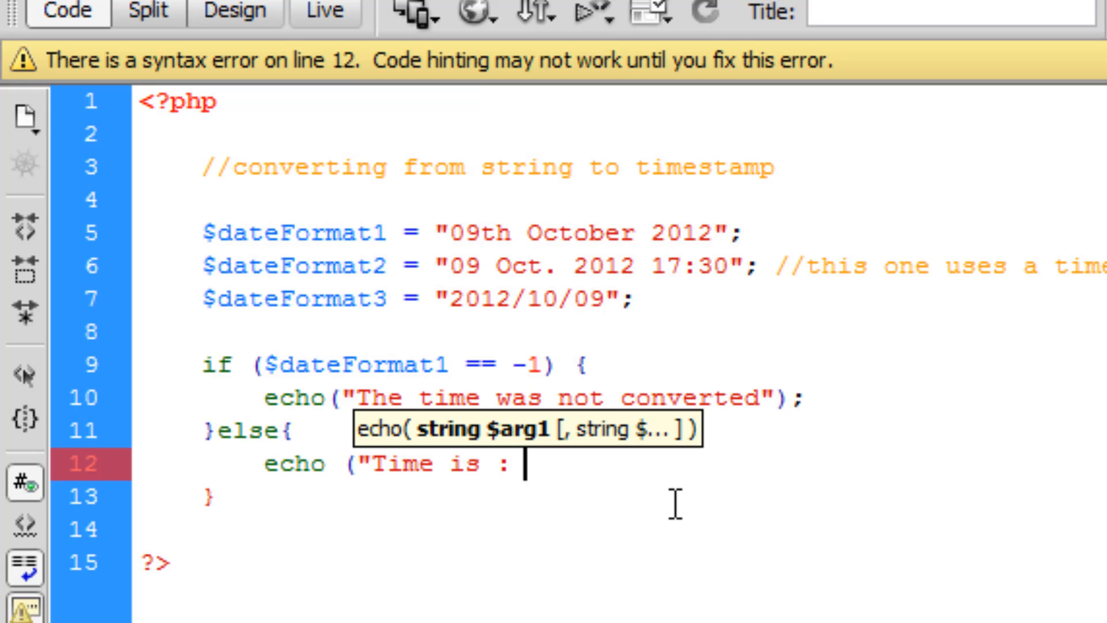
text(")
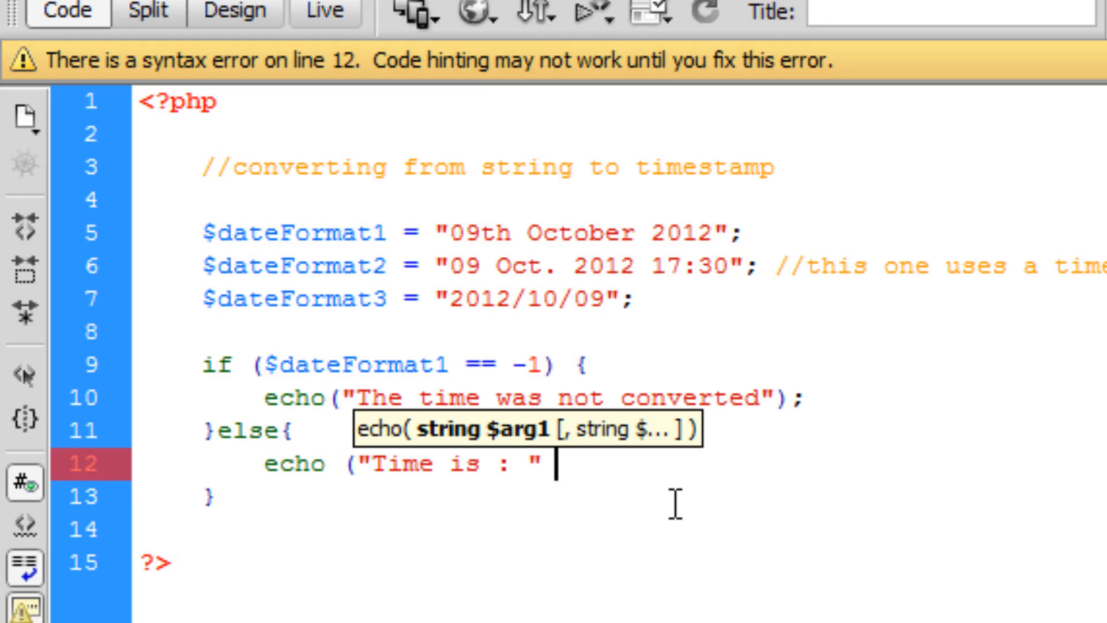
text(.)
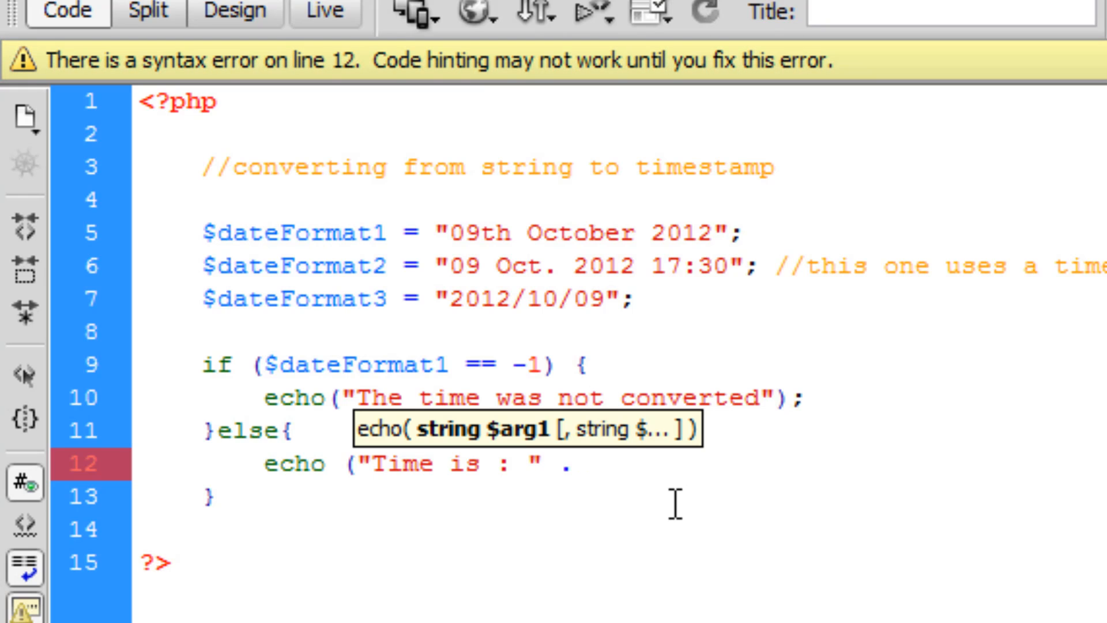
text(strtotime()
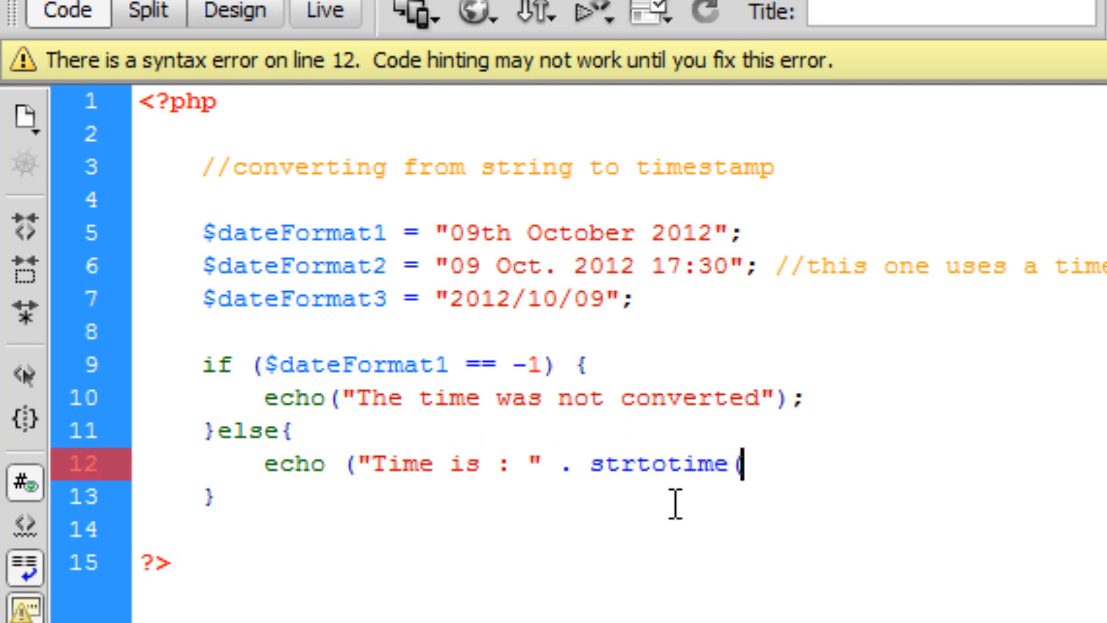
text($dateFormat1)
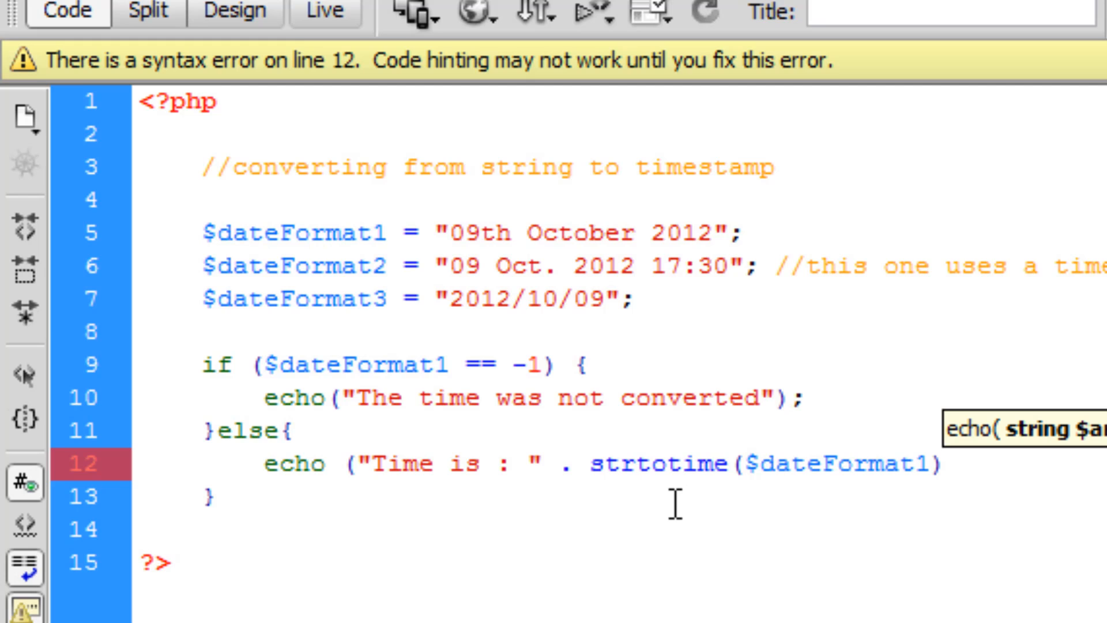
text();)
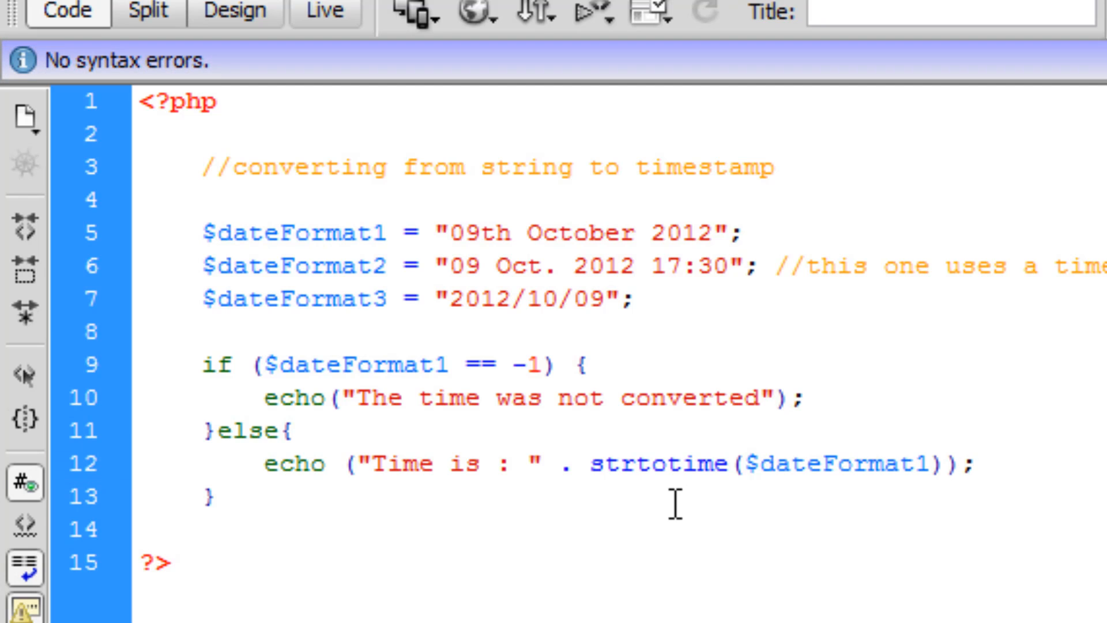
click(976, 464)
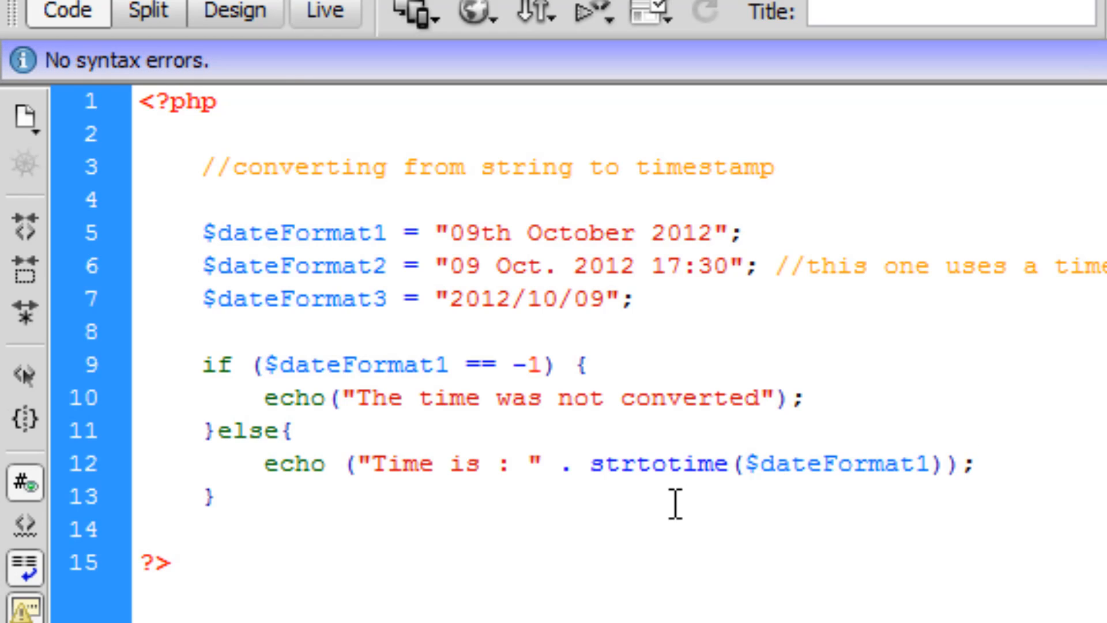
- Delete all code between the PHP tags and start a new // comment on line 3
click(972, 465)
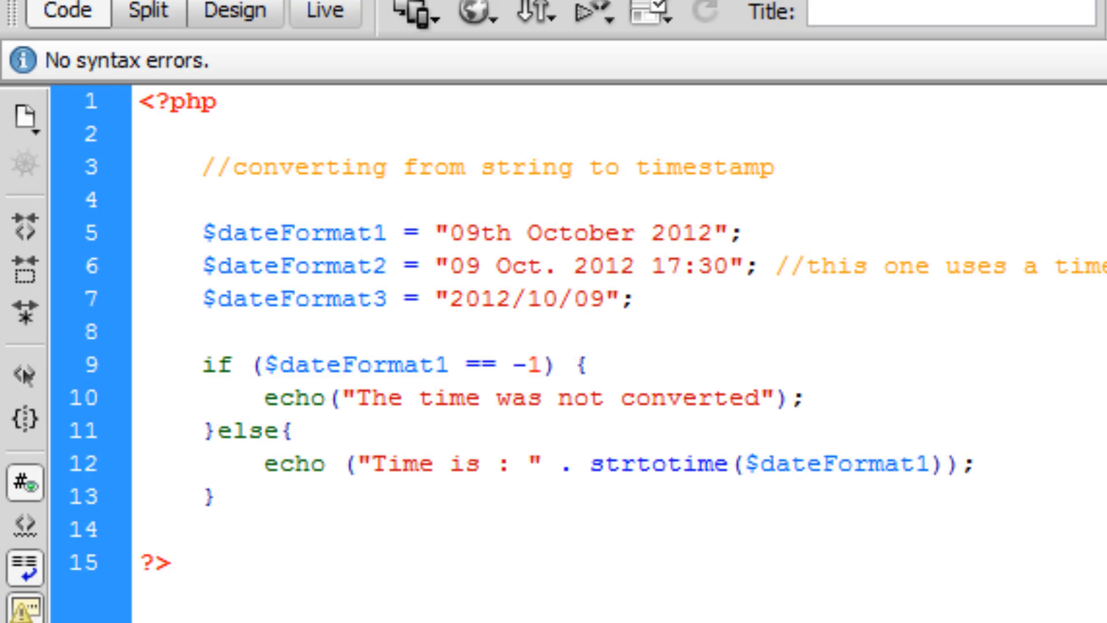
click(967, 463)
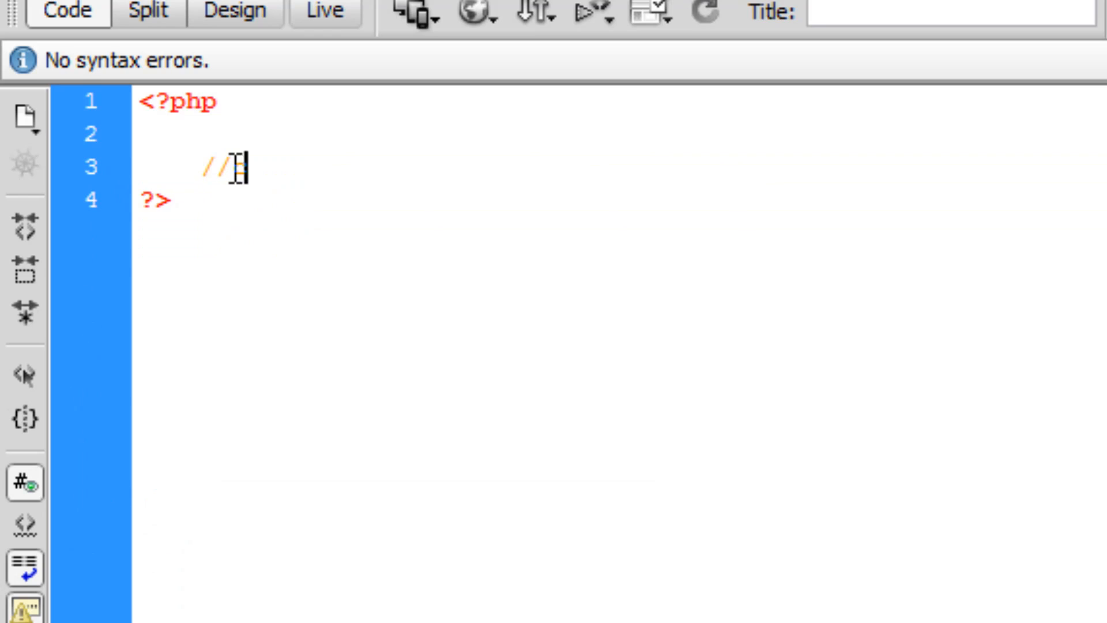
- Finish the comment reading 'converting to a string from timestamp'
text(coverting to a)
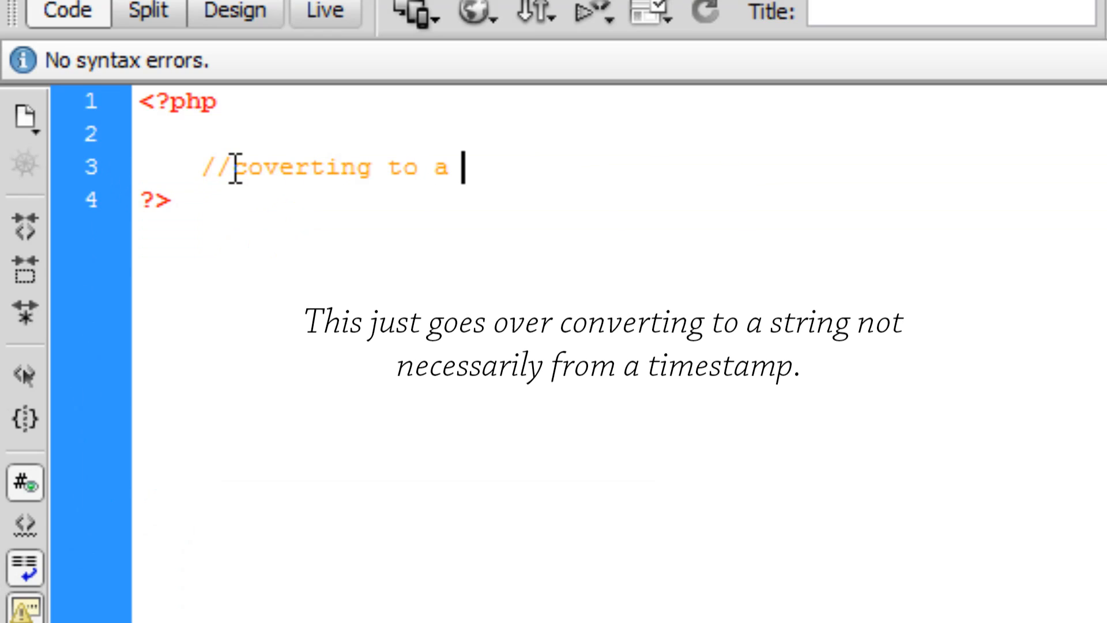
text(string from time)
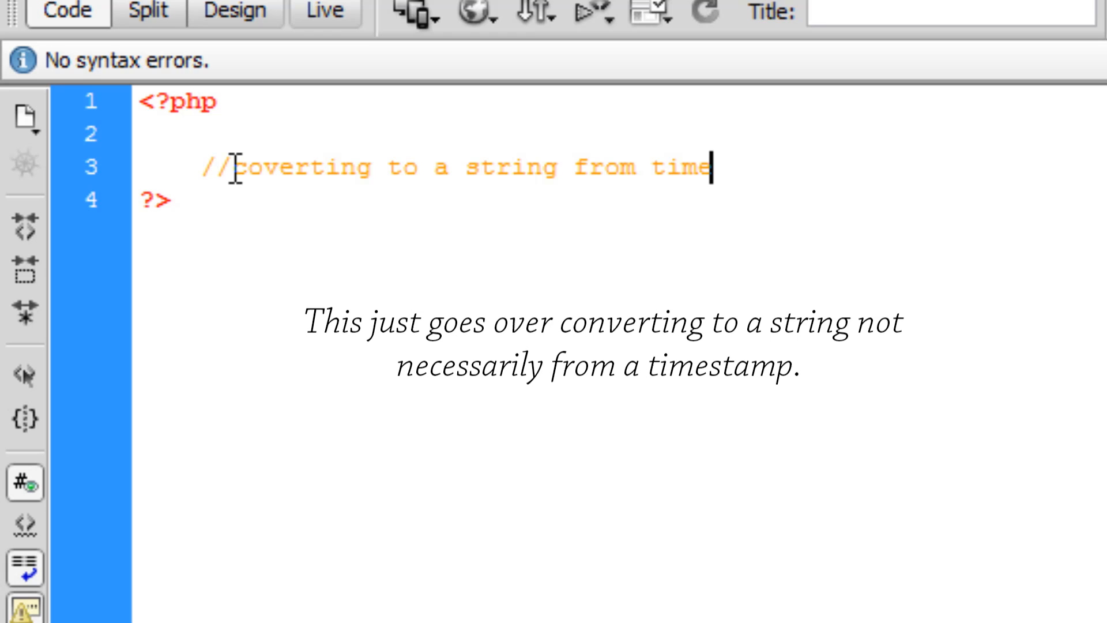
text(stamp)
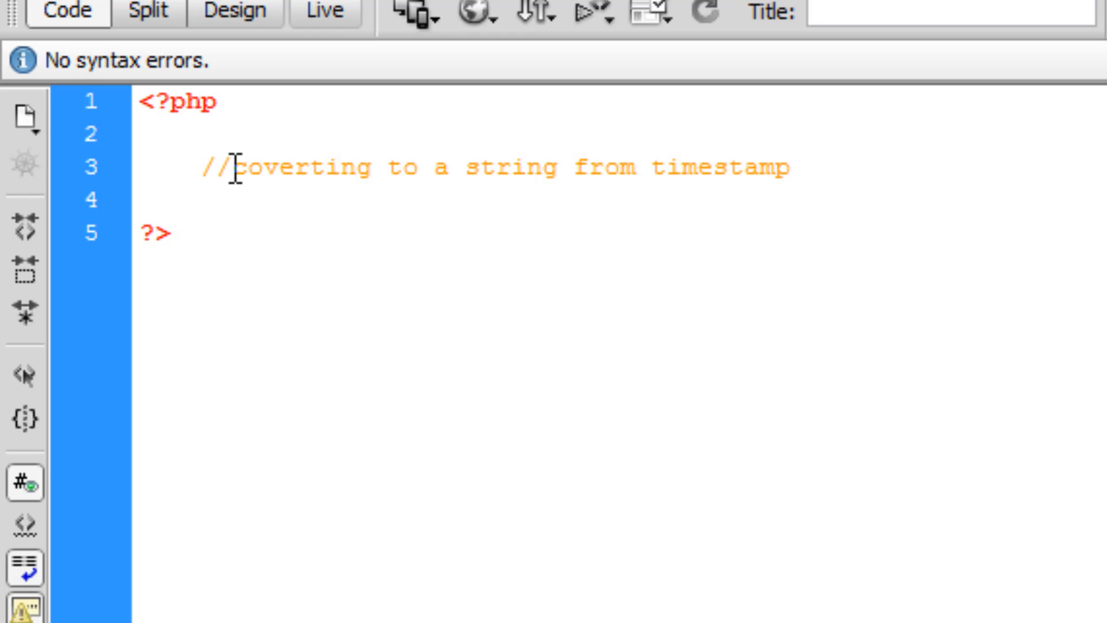
- Add a new line below the comment containing date();
click(202, 200)
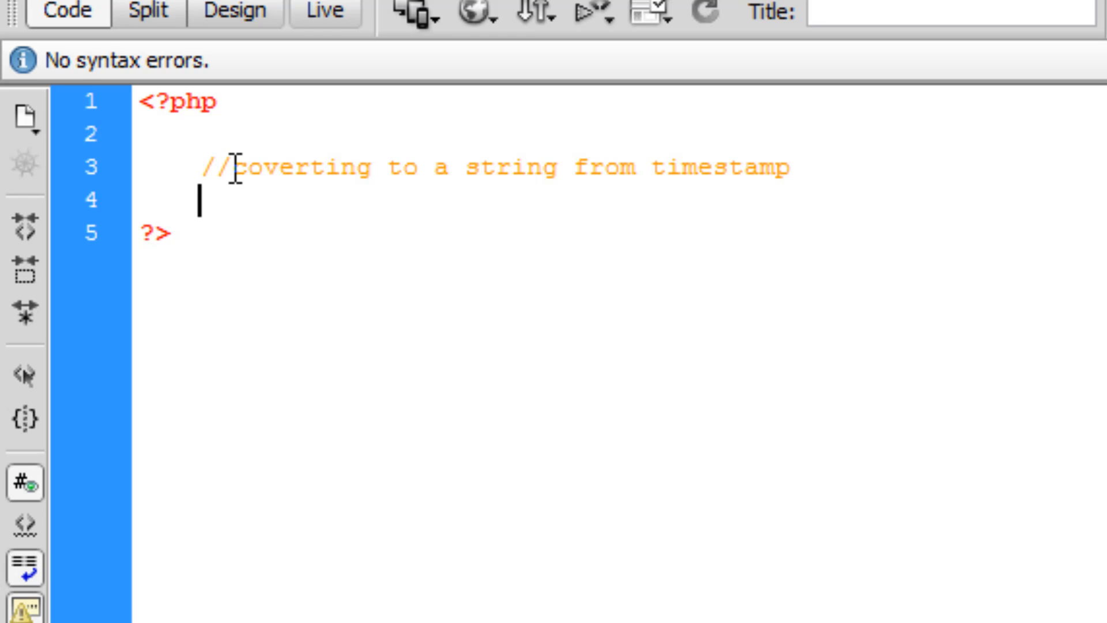
key(Return)
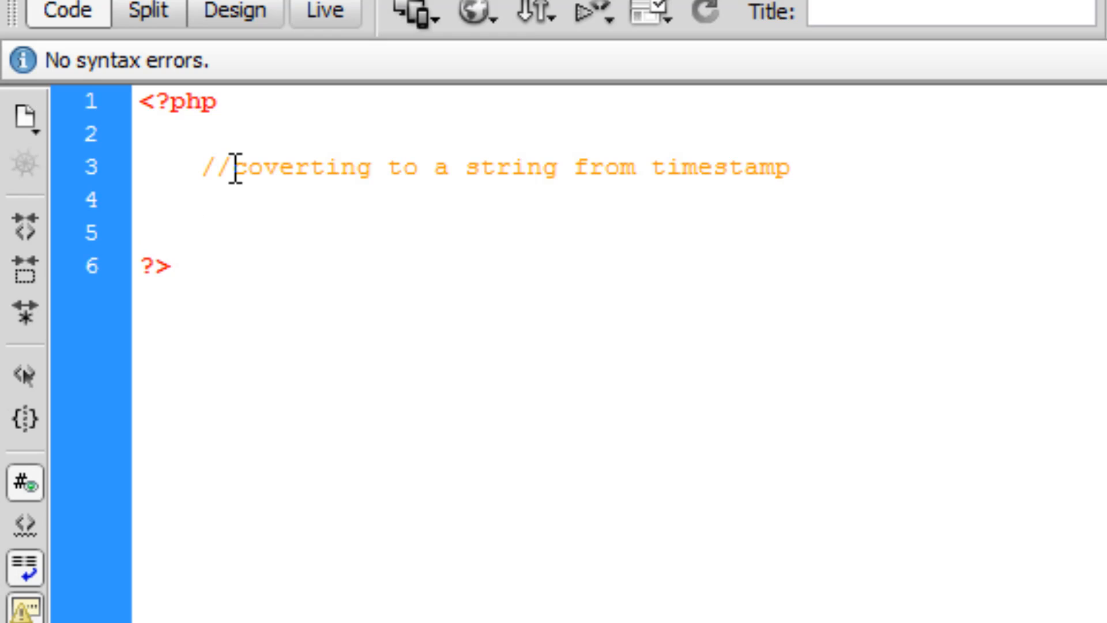
text(date();)
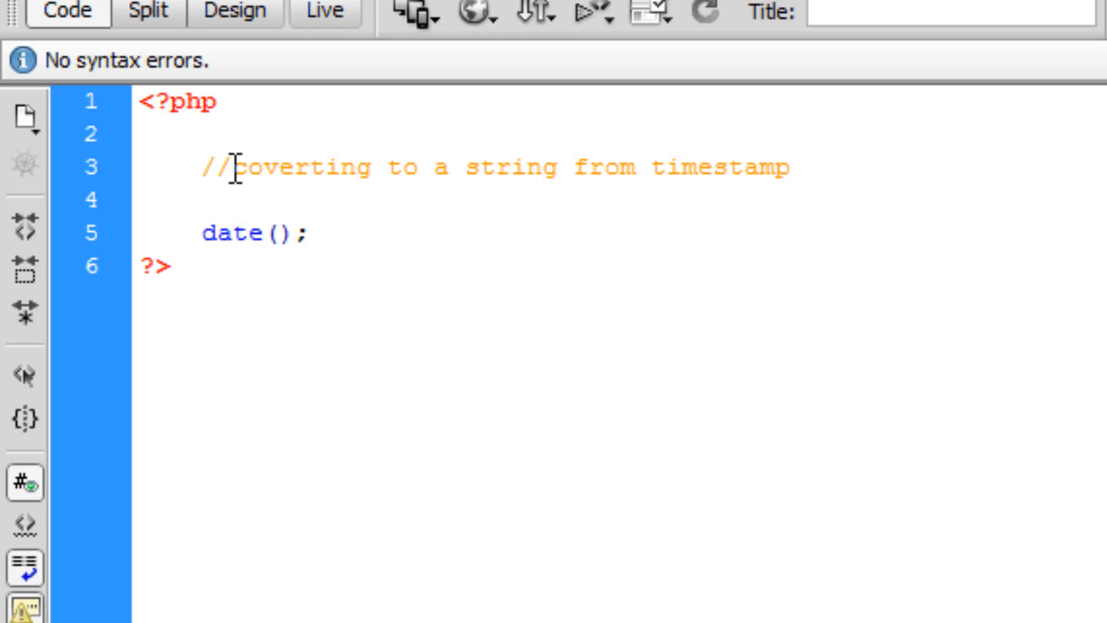
- Clear date(); from line 5 and begin a print statement in its place
click(305, 233)
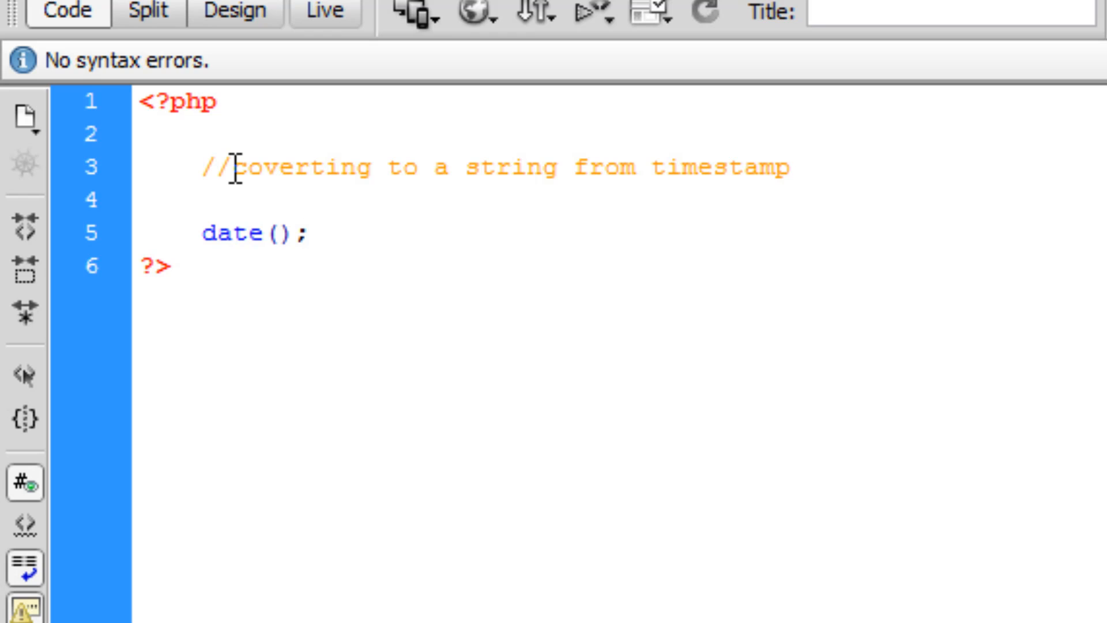
click(305, 233)
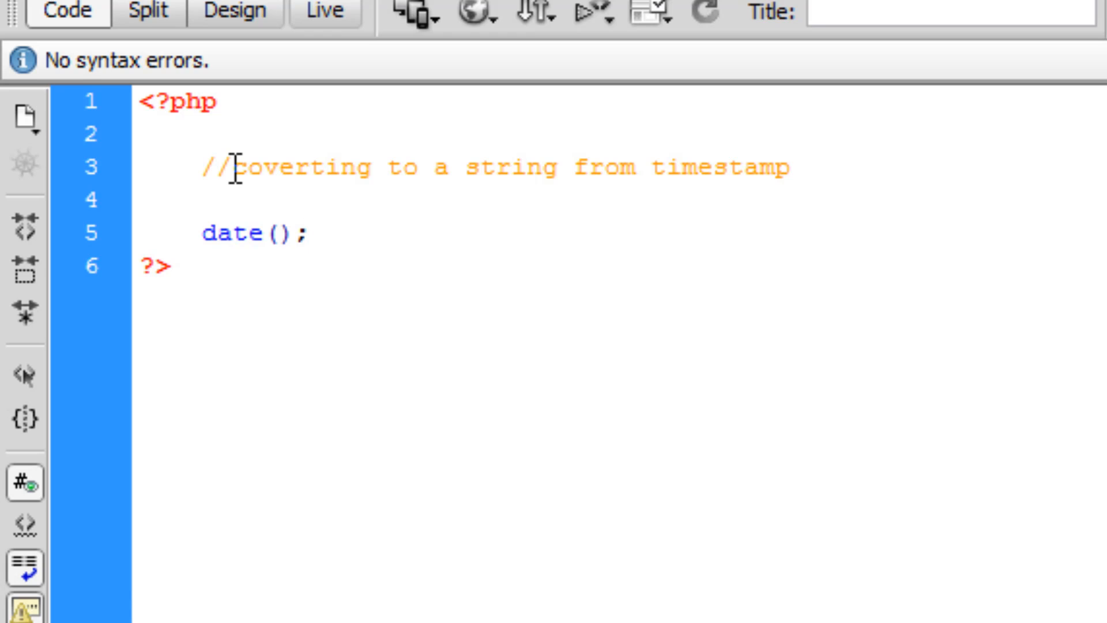
click(305, 233)
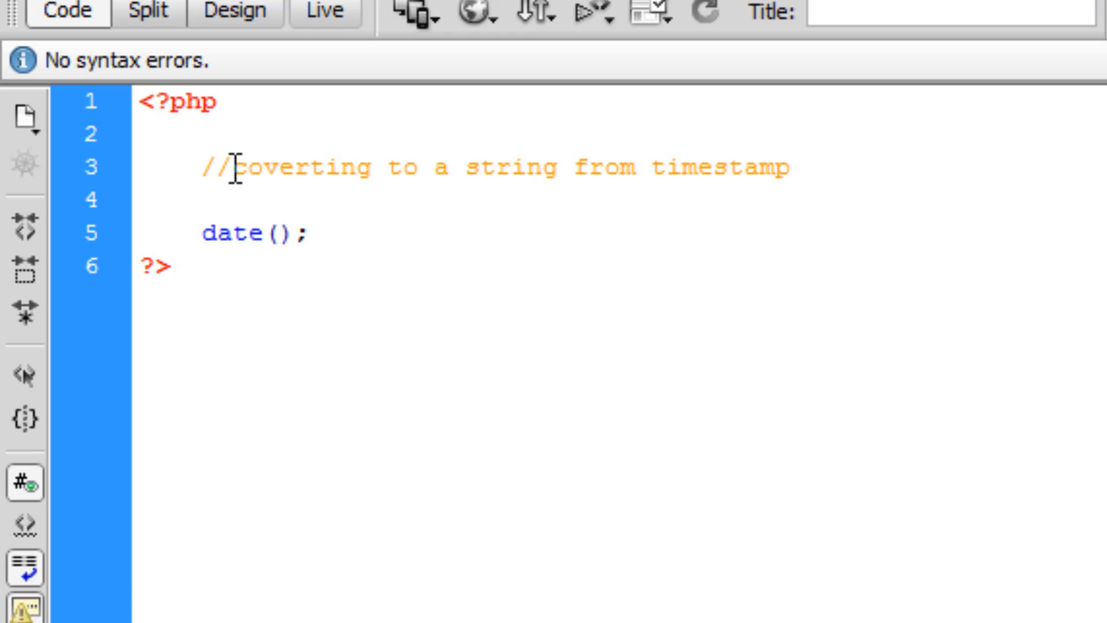
click(305, 233)
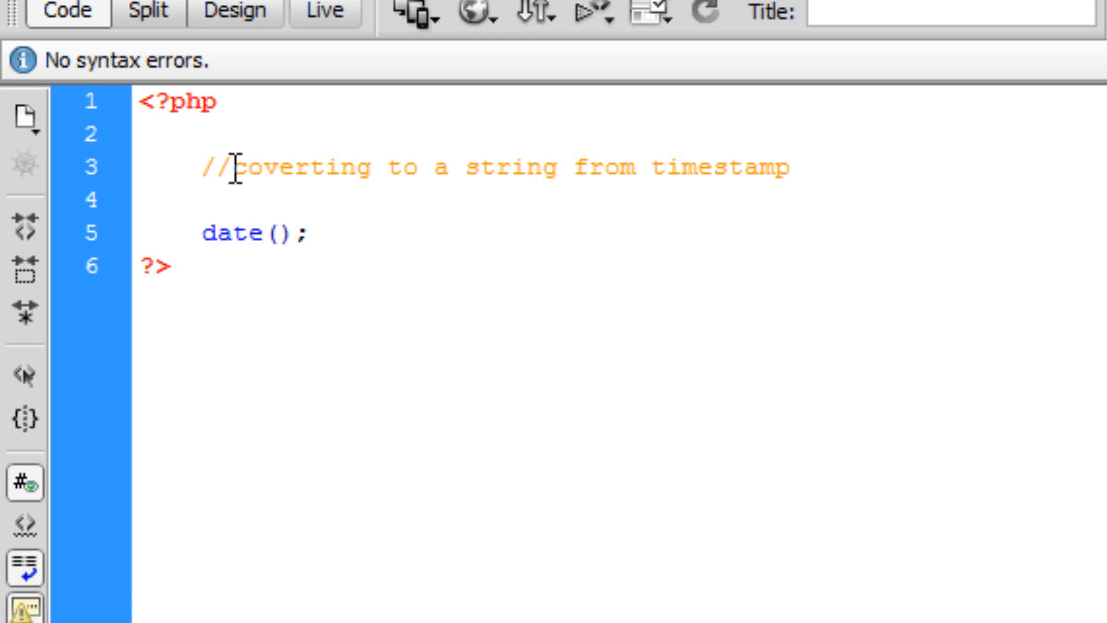
click(304, 233)
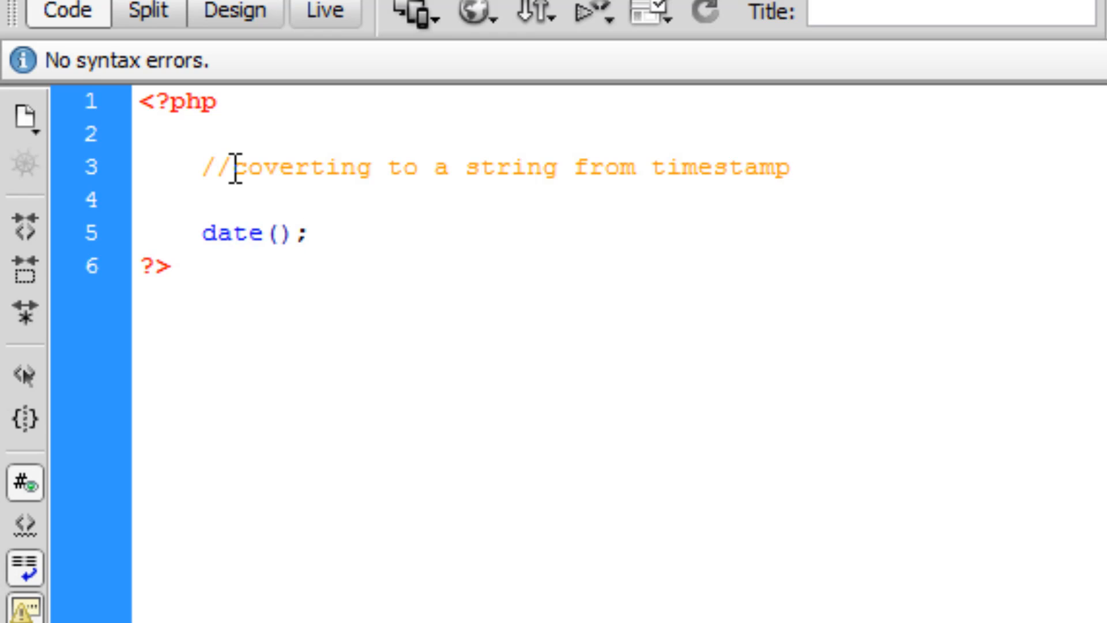
click(305, 234)
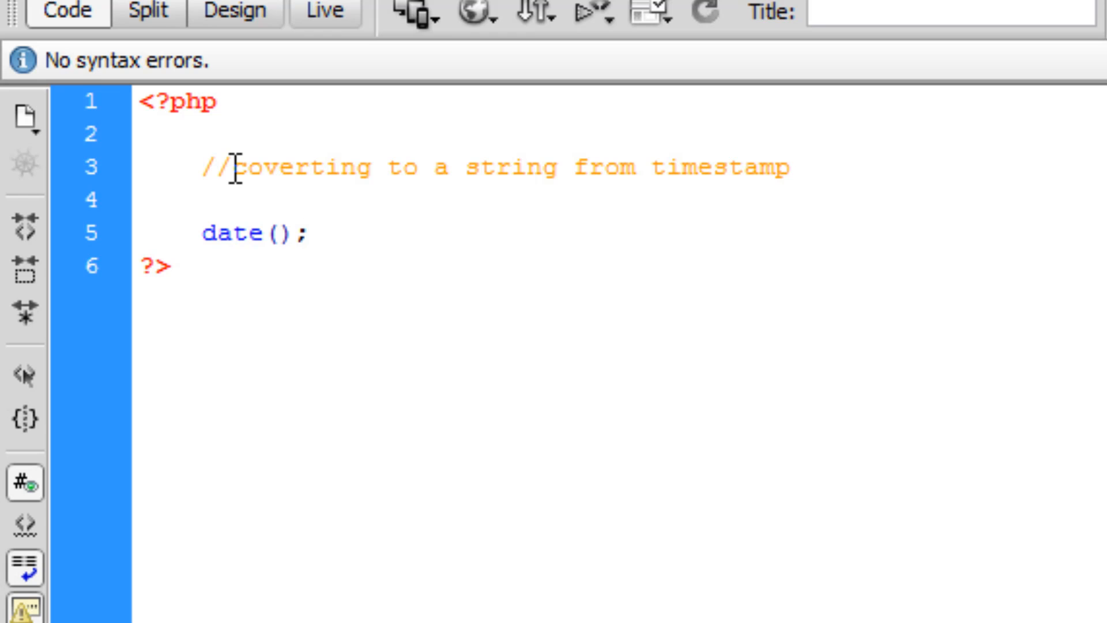
click(305, 233)
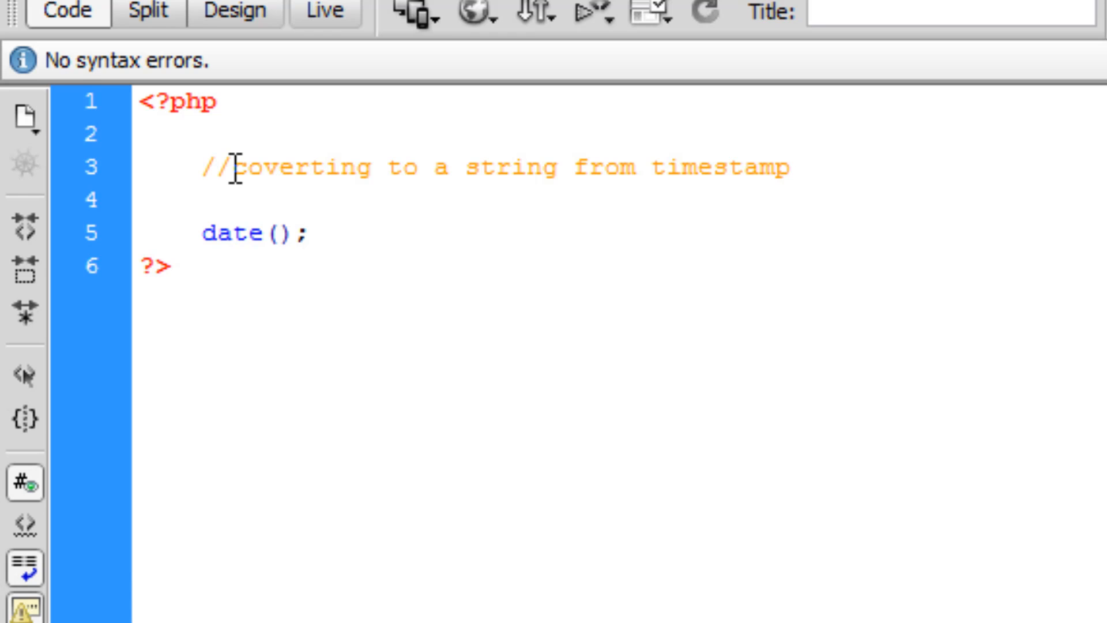
click(305, 233)
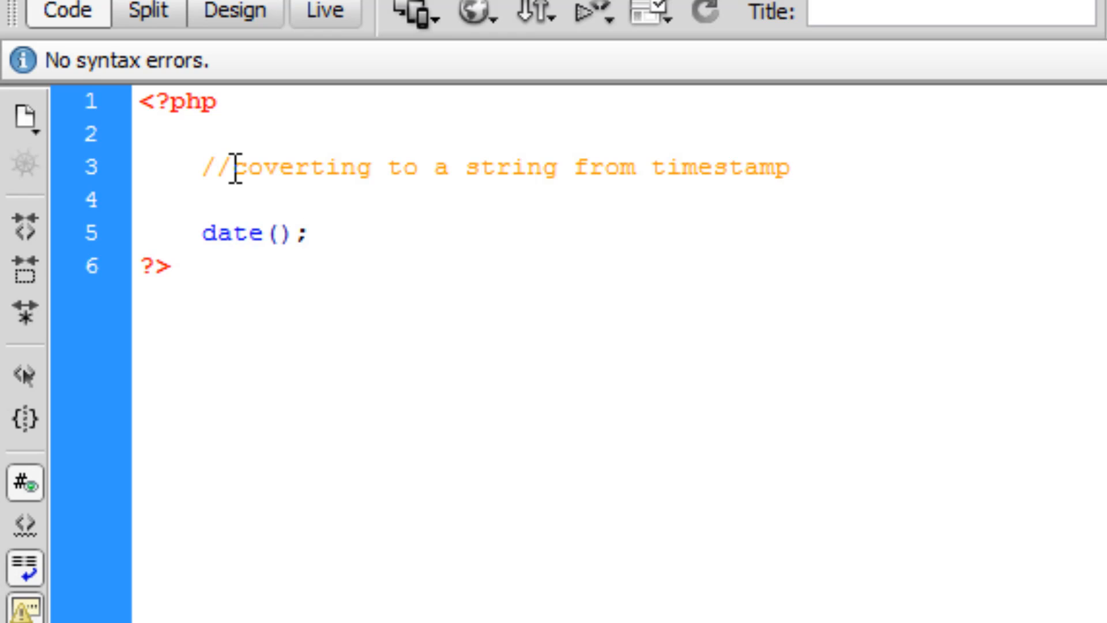
click(305, 233)
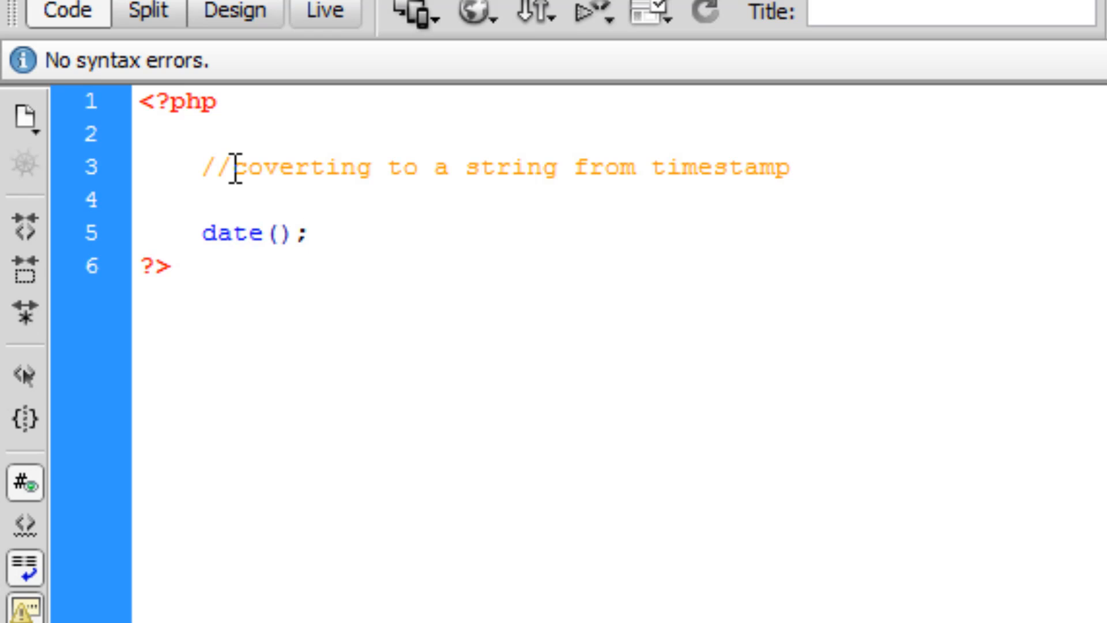
click(305, 233)
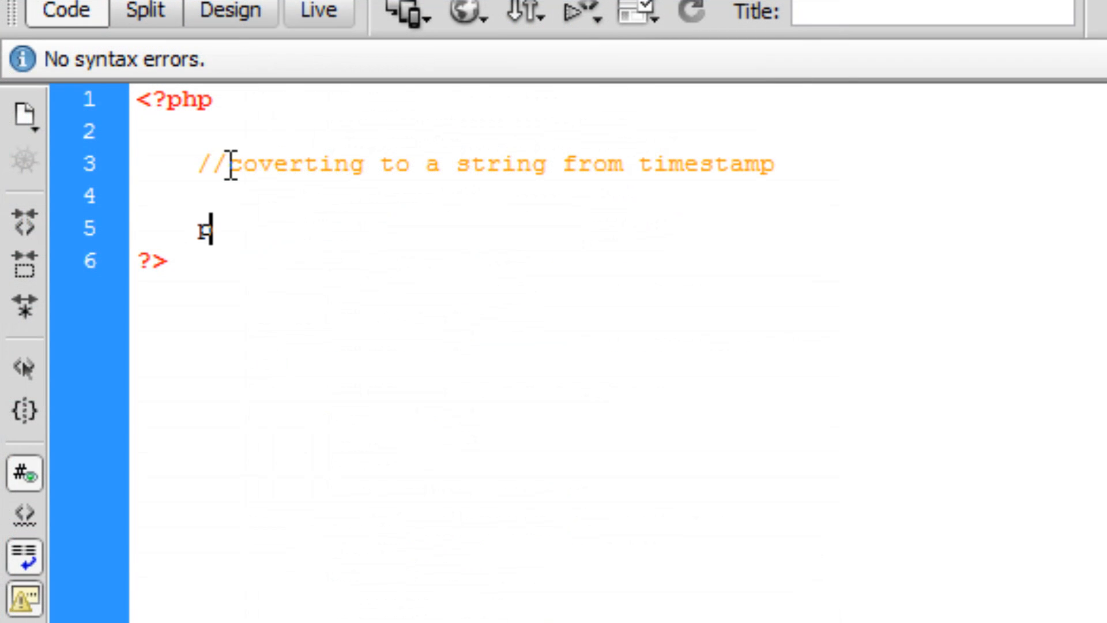
- Write print date("H:i"); on line 5 to output current hour and minutes
text(rint)
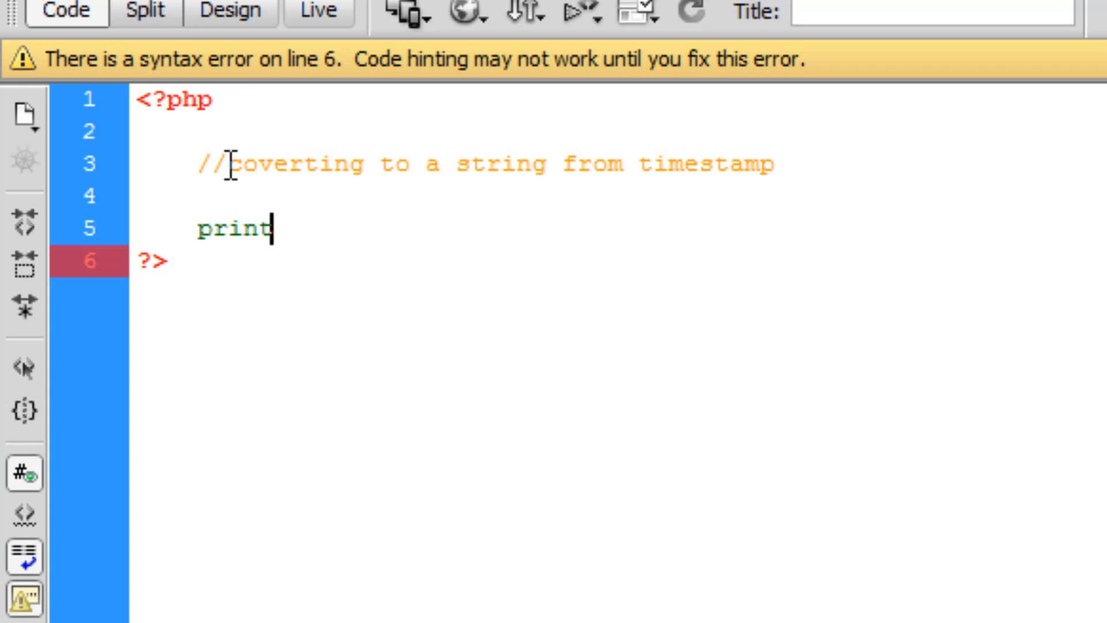
text(dat)
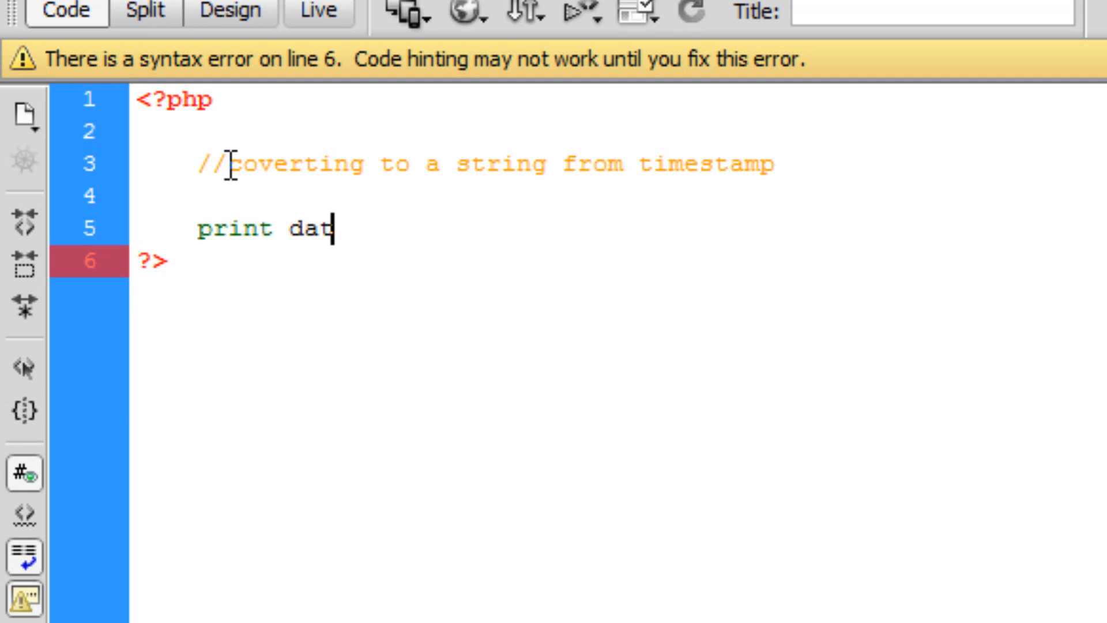
text(e()
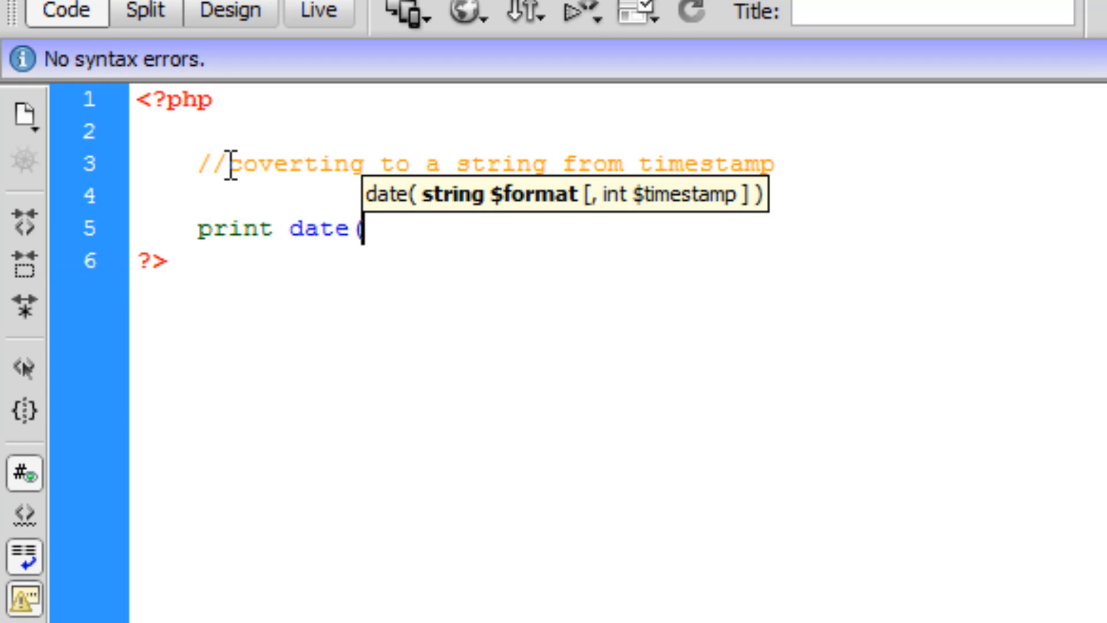
text("");)
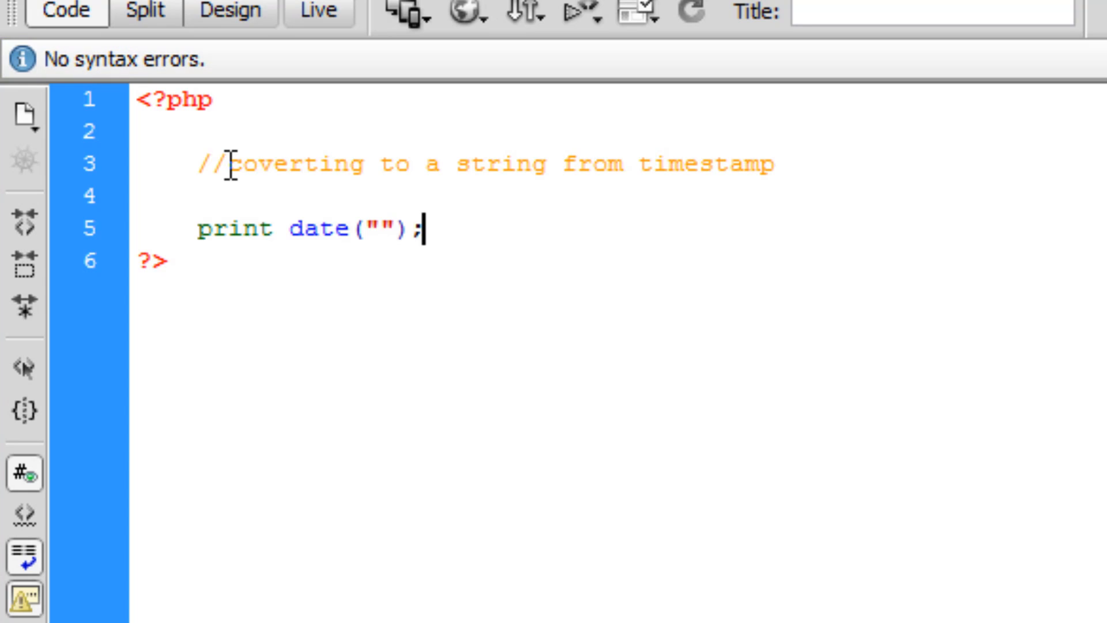
text(H)
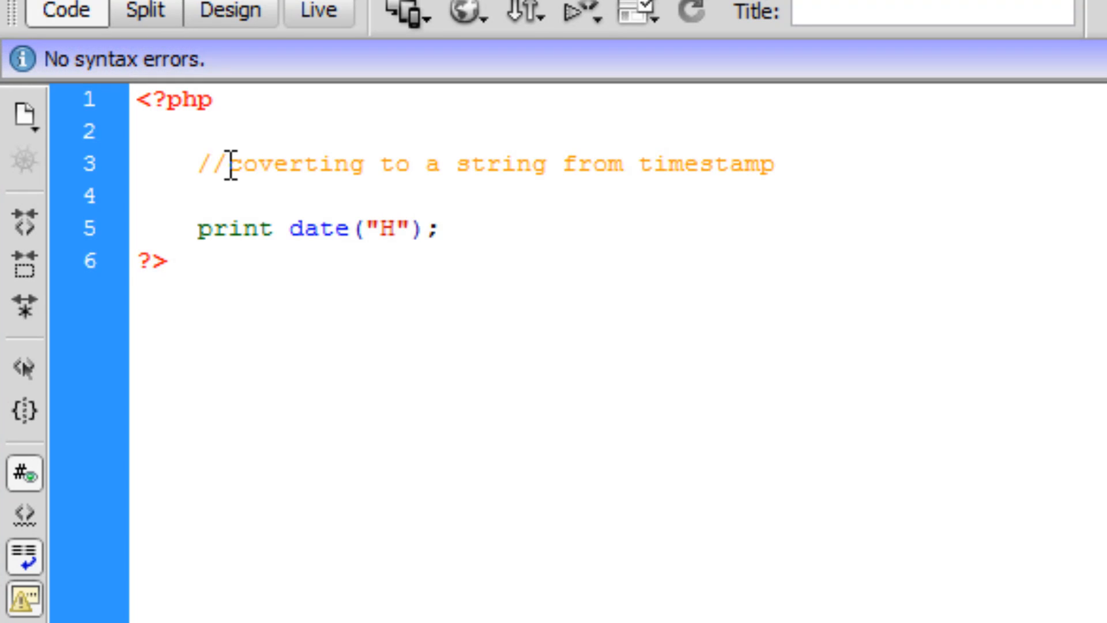
text(:i)
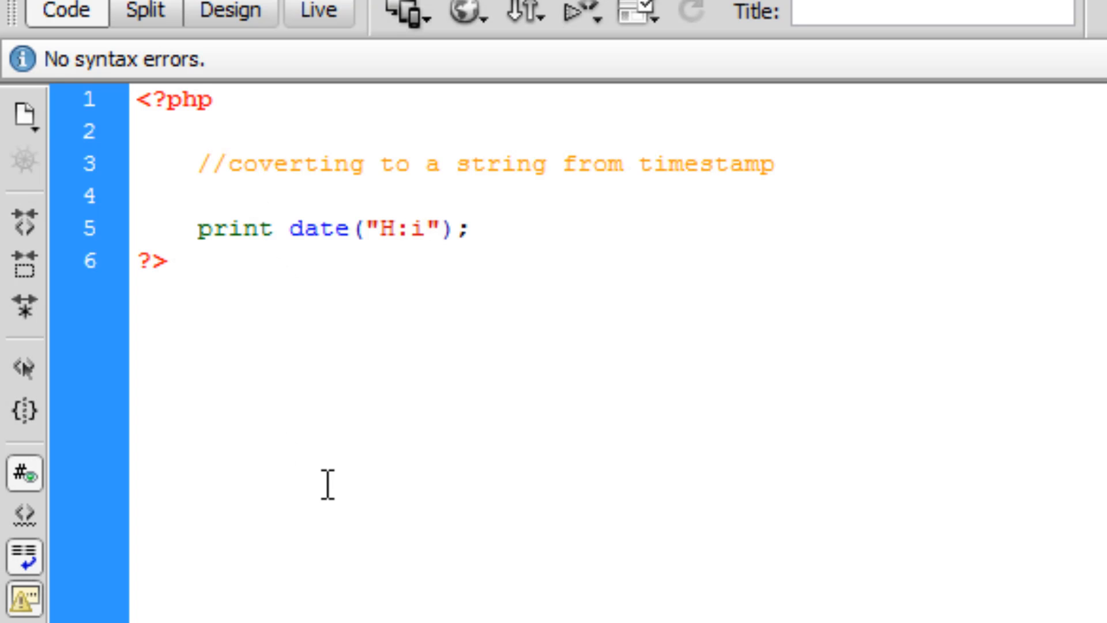
- Rewrite line 5 to print "The year is " concatenated with date("Y")
click(393, 229)
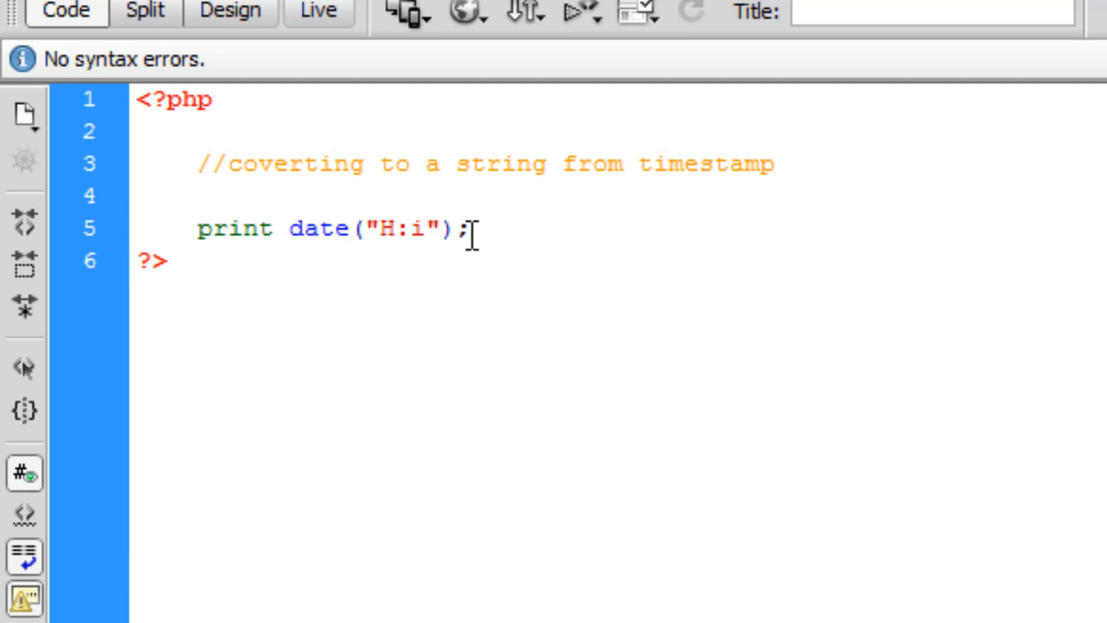
mouse_move(290, 268)
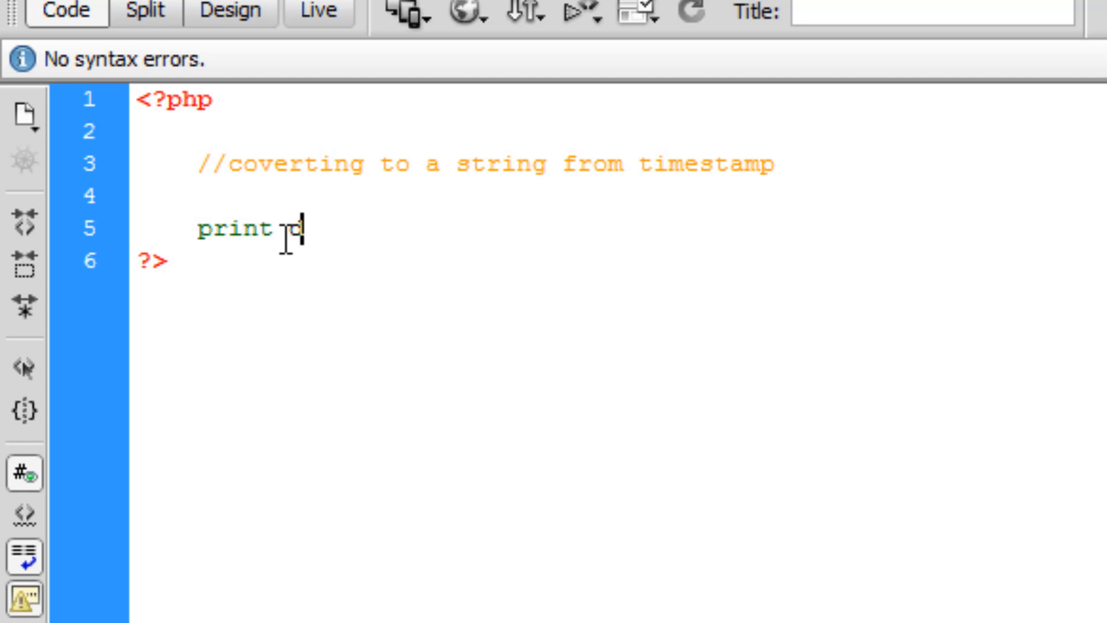
text("")
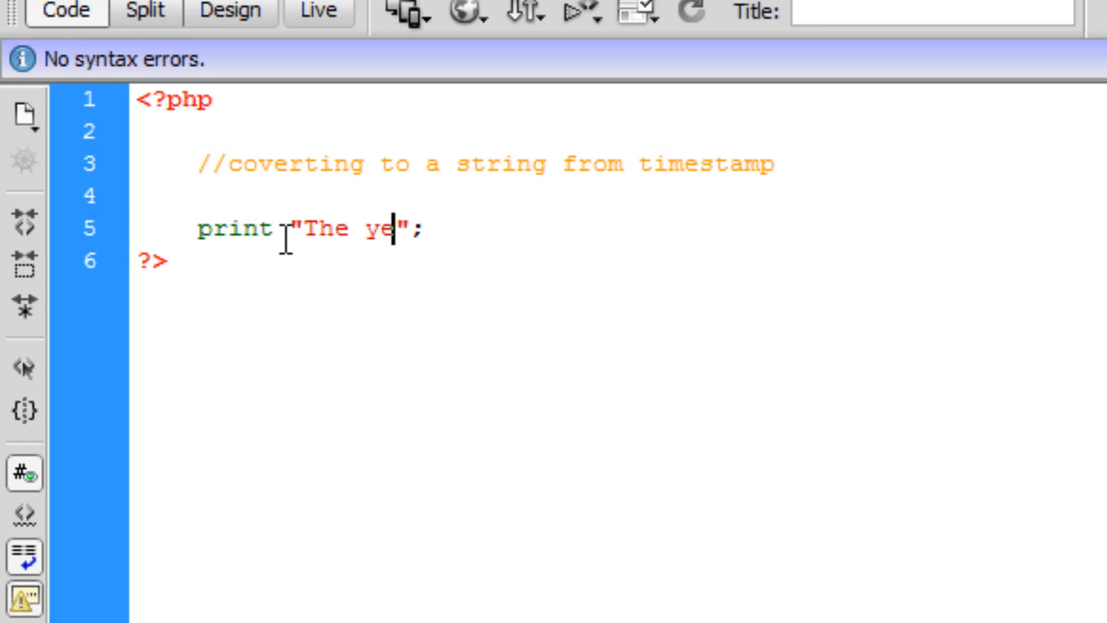
text(ar is)
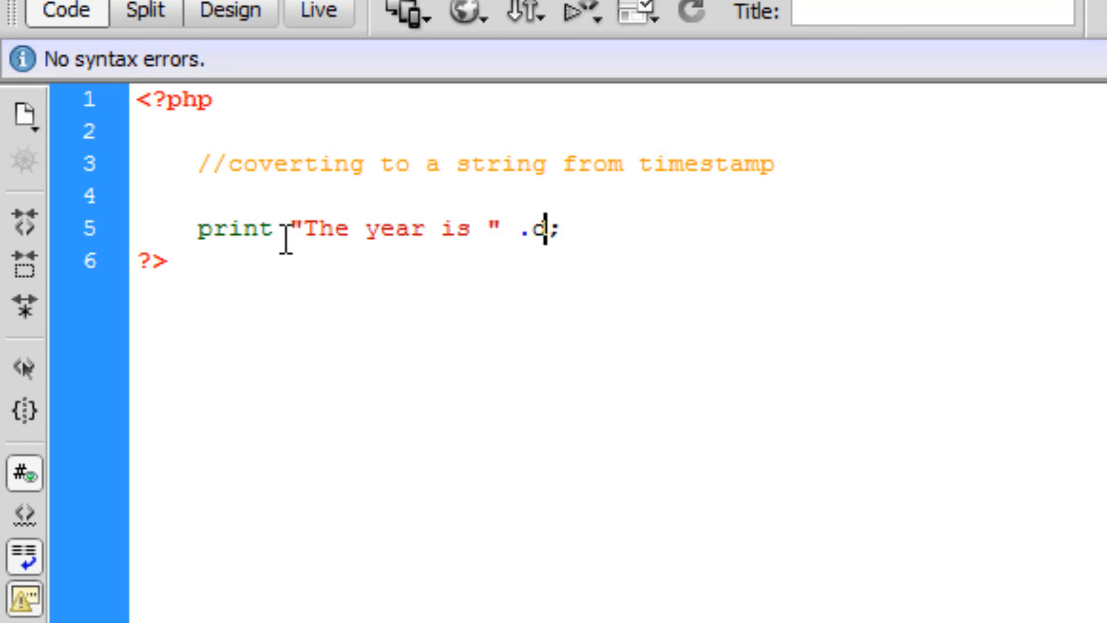
text(ate()
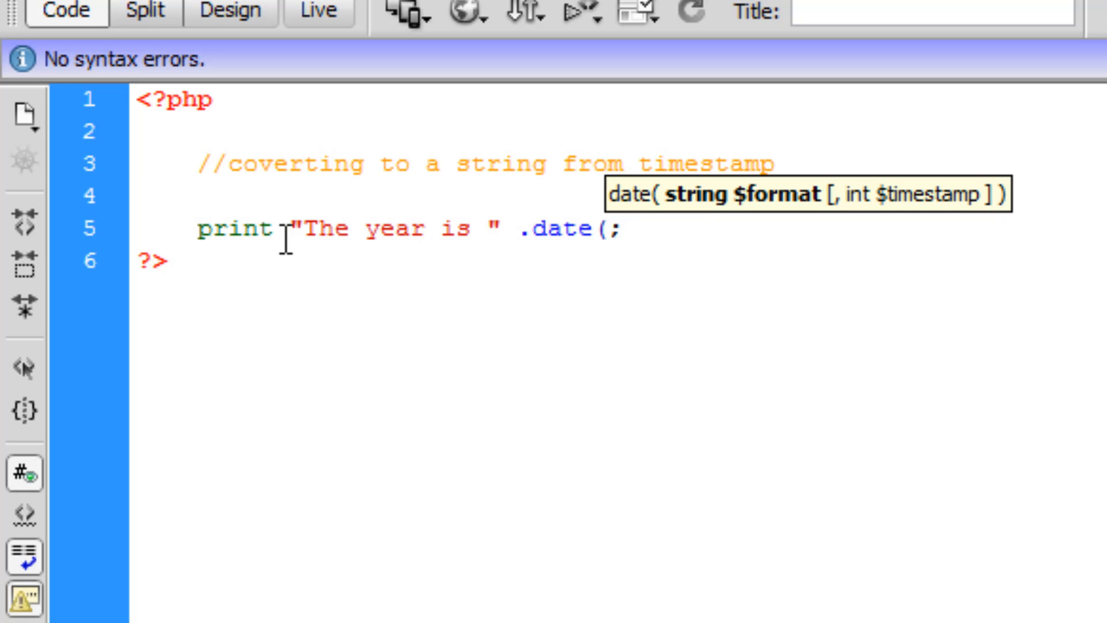
text("Y"))
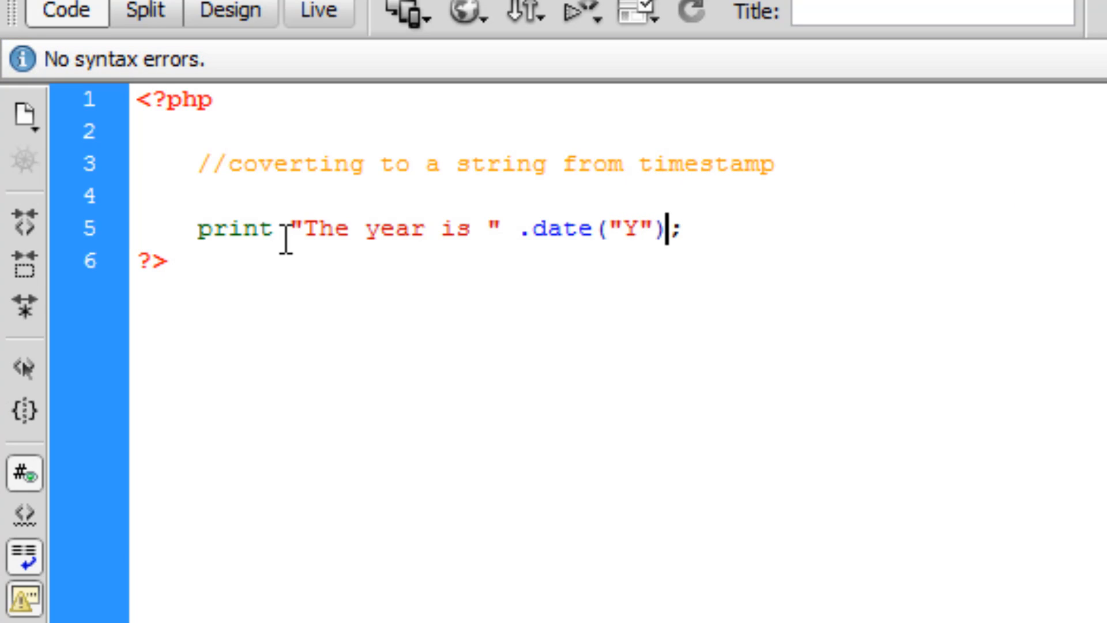